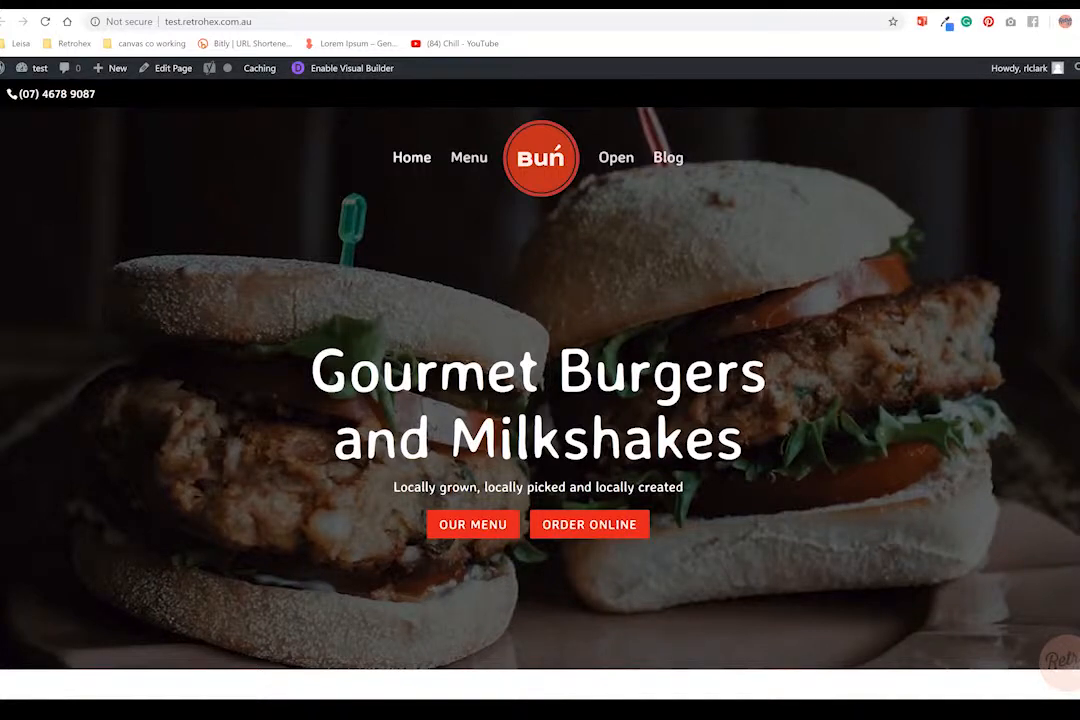
# Scroll past the hero banner to the organic, gut-friendly and meat-free burger blurbs and See Our Menu.
pyautogui.scroll(-3)
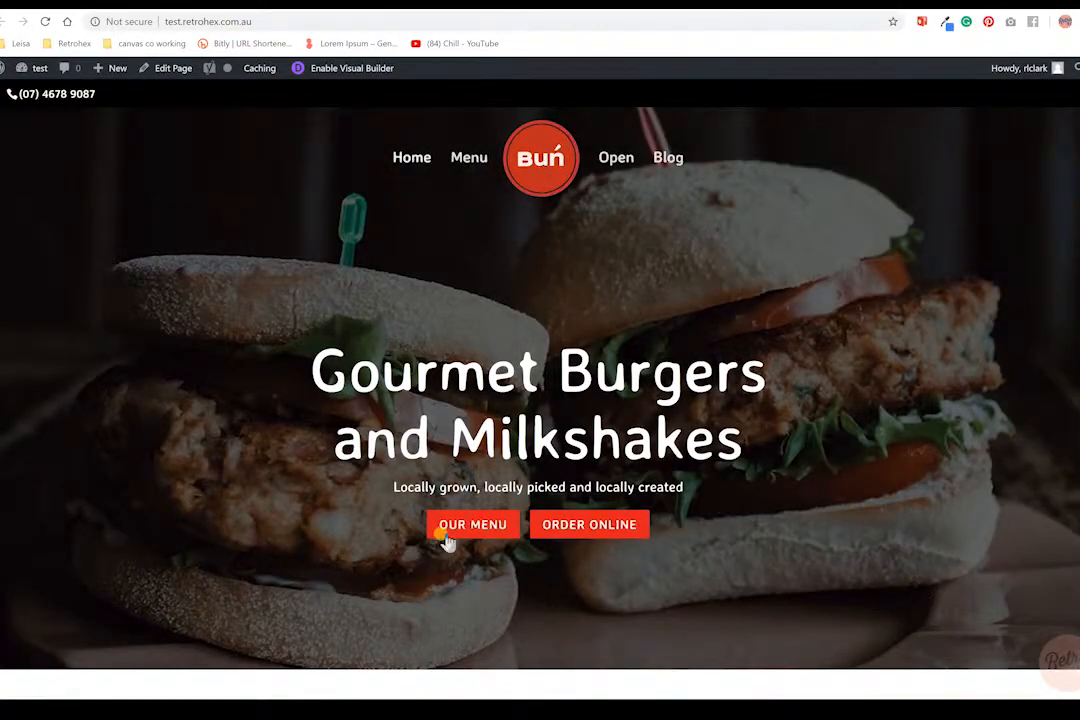
pyautogui.moveTo(590, 524)
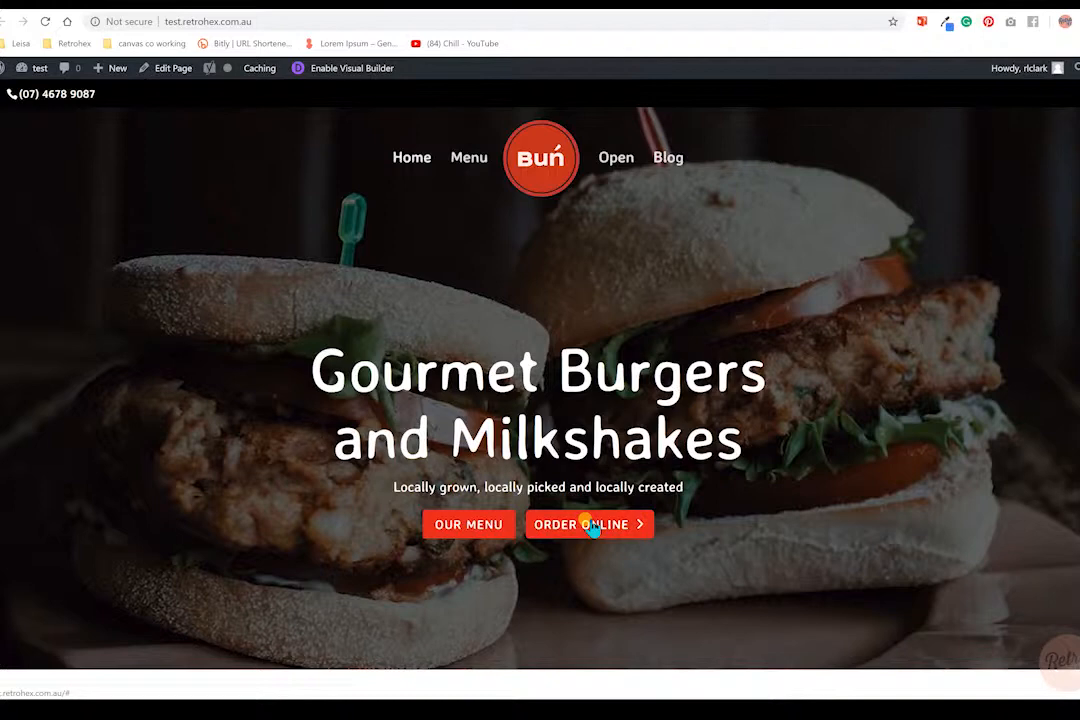
pyautogui.moveTo(575, 538)
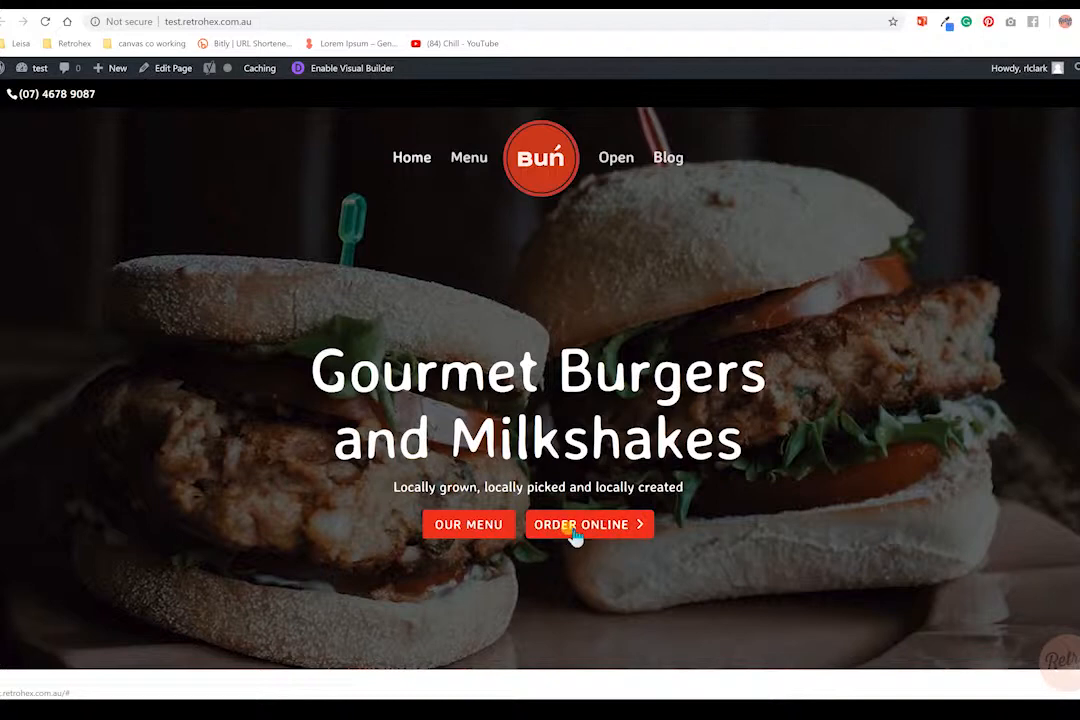
pyautogui.scroll(-3)
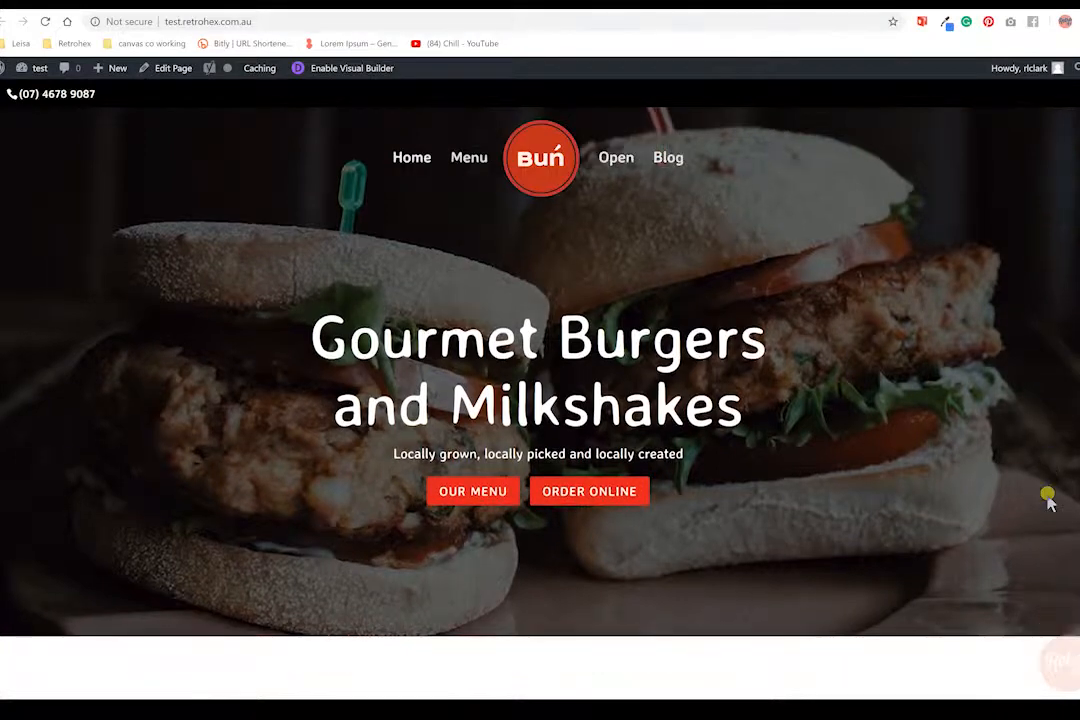
pyautogui.scroll(-3)
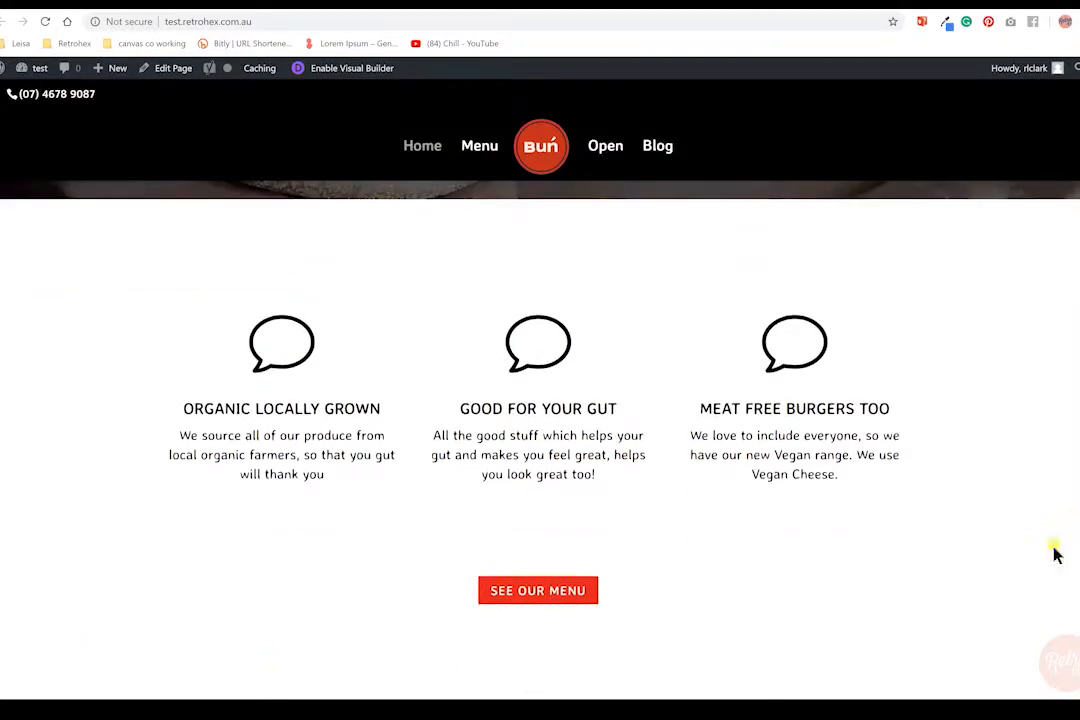
pyautogui.moveTo(180, 420)
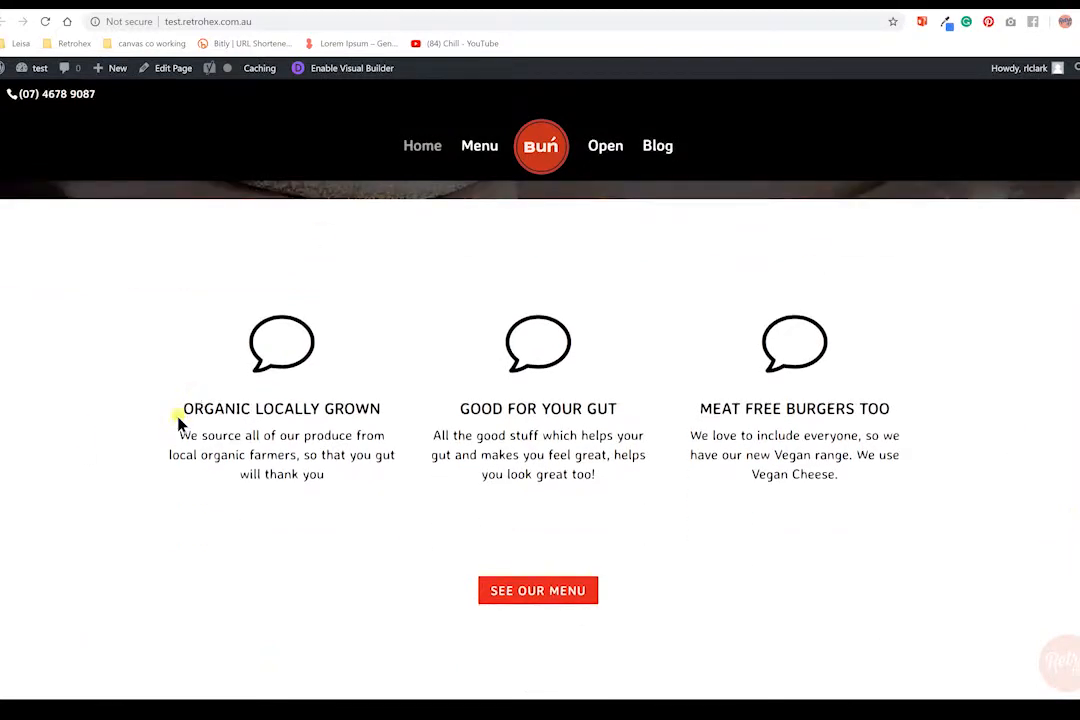
pyautogui.moveTo(420, 370)
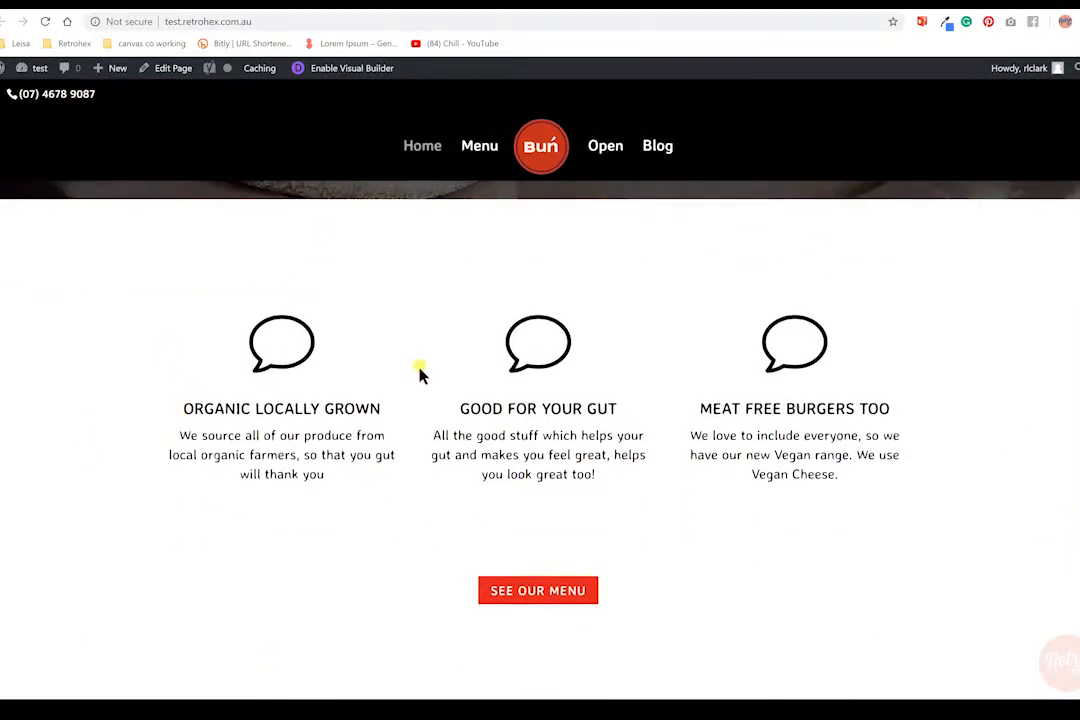
pyautogui.moveTo(880, 408)
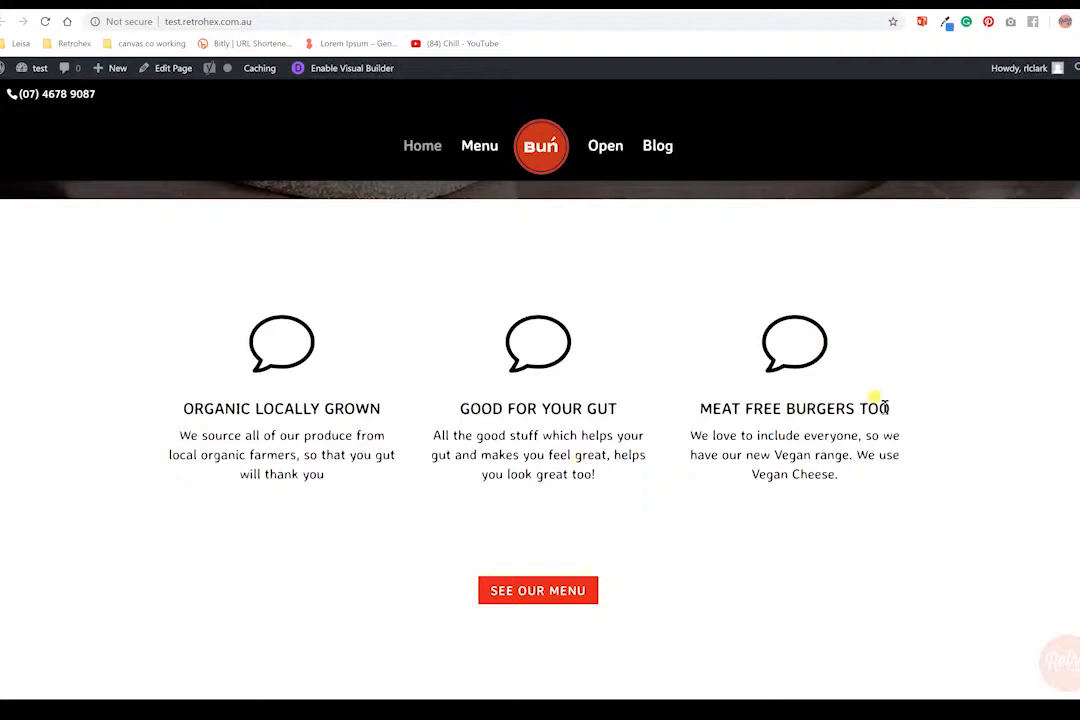
pyautogui.scroll(-3)
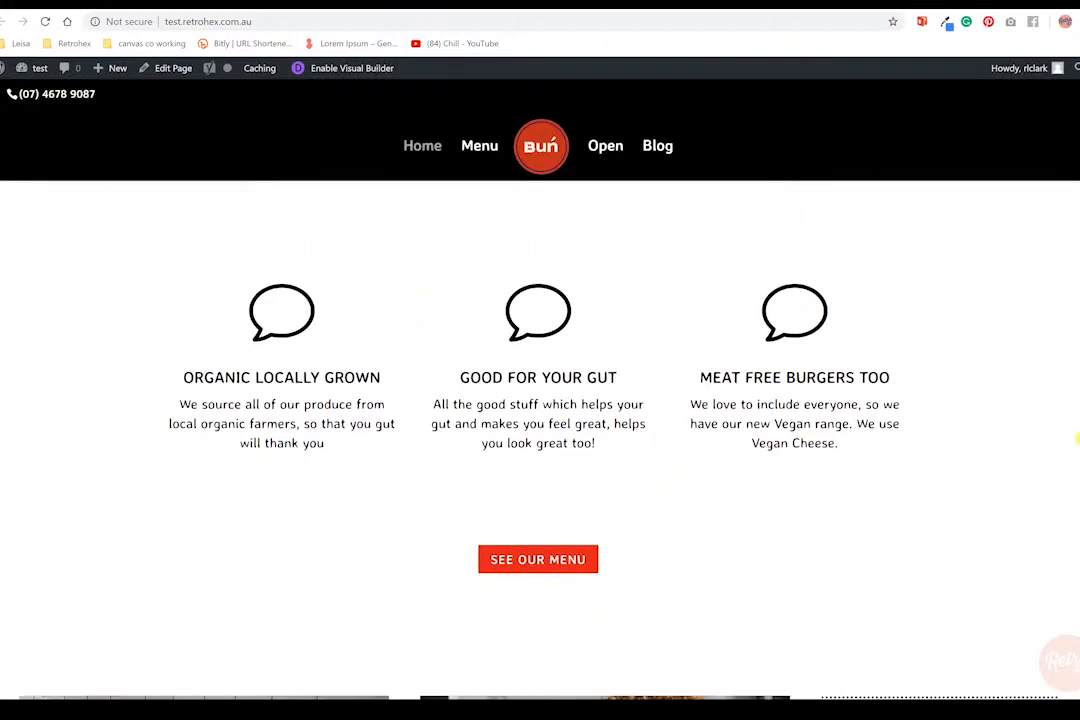
pyautogui.scroll(-3)
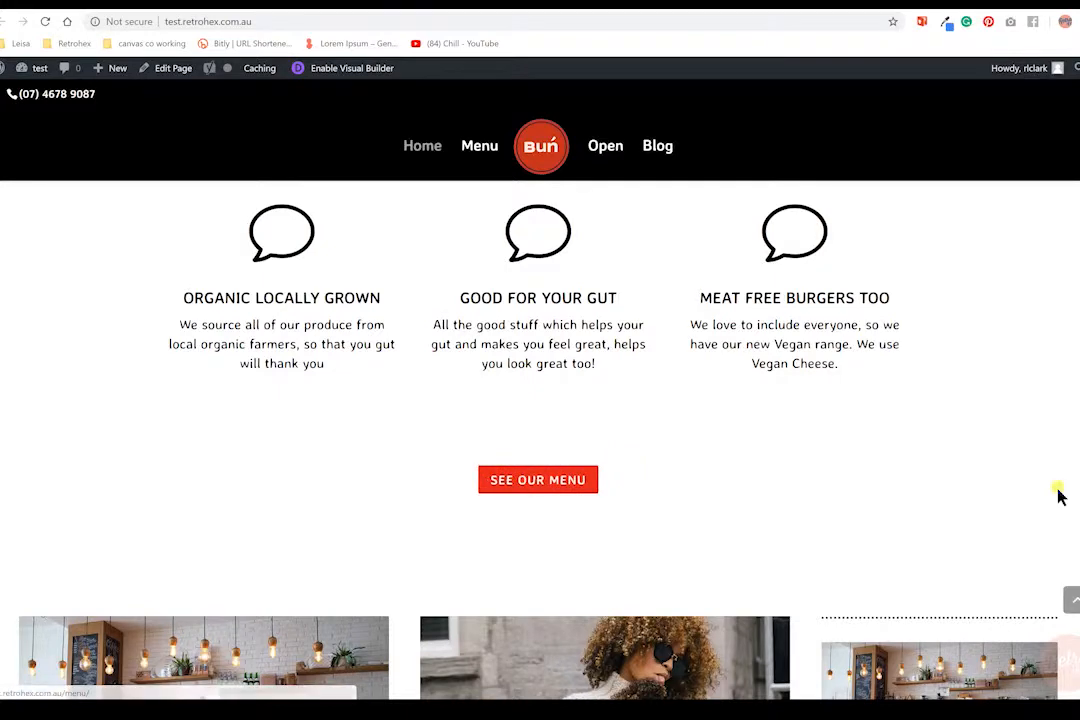
# Scroll past the Two for One and Kids Eat Free Mondays cards to customer testimonials.
pyautogui.scroll(-3)
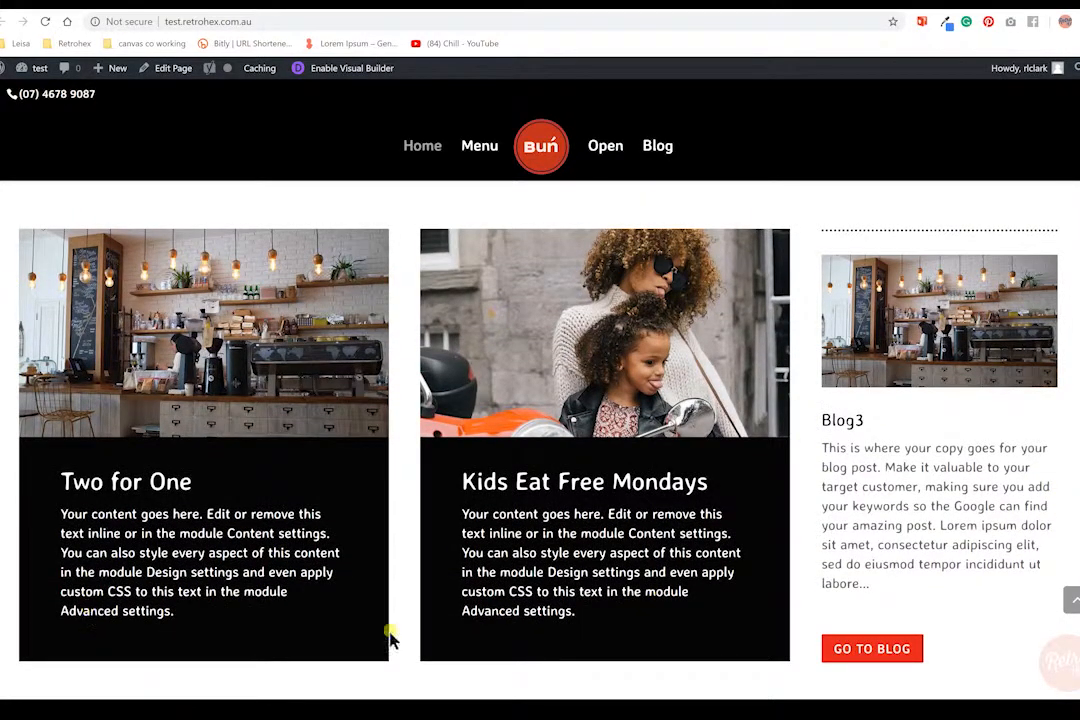
pyautogui.moveTo(250, 550)
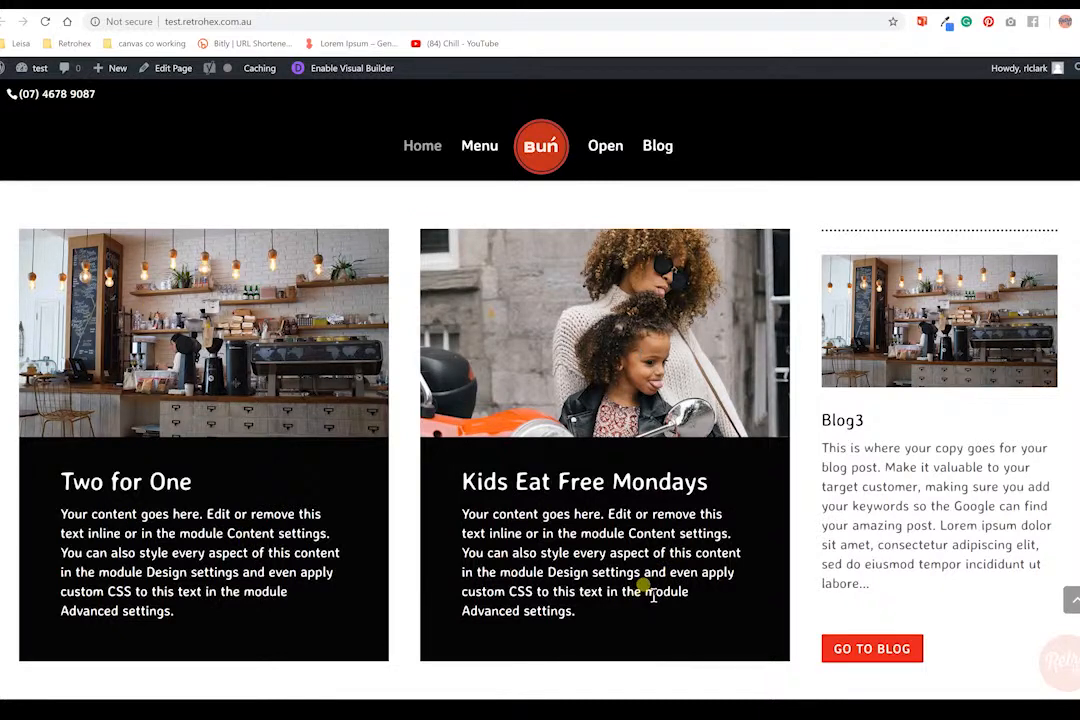
pyautogui.moveTo(888, 665)
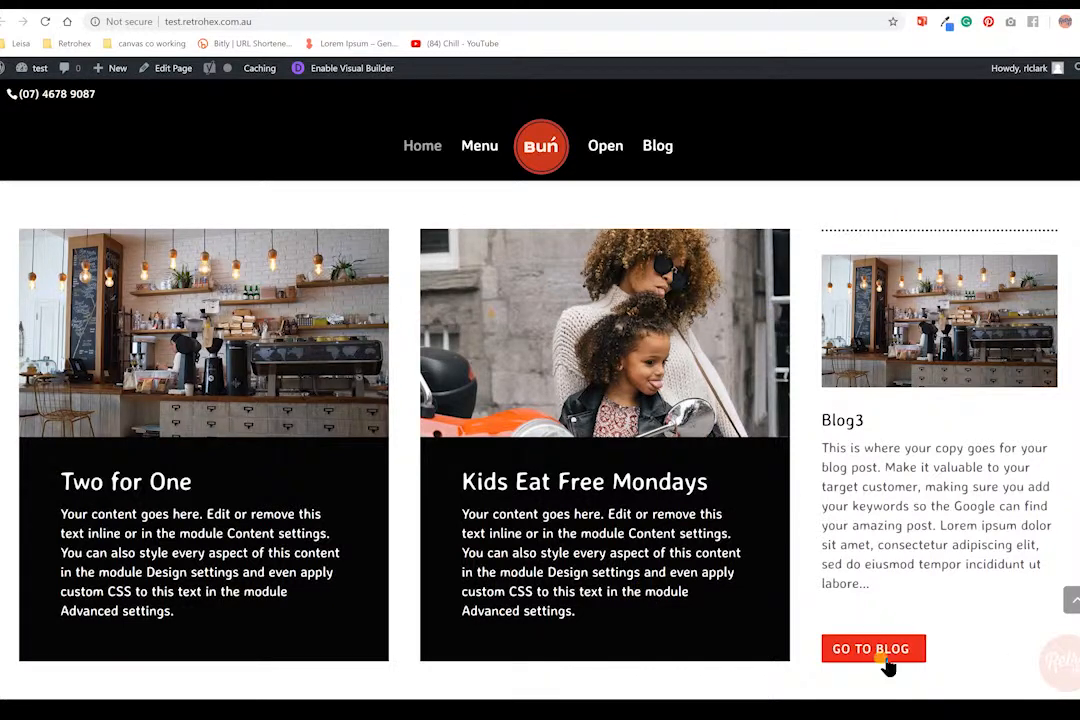
pyautogui.moveTo(810, 320)
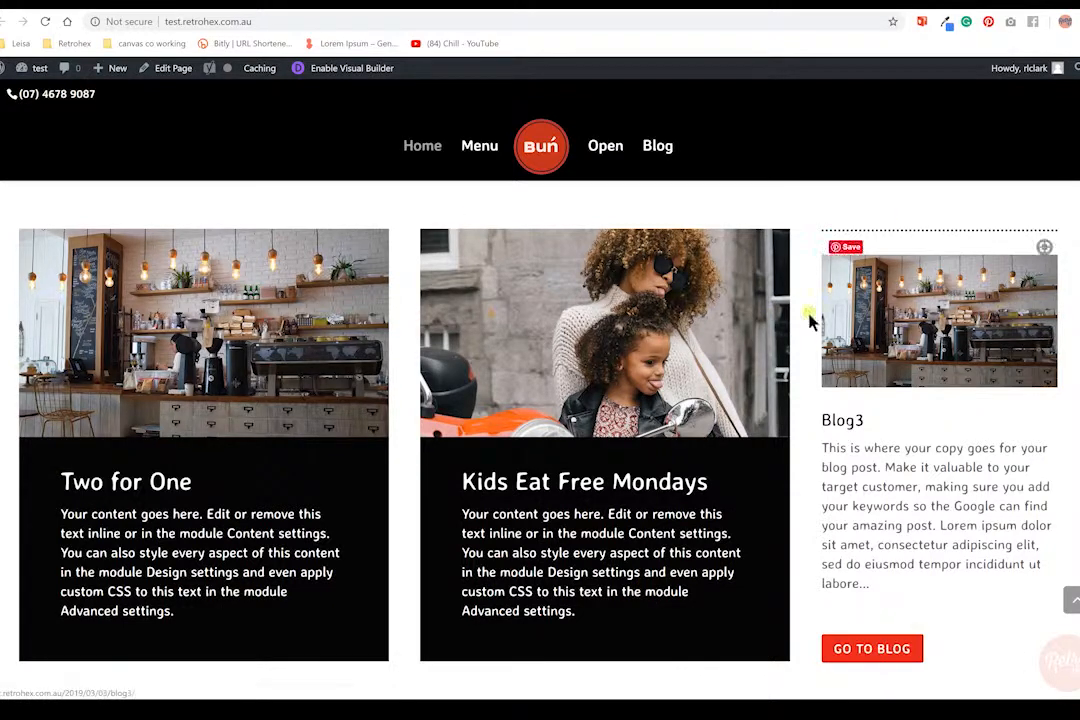
pyautogui.scroll(-3)
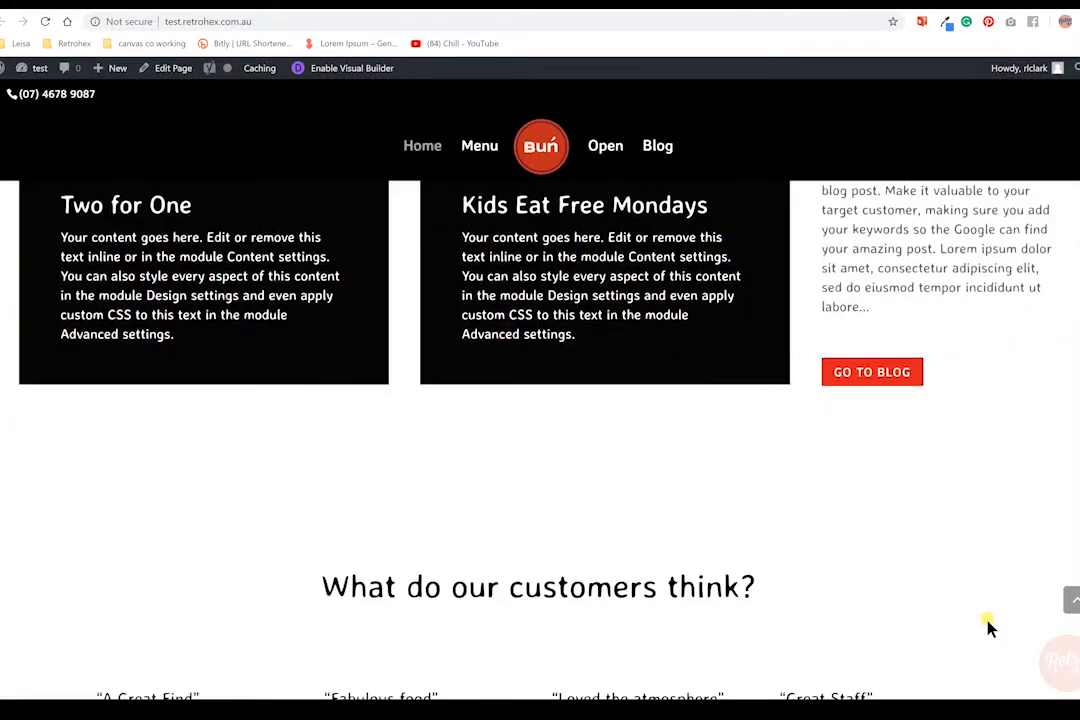
pyautogui.scroll(-3)
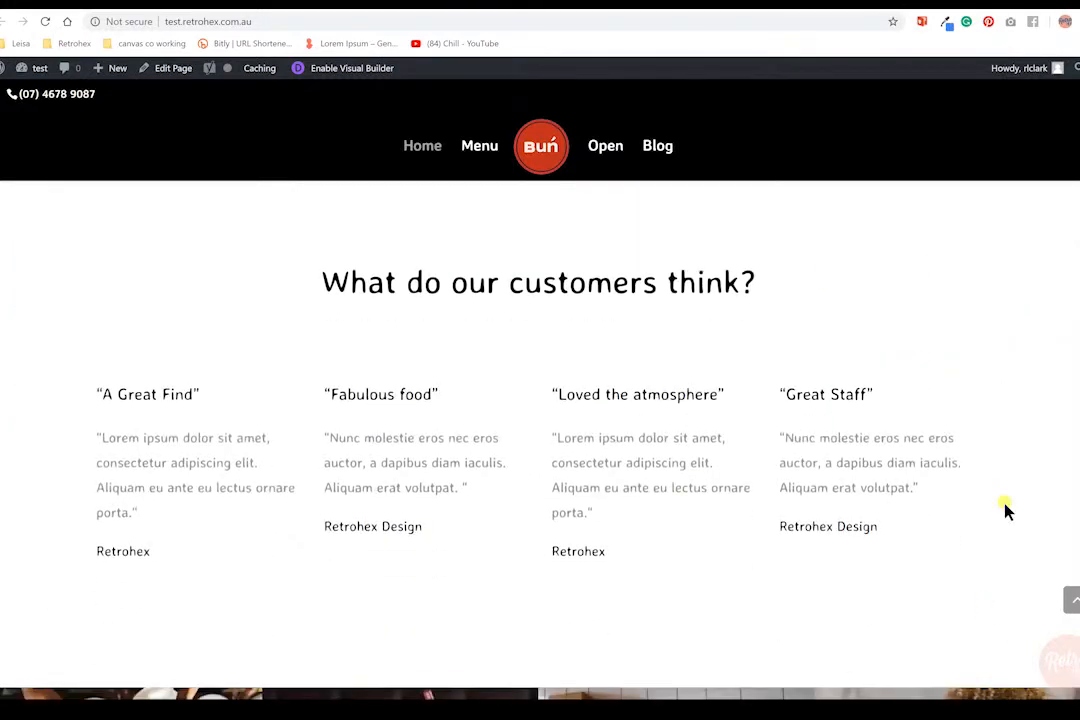
pyautogui.moveTo(963, 613)
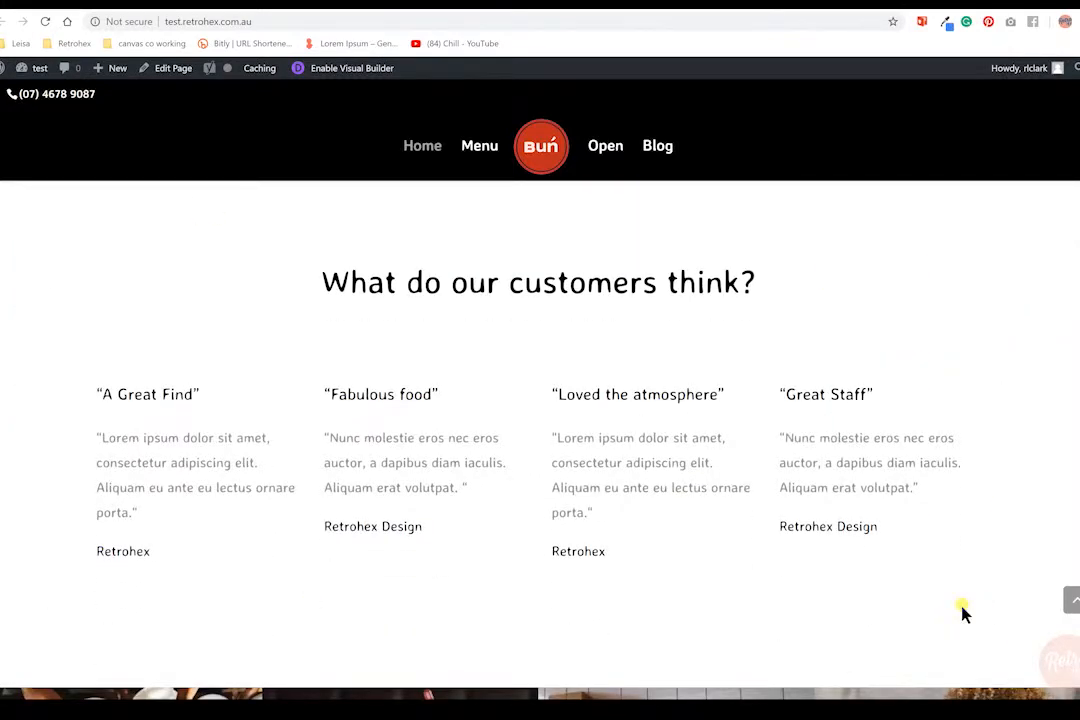
pyautogui.moveTo(972, 610)
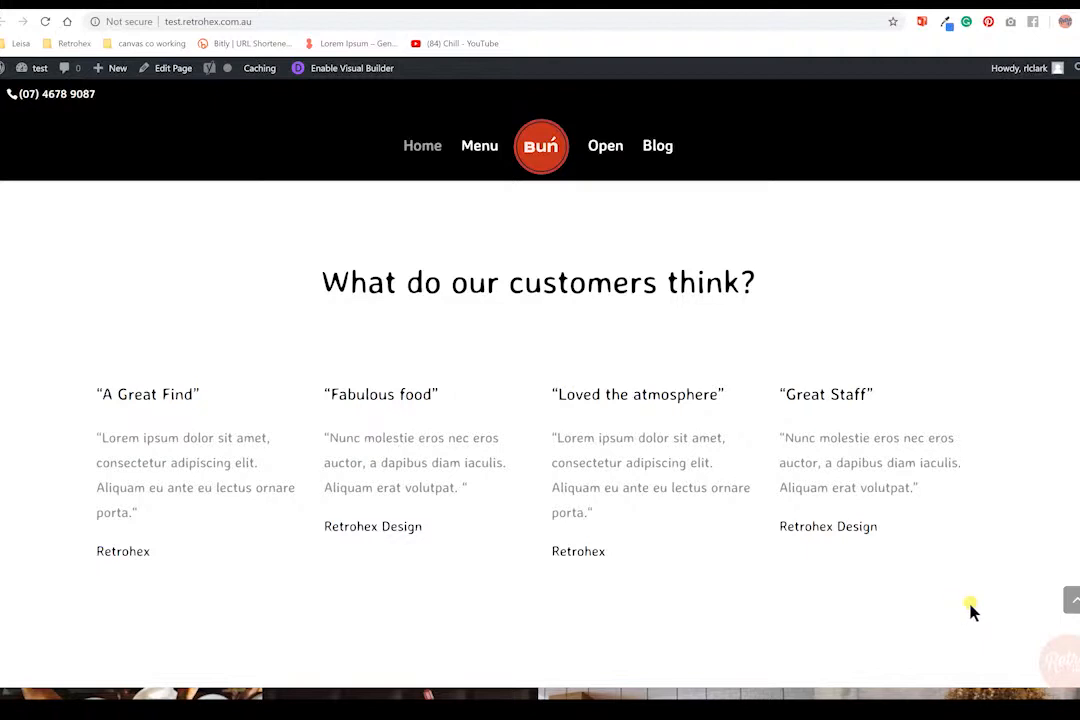
pyautogui.moveTo(963, 595)
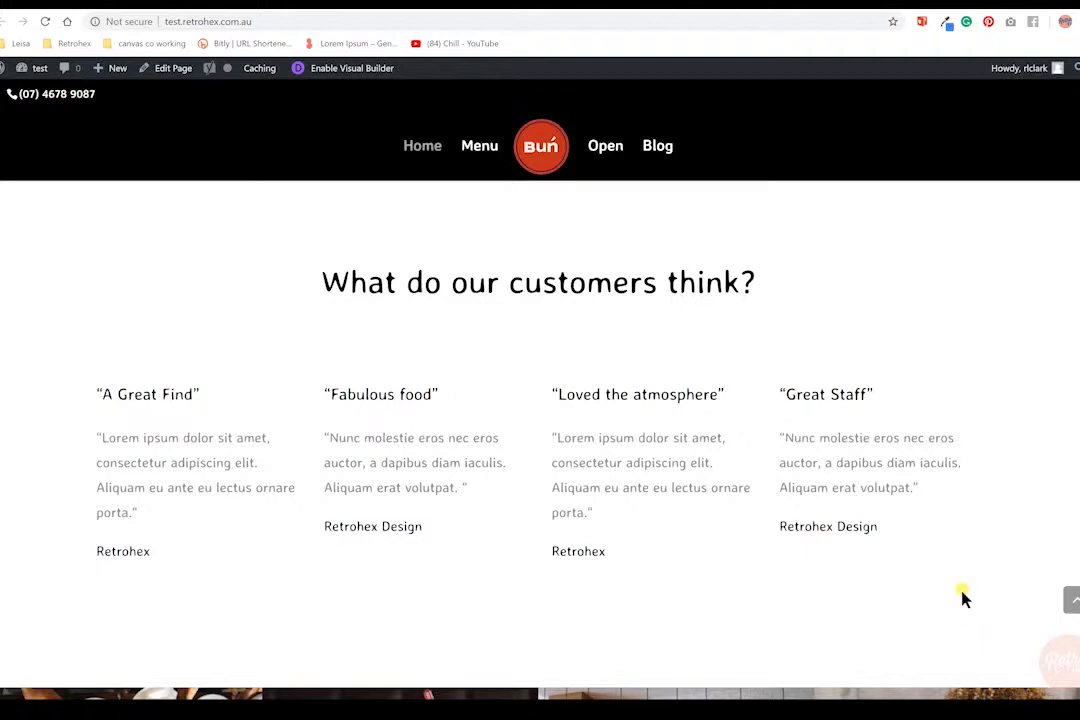
pyautogui.moveTo(955, 588)
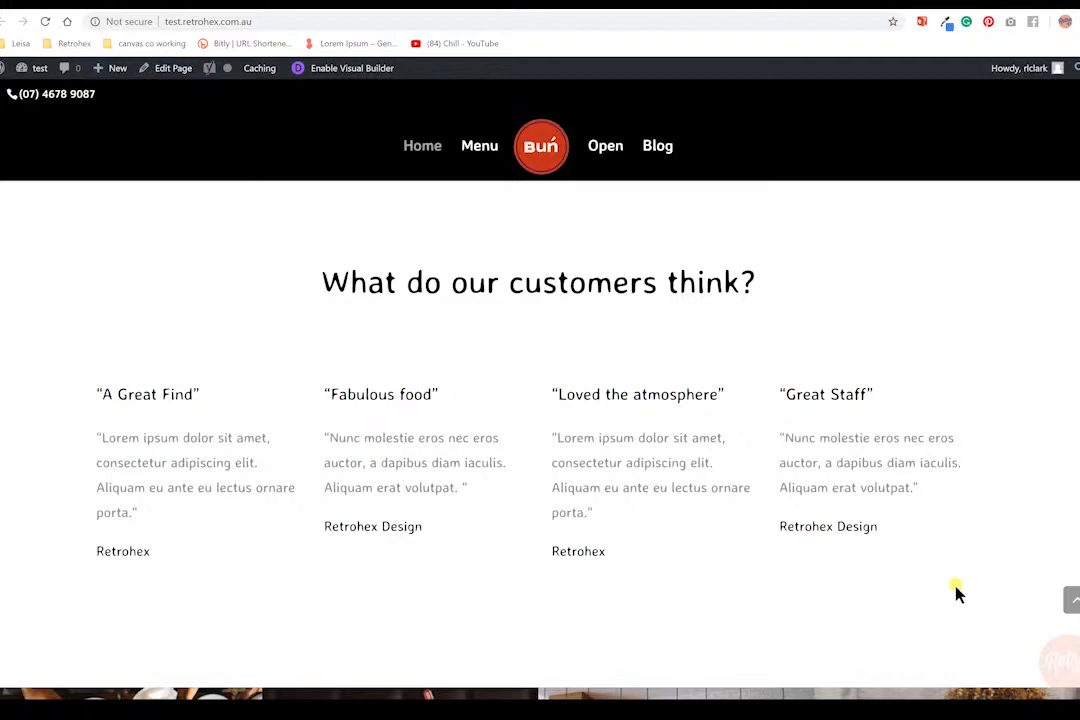
pyautogui.moveTo(122, 357)
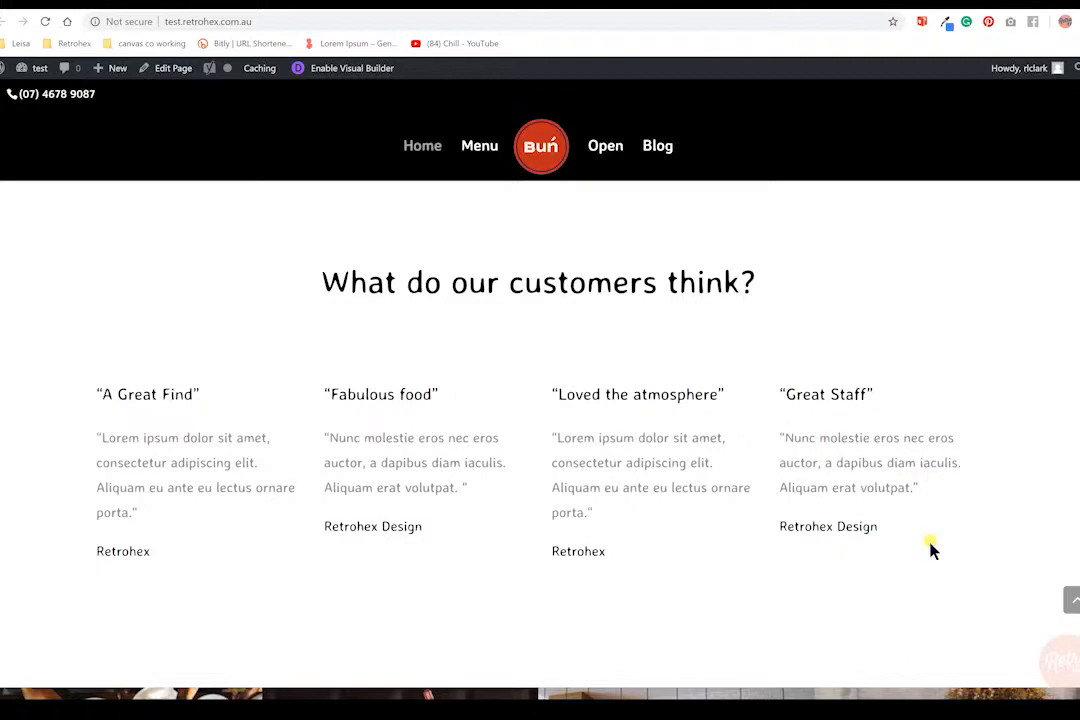
pyautogui.moveTo(1010, 548)
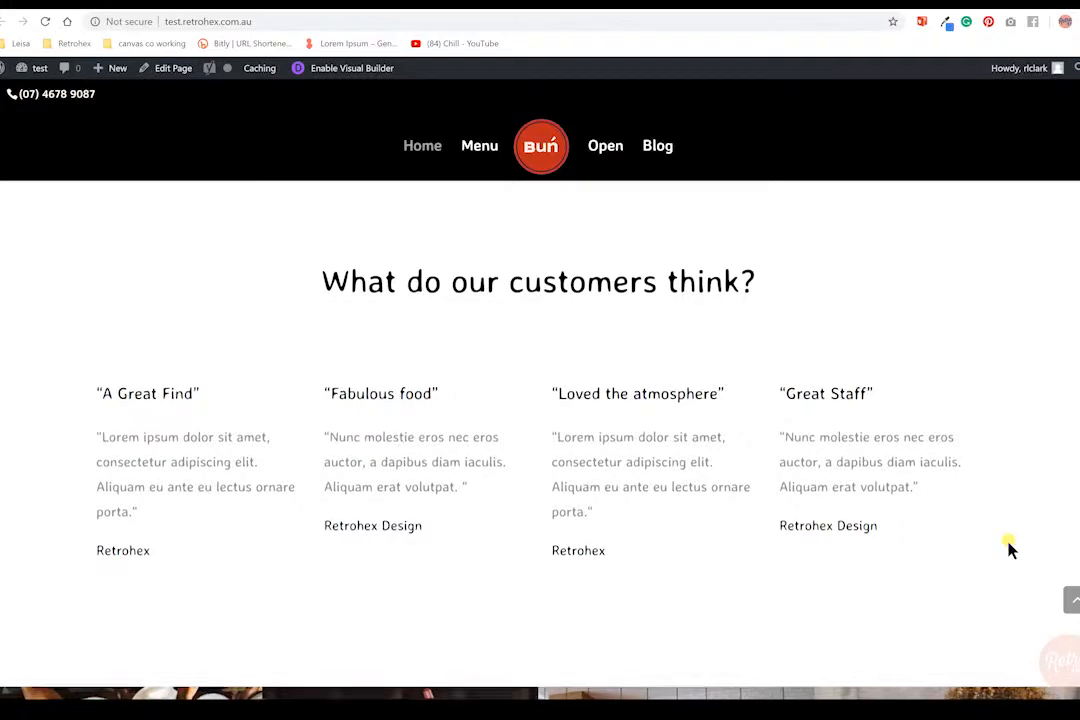
# Scroll past the image strip and opening-hours card with phone number to the Google map.
pyautogui.scroll(-3)
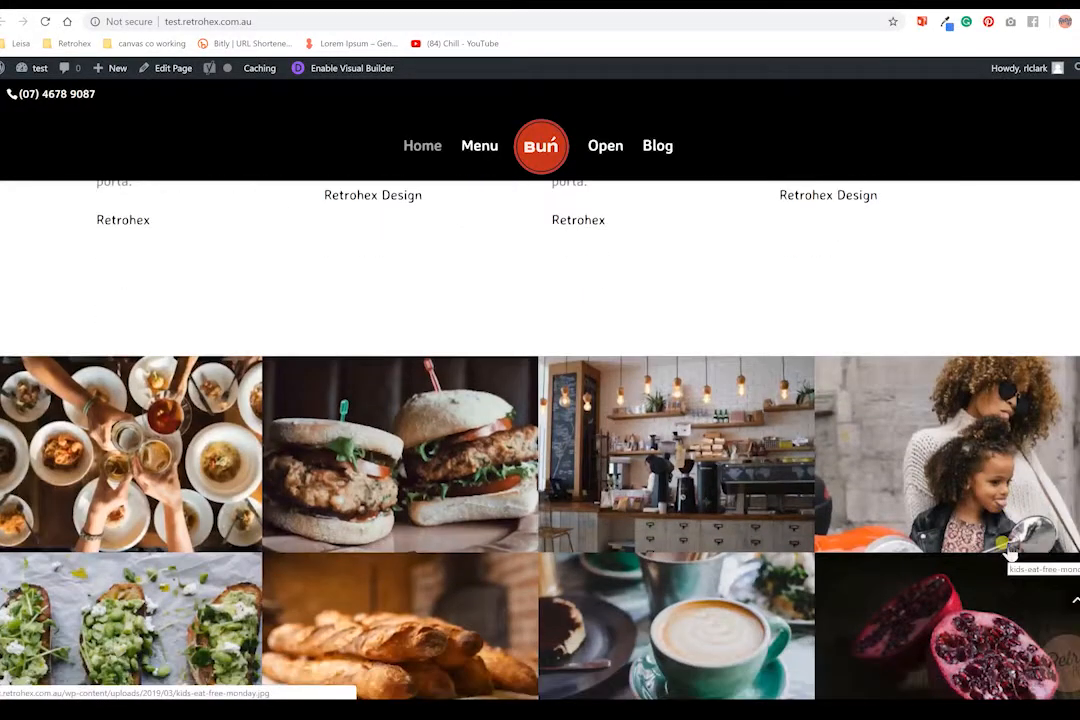
pyautogui.scroll(-3)
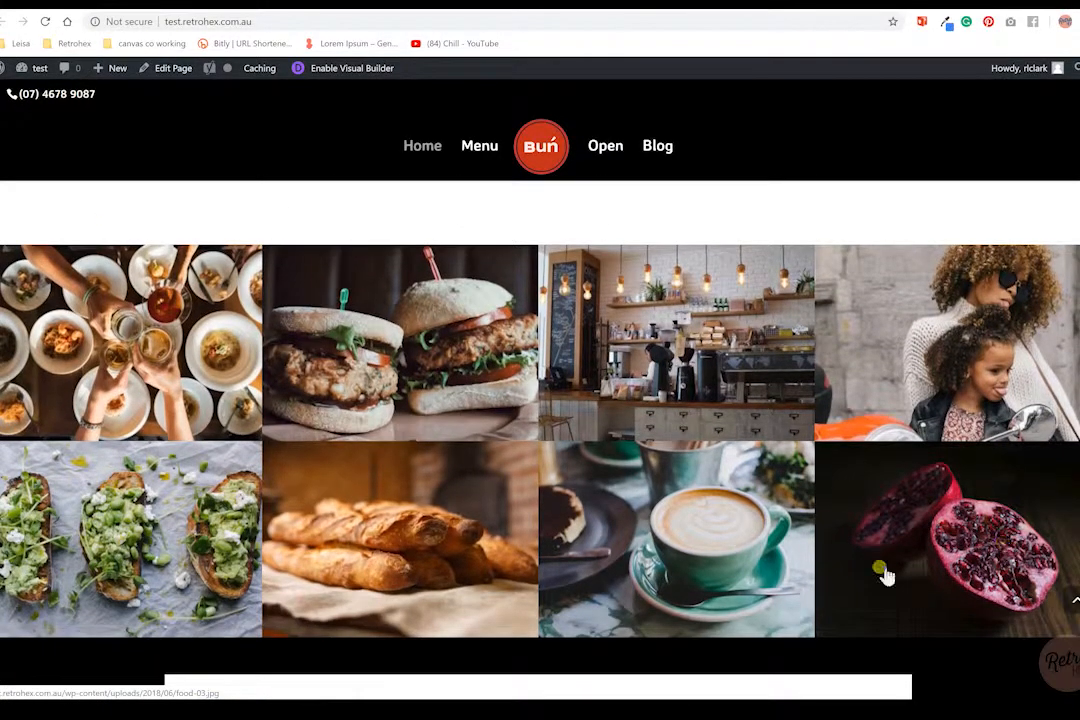
pyautogui.moveTo(965, 513)
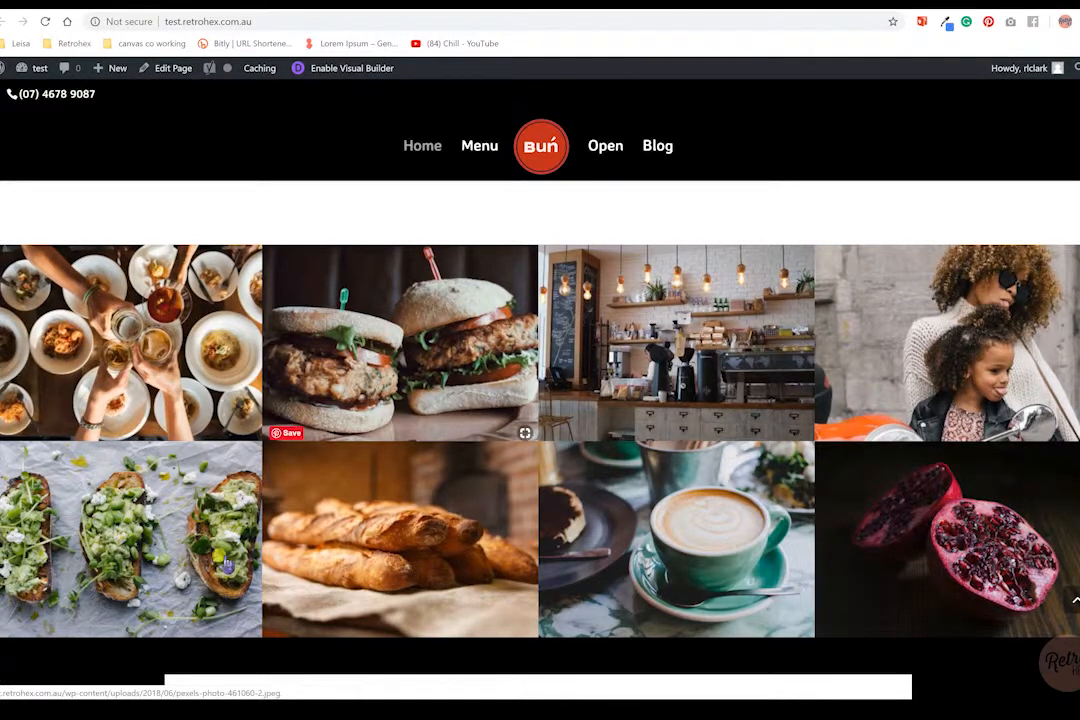
pyautogui.moveTo(960, 515)
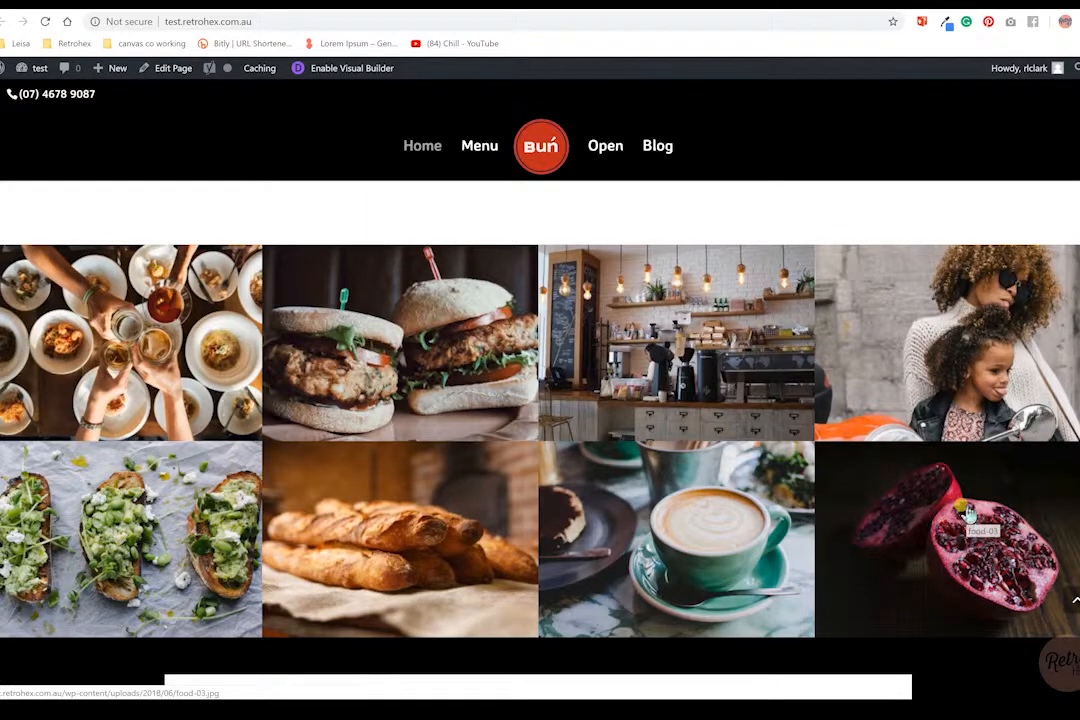
pyautogui.scroll(-3)
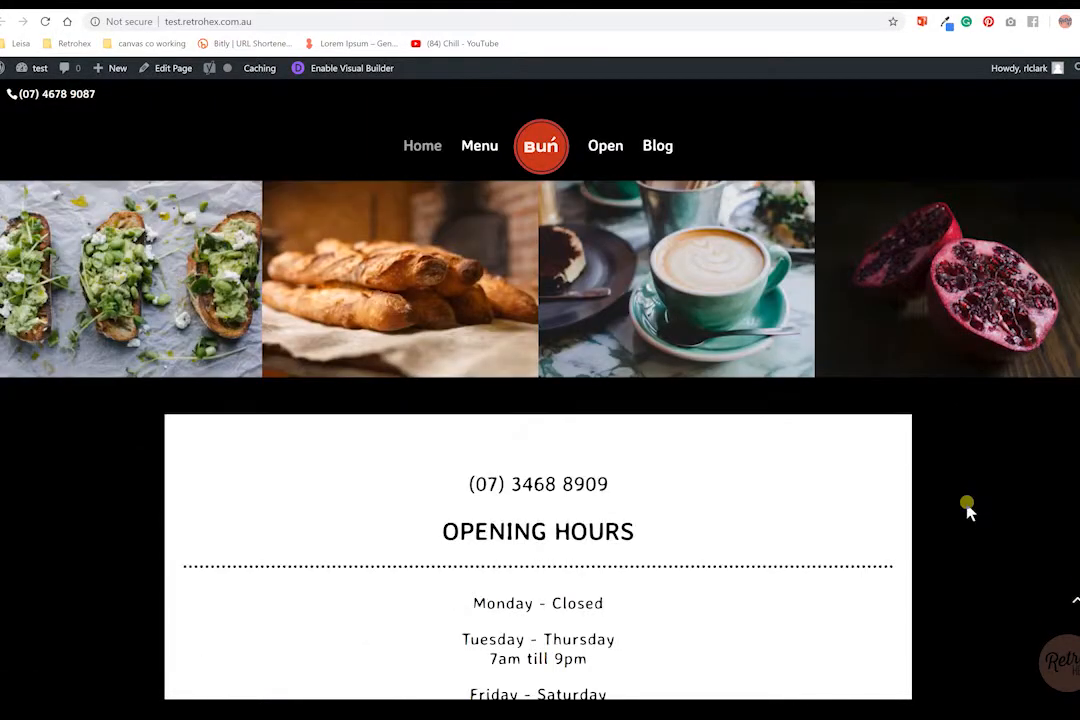
pyautogui.scroll(-3)
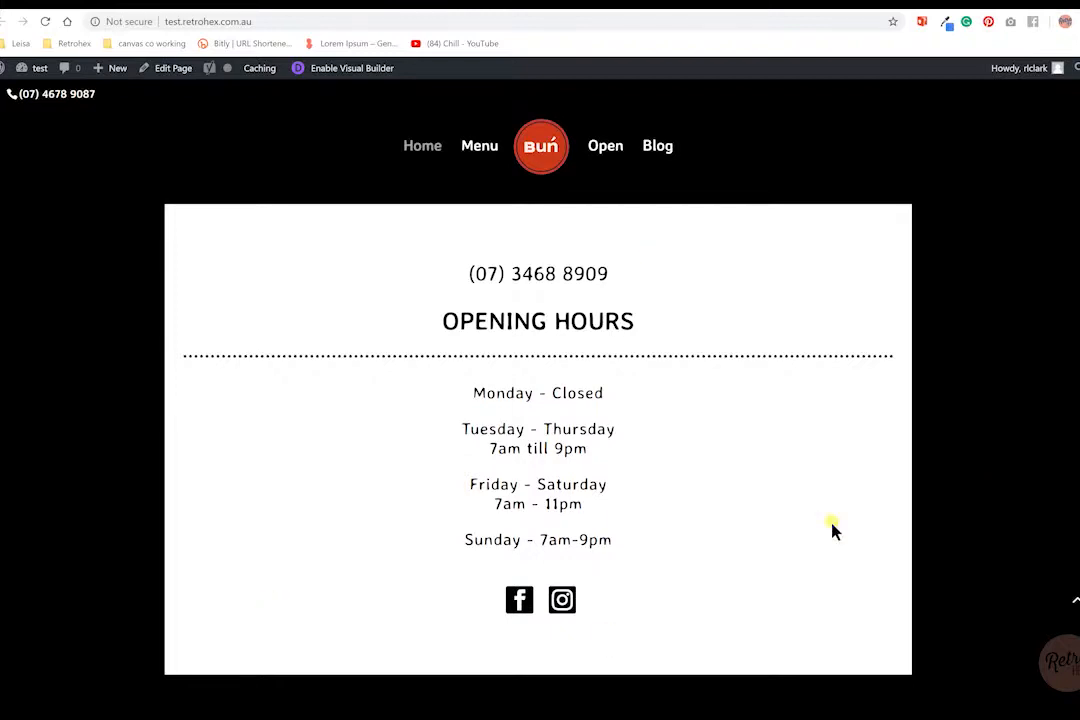
pyautogui.moveTo(490, 293)
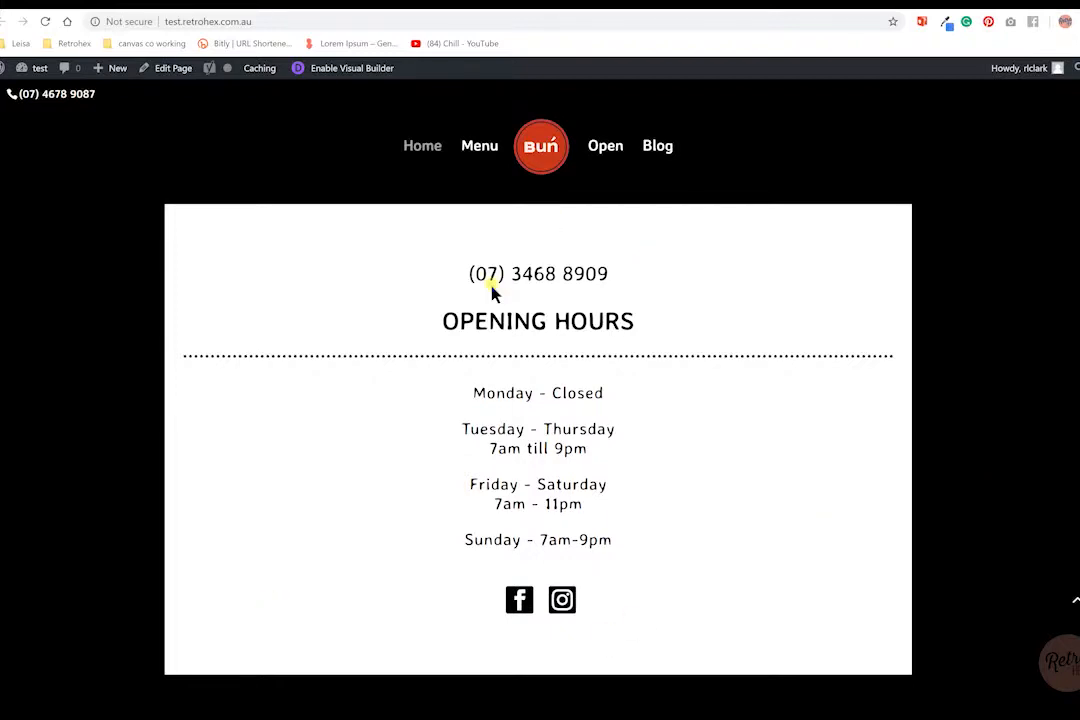
pyautogui.moveTo(610, 274)
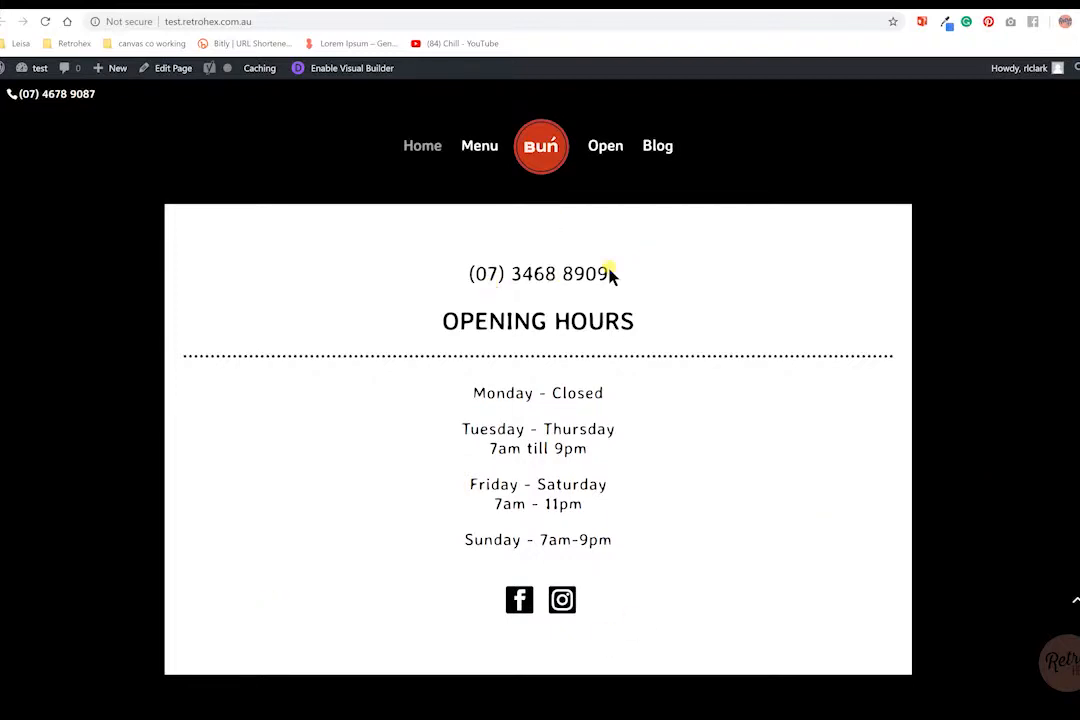
pyautogui.moveTo(733, 475)
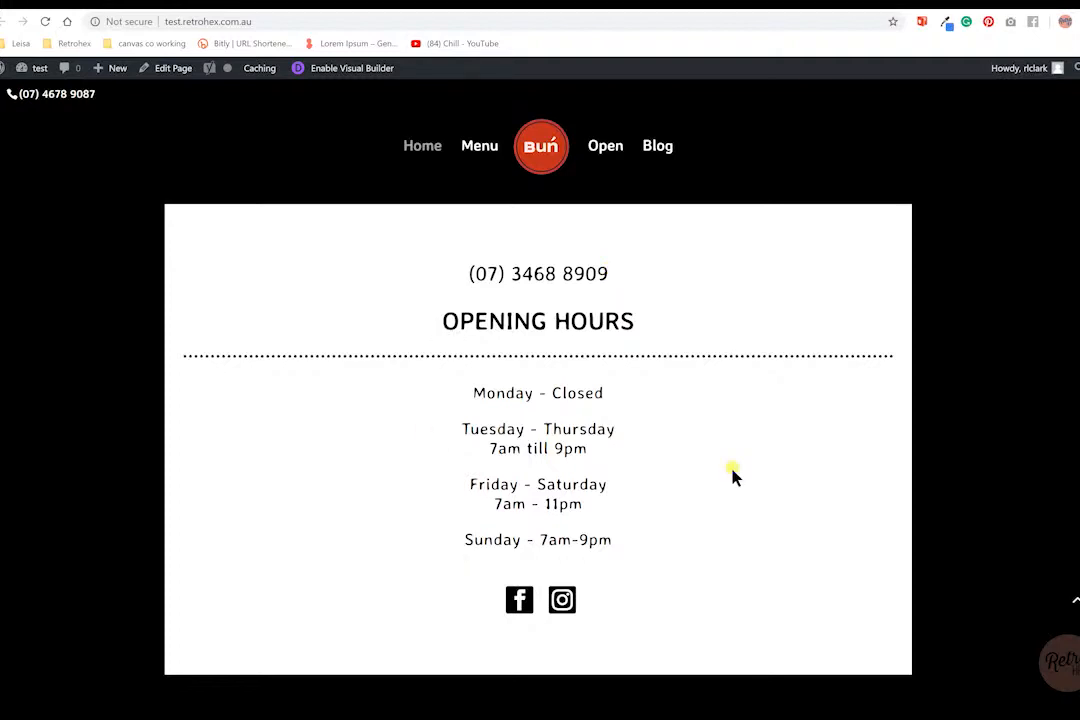
pyautogui.moveTo(562, 600)
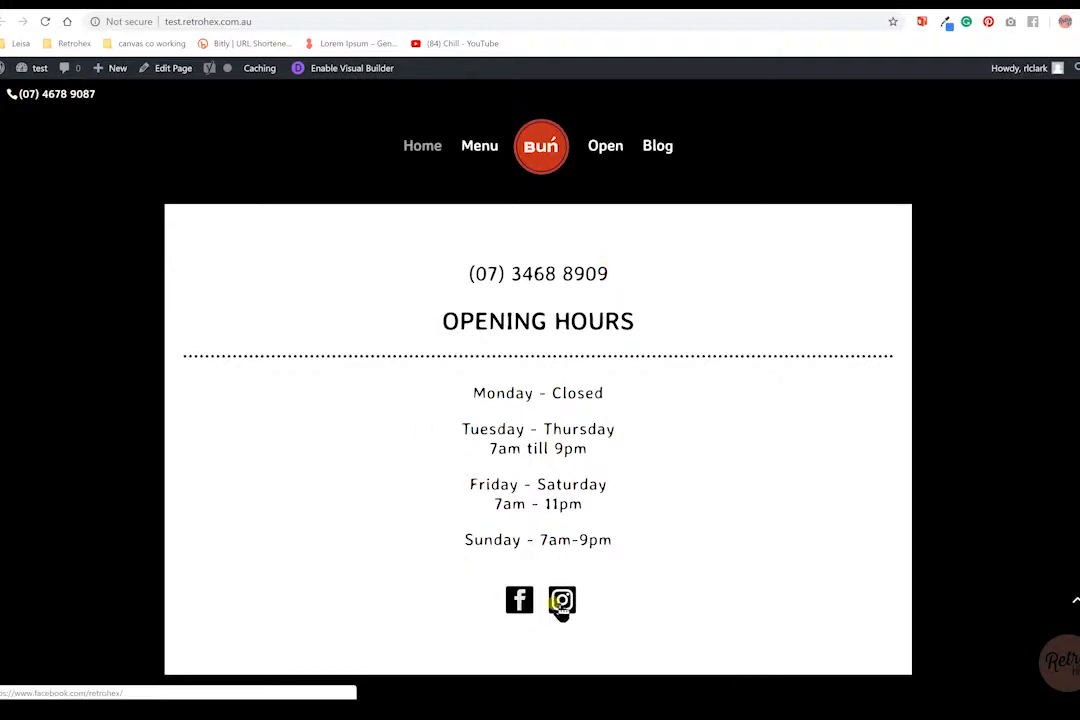
pyautogui.moveTo(519, 601)
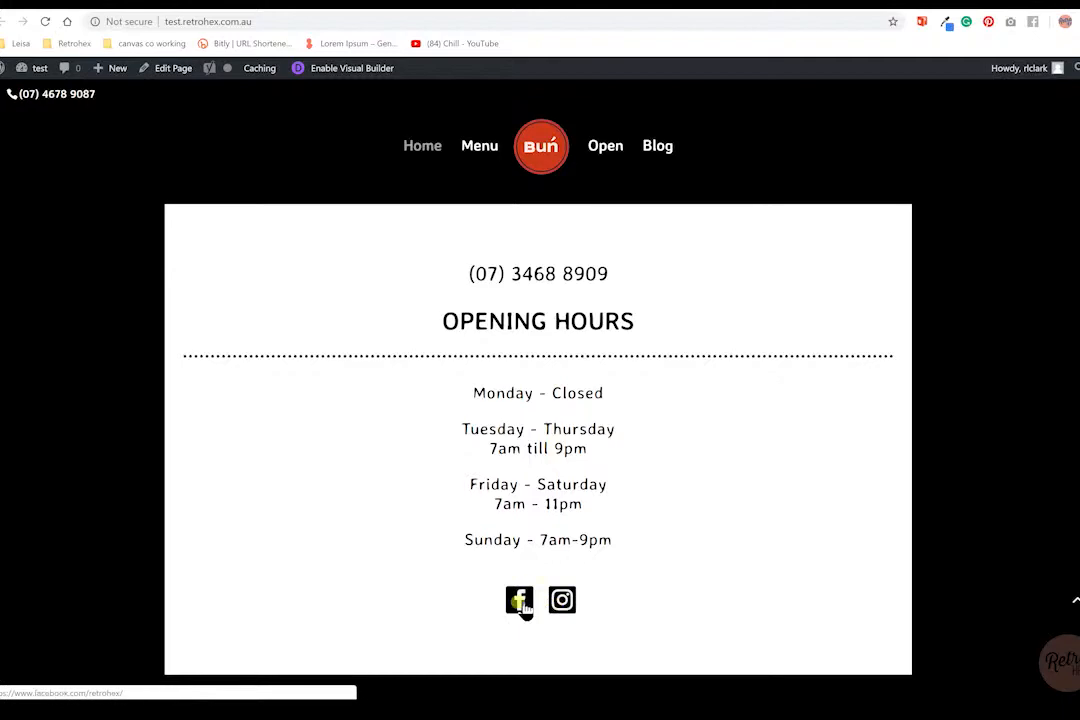
pyautogui.scroll(-3)
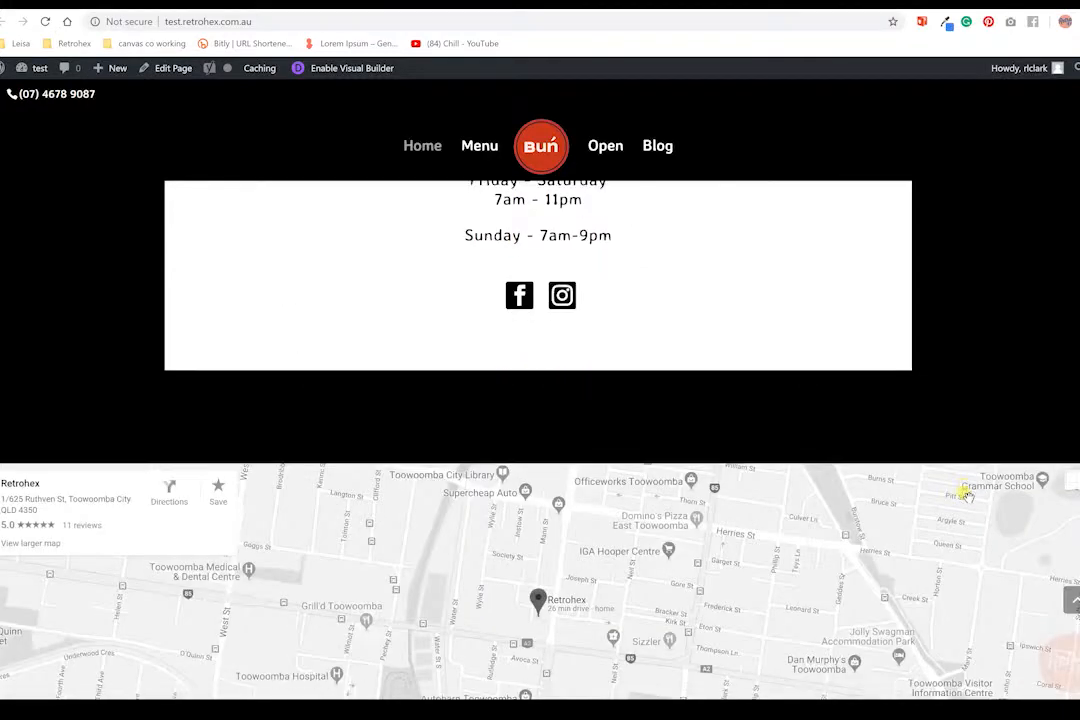
# Scroll to the Contact us form, Follow us icons and footer links at the page bottom.
pyautogui.scroll(-3)
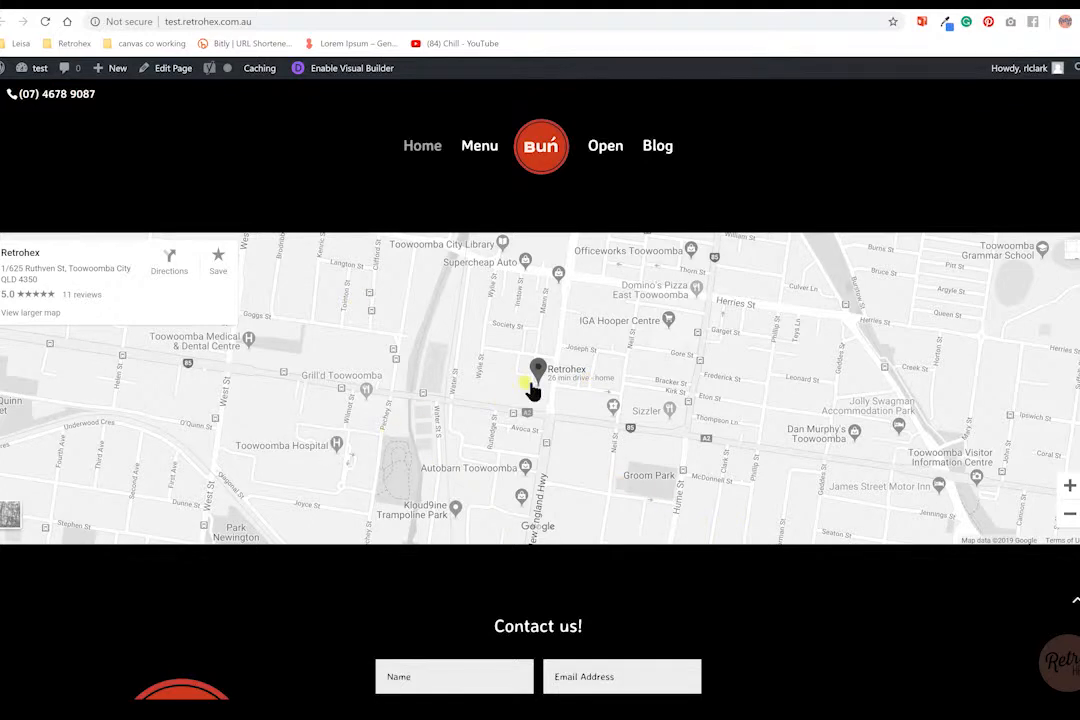
pyautogui.click(538, 375)
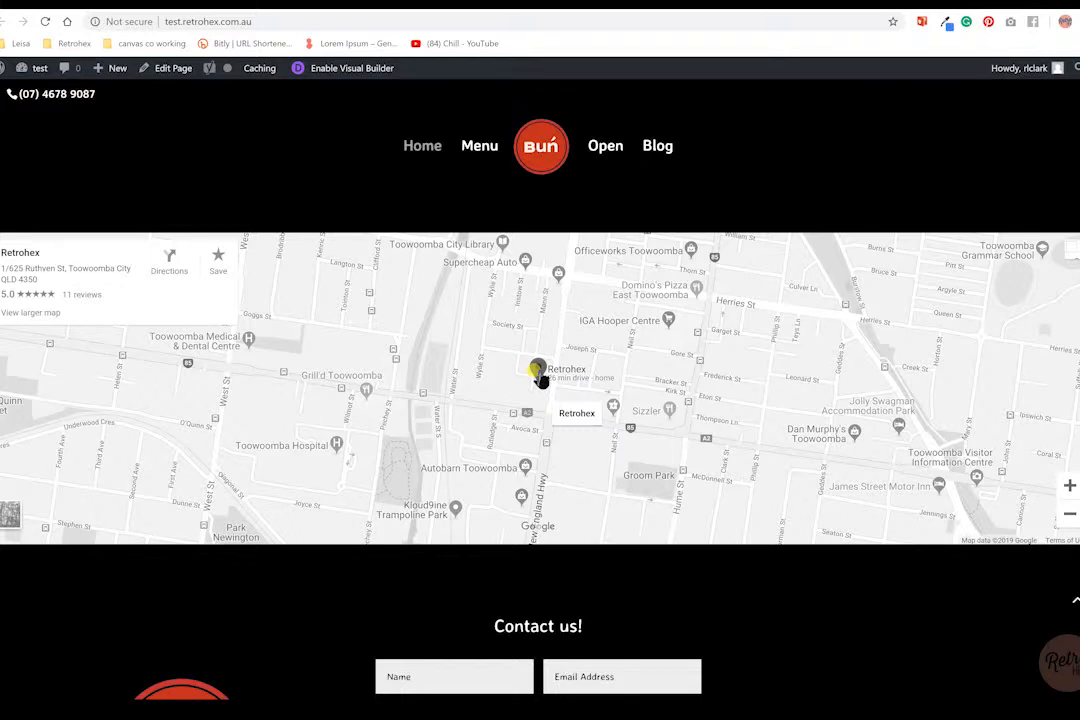
pyautogui.scroll(-3)
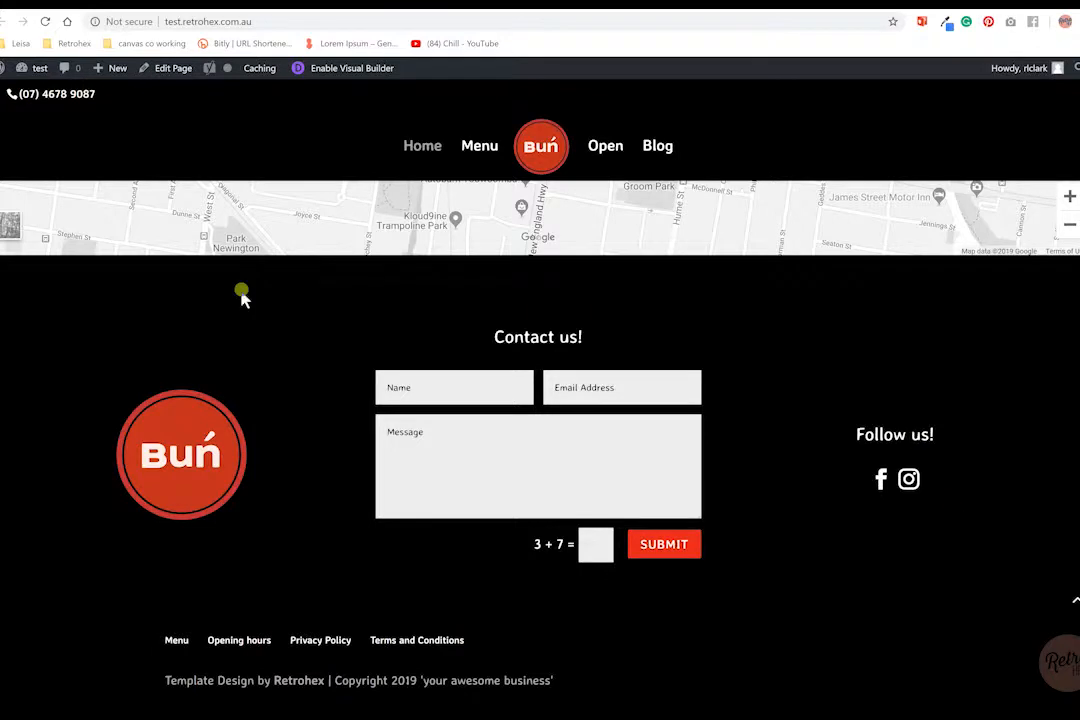
pyautogui.moveTo(627, 338)
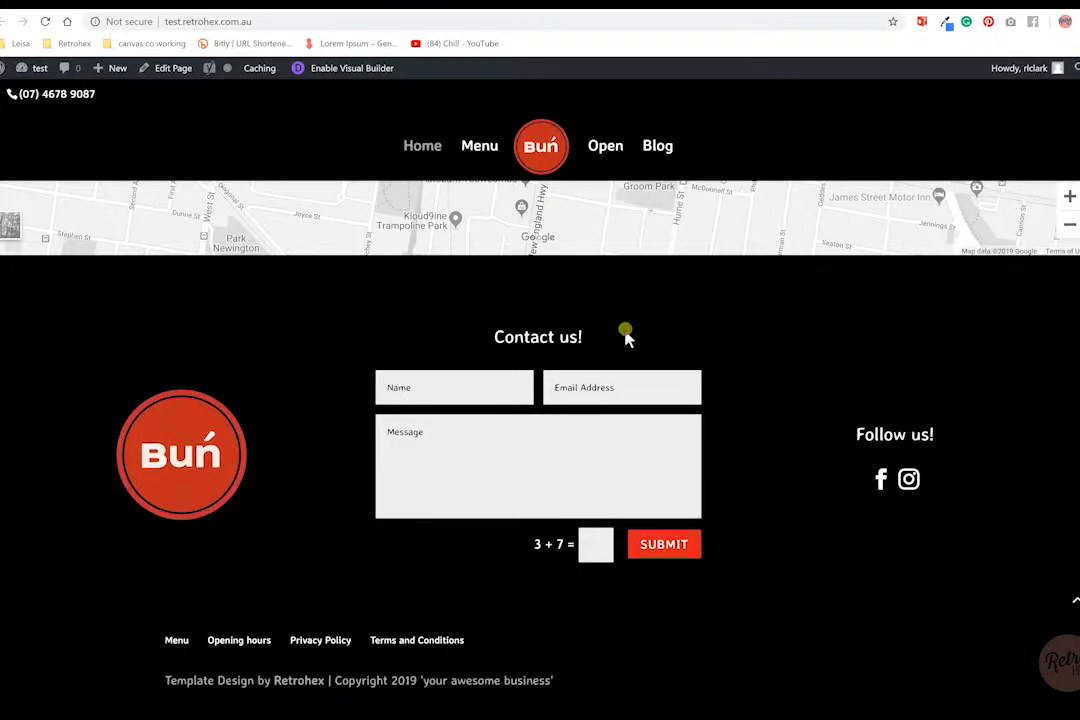
pyautogui.moveTo(893, 497)
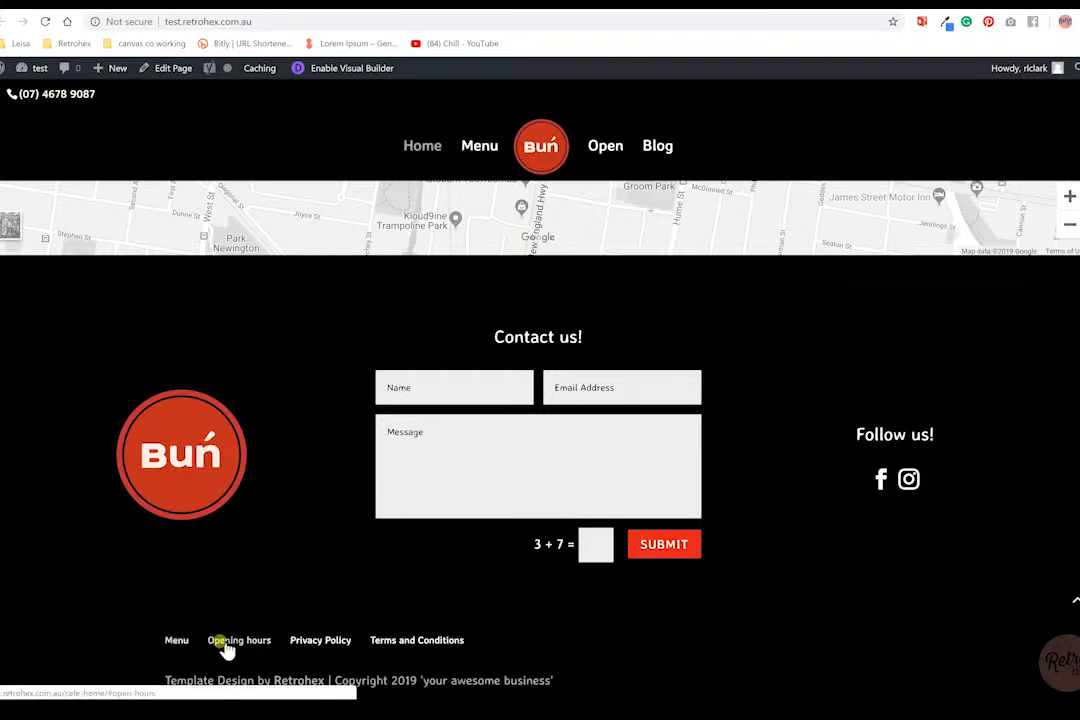
pyautogui.moveTo(177, 640)
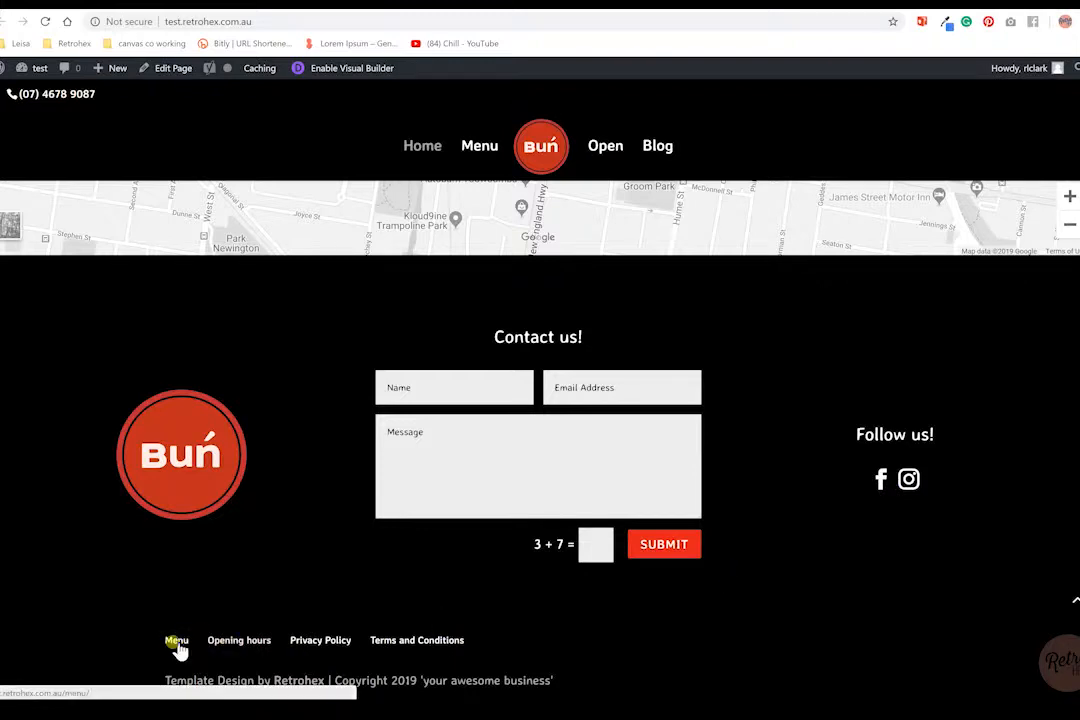
pyautogui.moveTo(238, 640)
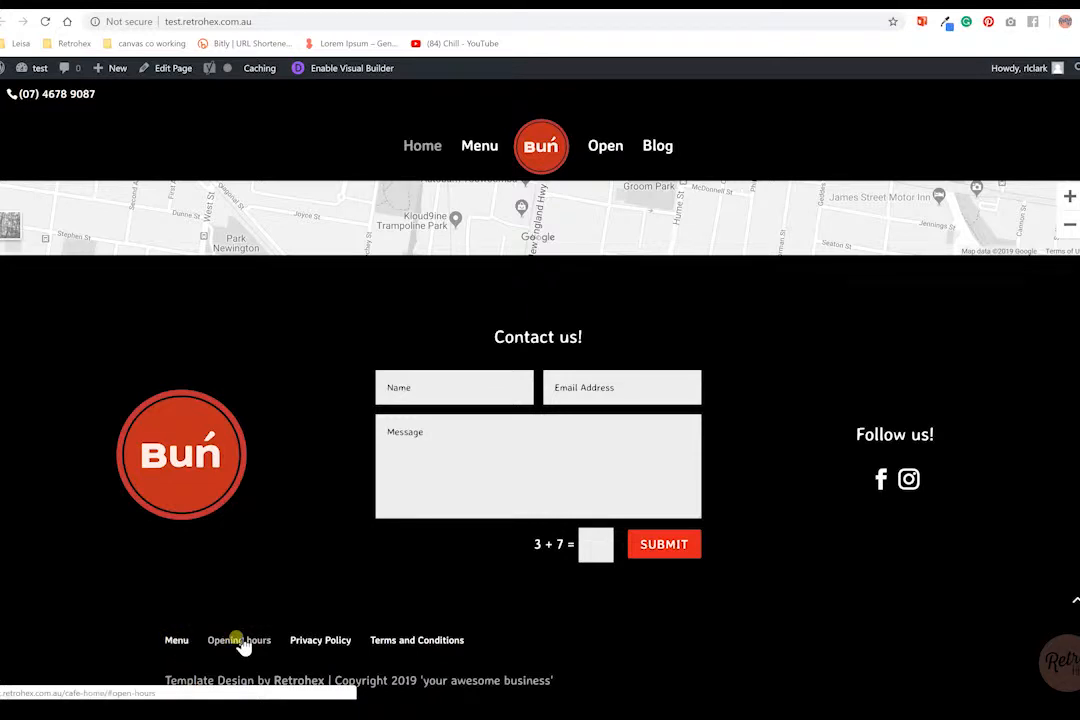
pyautogui.moveTo(398, 593)
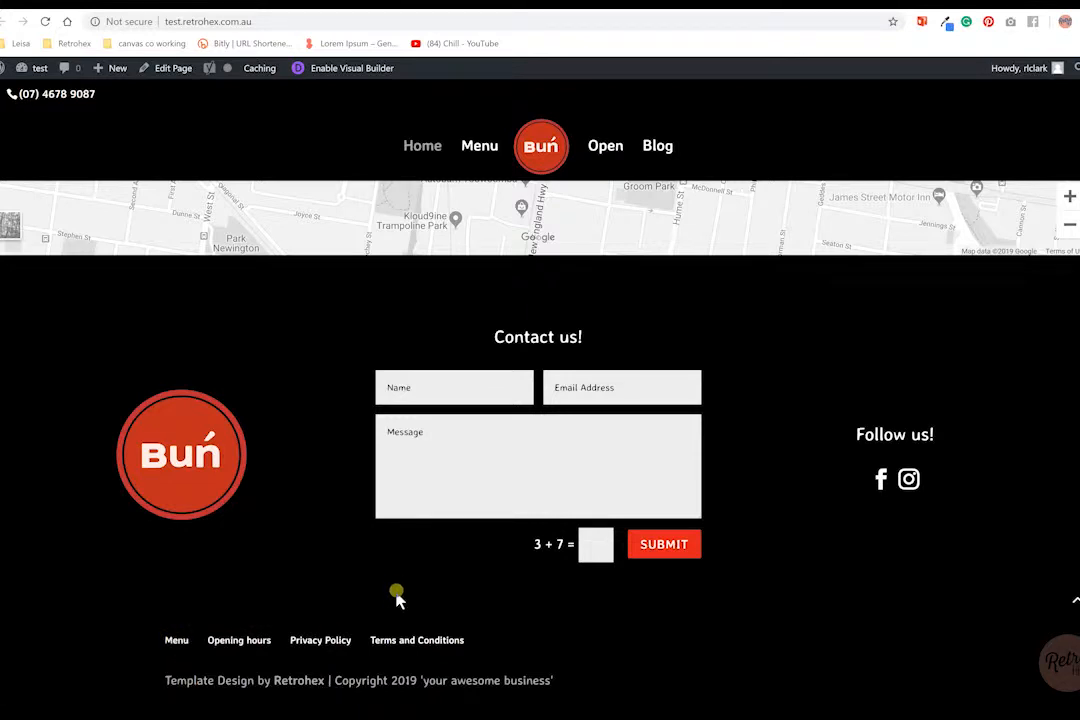
pyautogui.moveTo(417, 640)
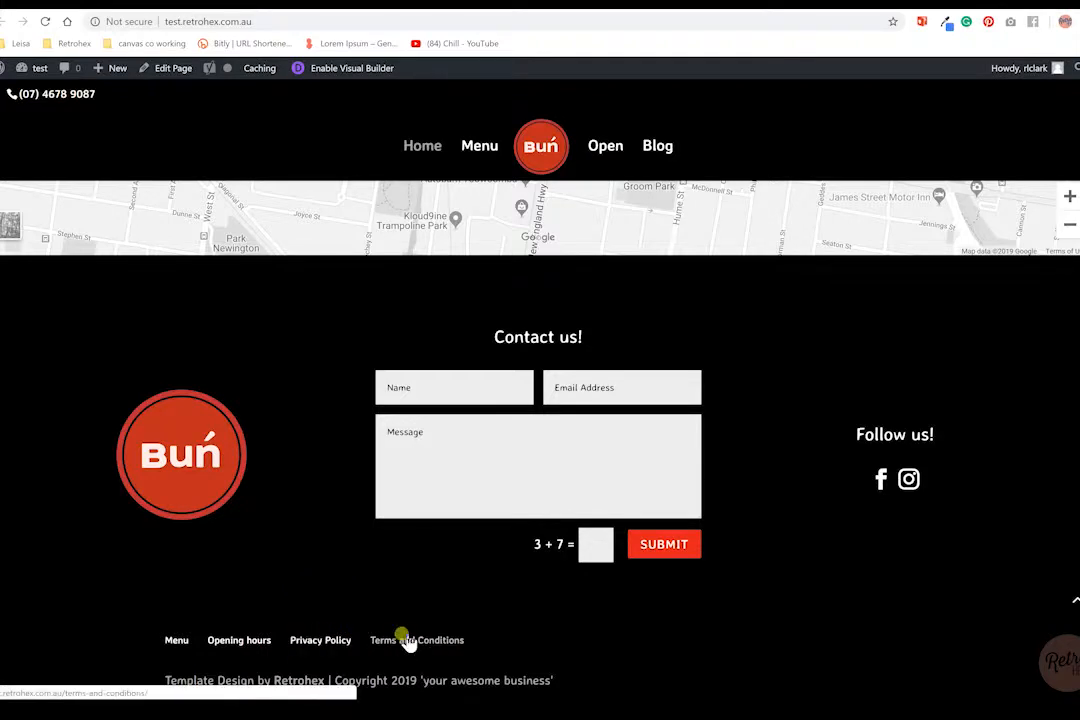
pyautogui.moveTo(781, 611)
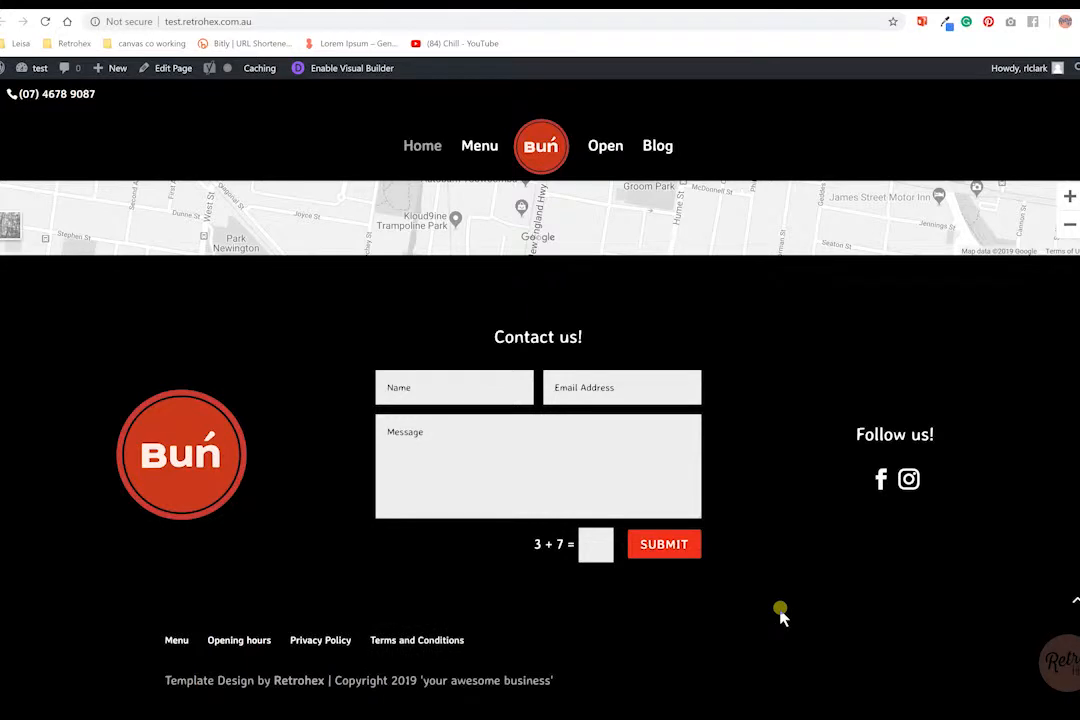
pyautogui.moveTo(556, 678)
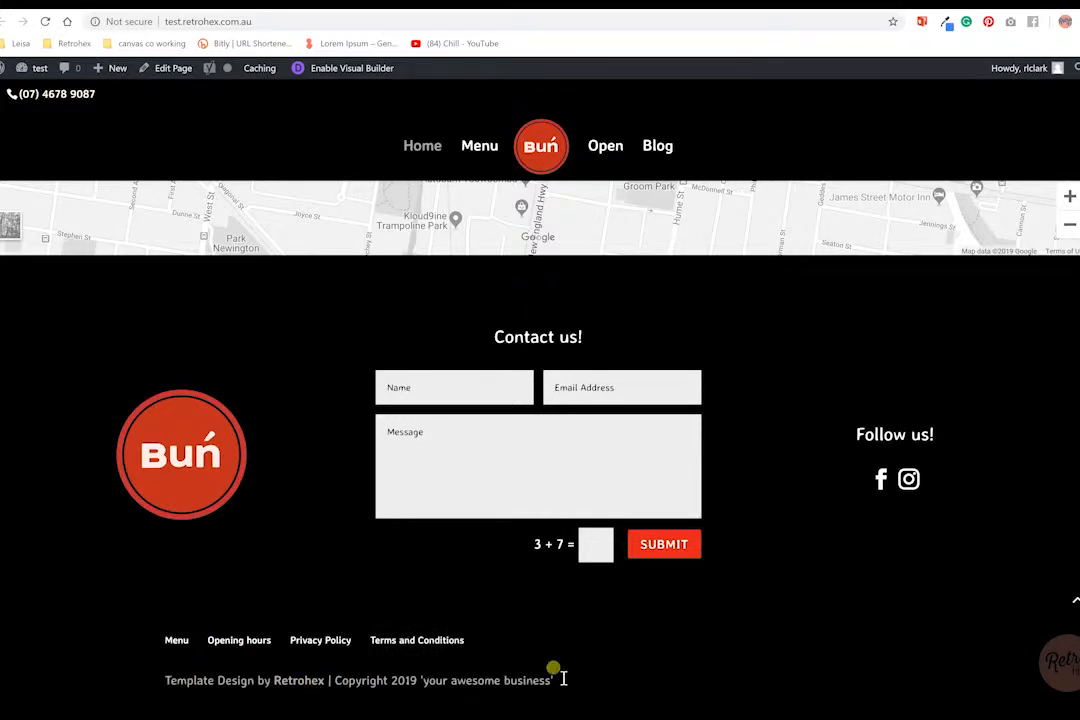
pyautogui.moveTo(603, 678)
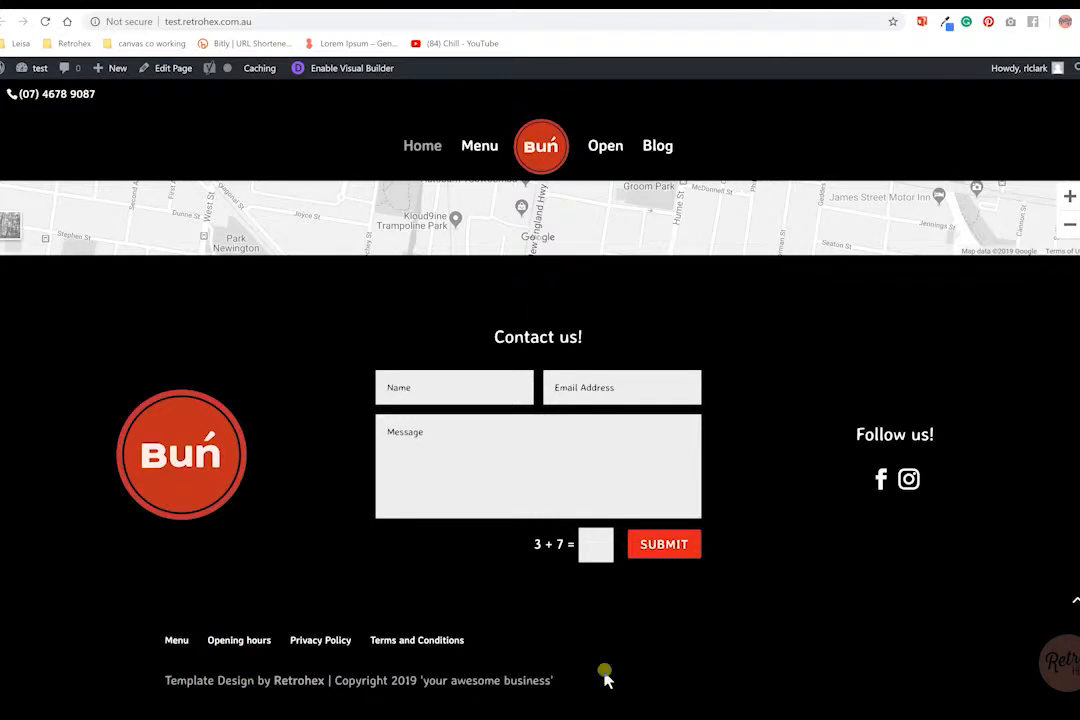
pyautogui.moveTo(777, 585)
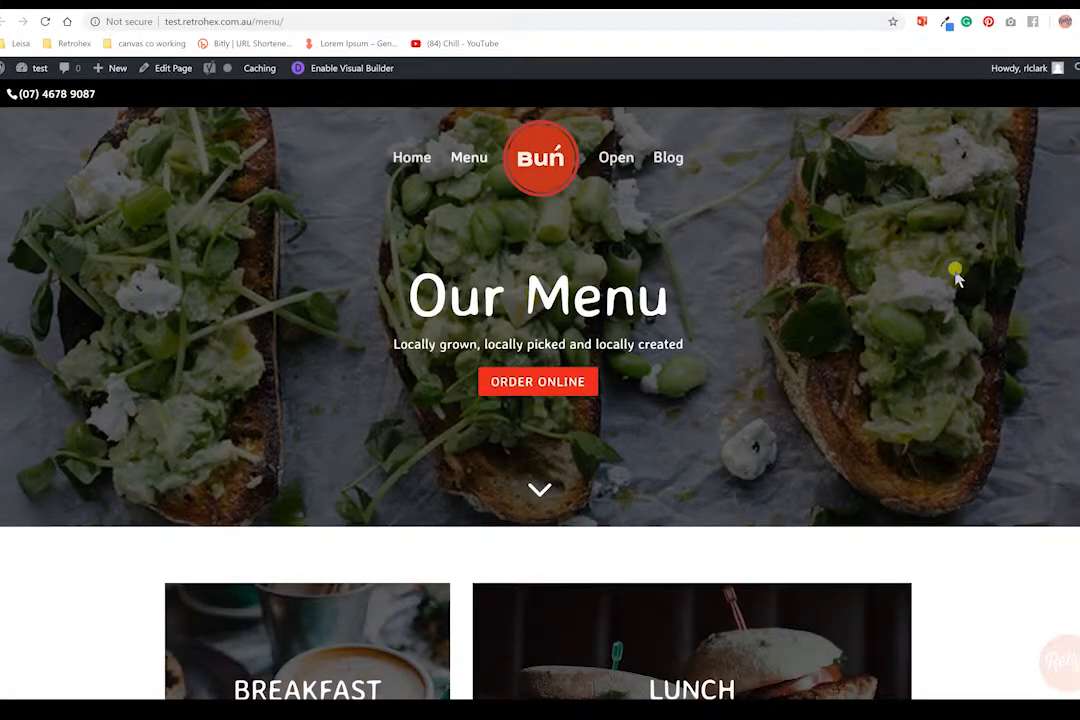
pyautogui.moveTo(165, 283)
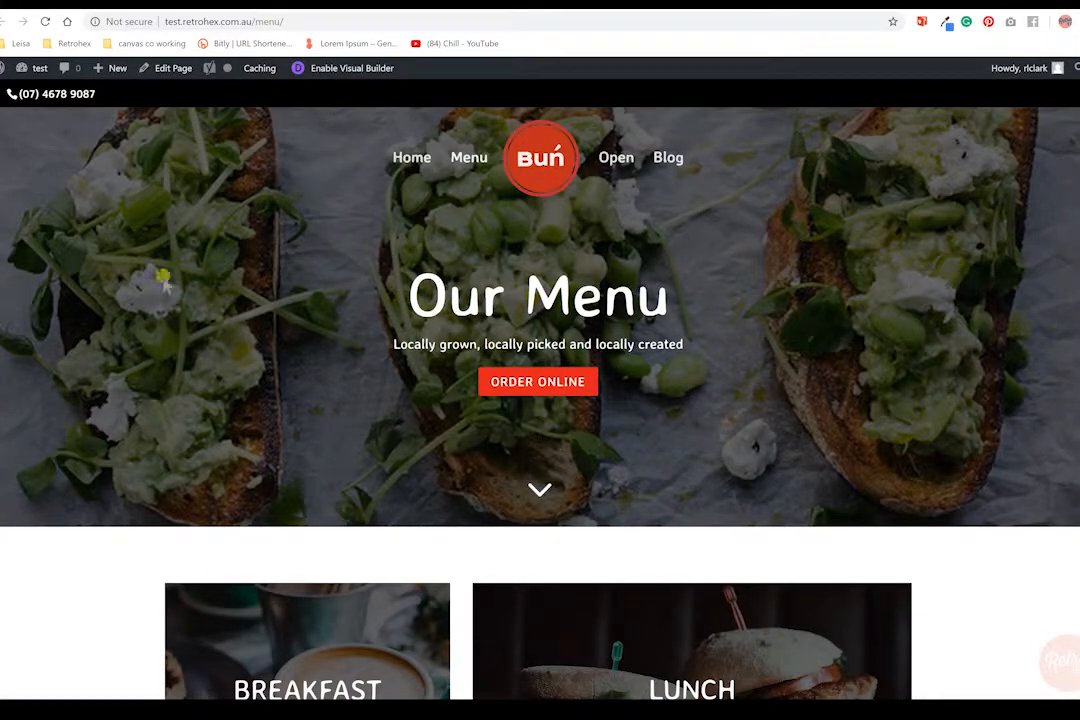
pyautogui.moveTo(958, 185)
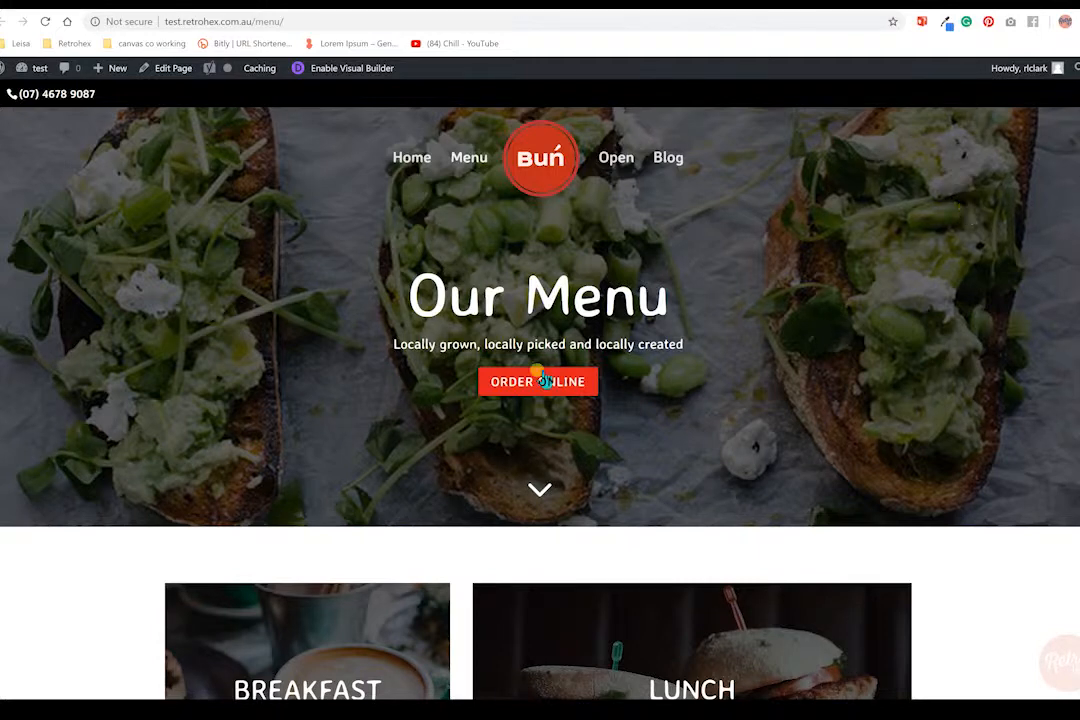
pyautogui.moveTo(538, 381)
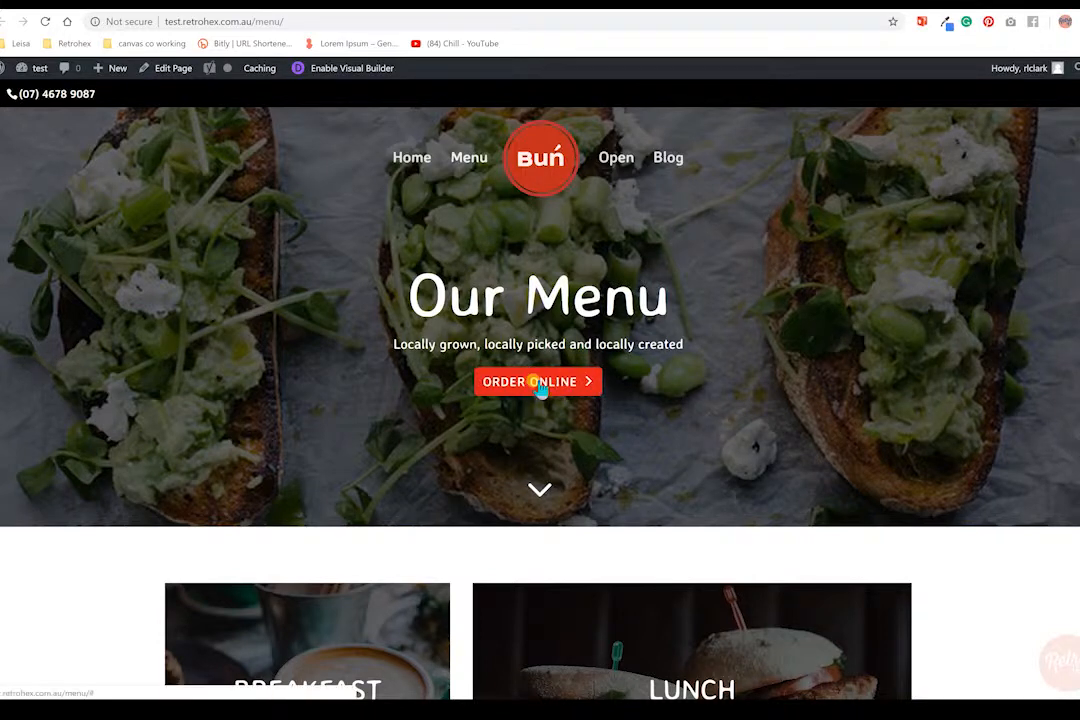
pyautogui.moveTo(1005, 452)
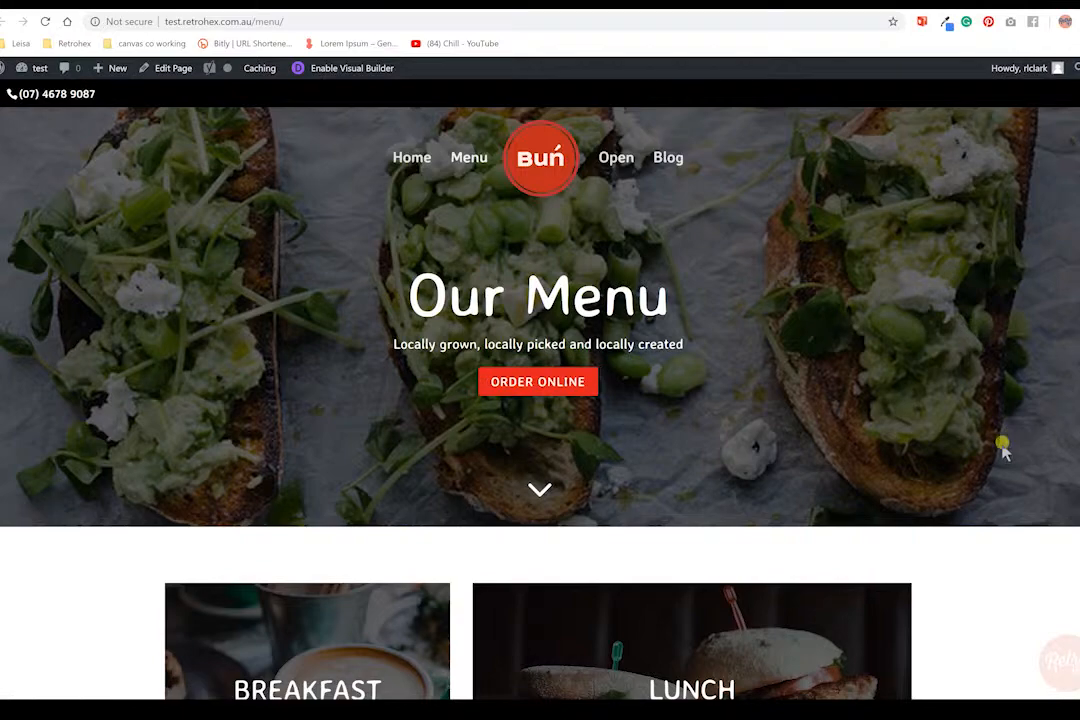
# Scroll the Menu page to the Breakfast, Lunch and Dinner image cards with See It buttons.
pyautogui.scroll(-3)
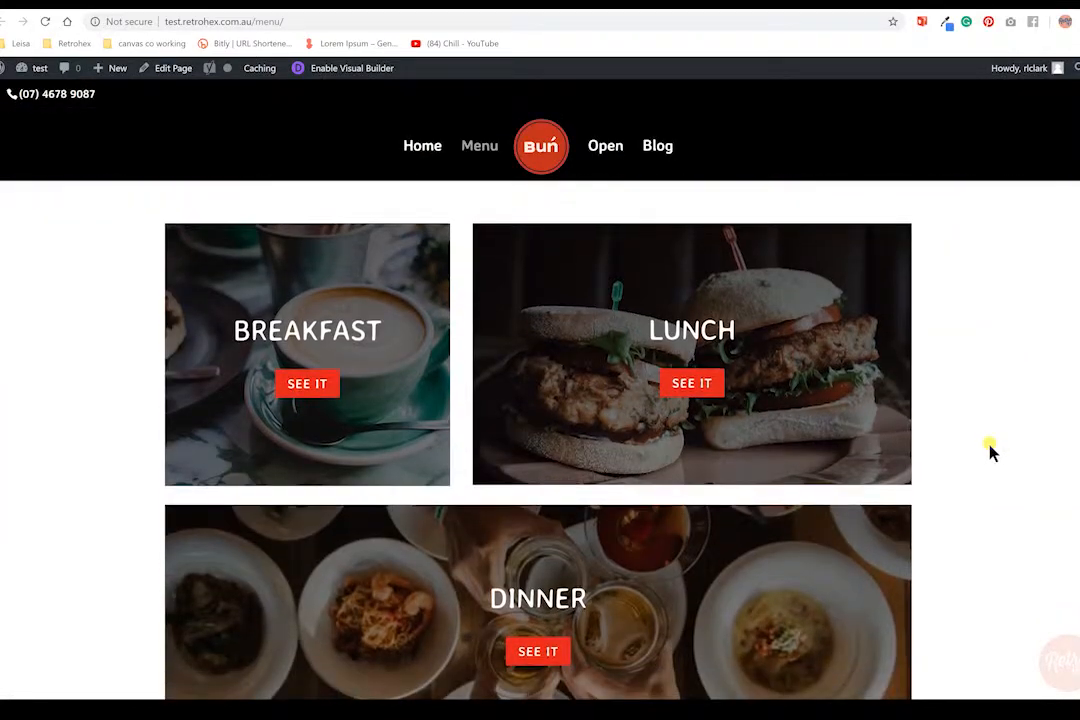
pyautogui.moveTo(610, 363)
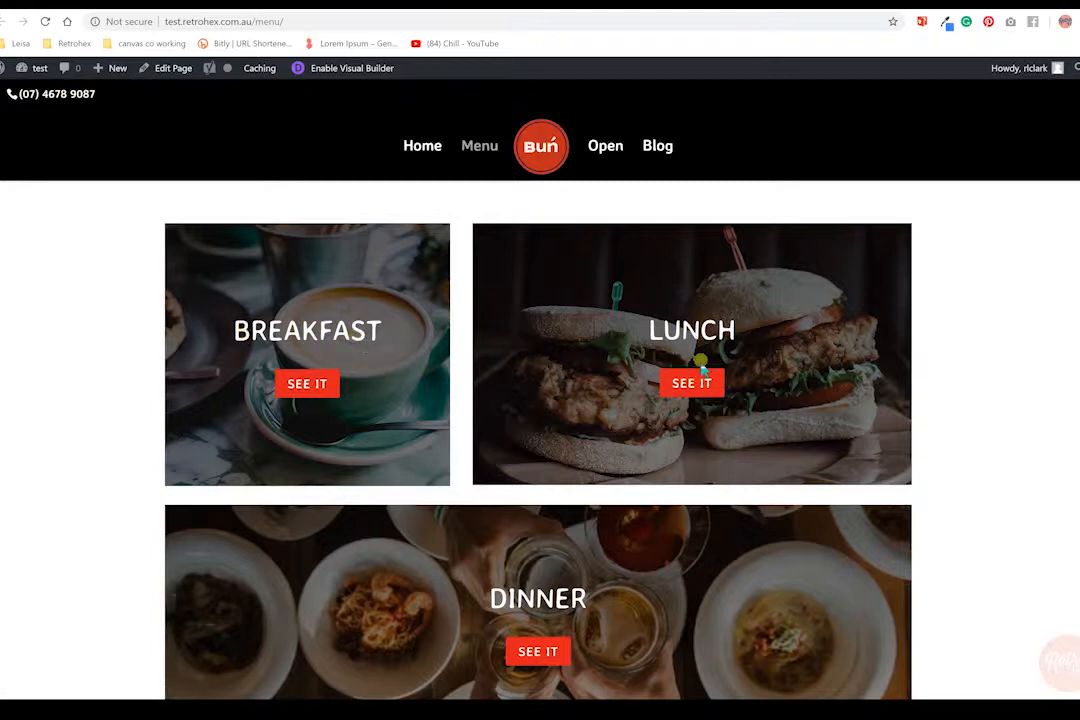
pyautogui.moveTo(680, 295)
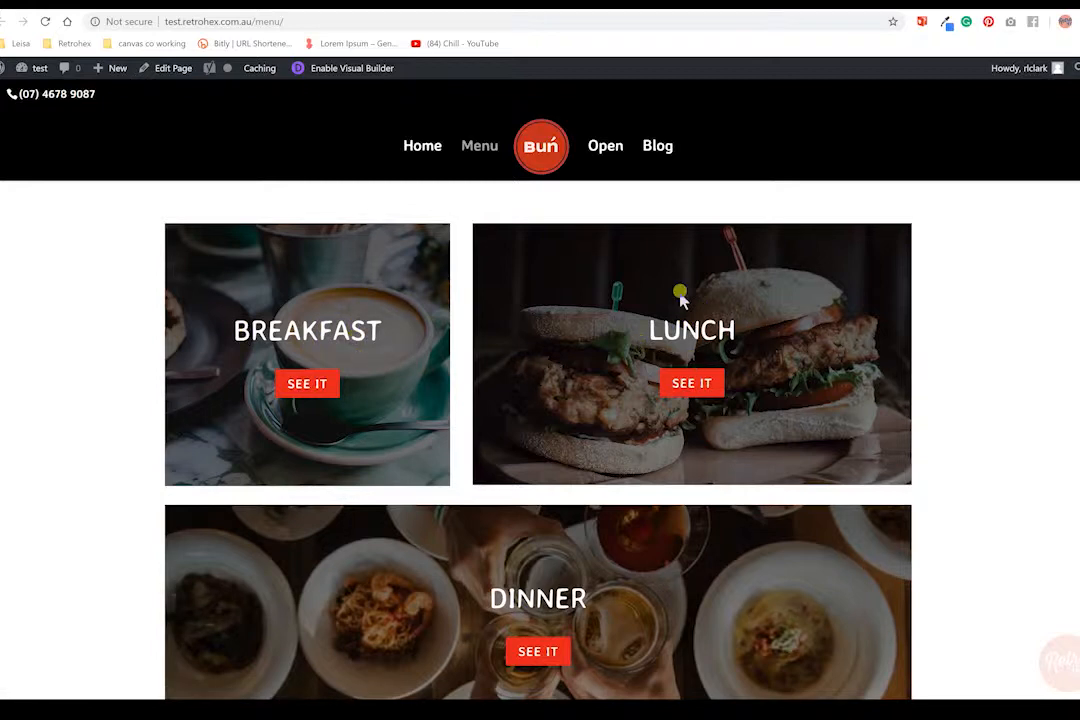
pyautogui.moveTo(700, 298)
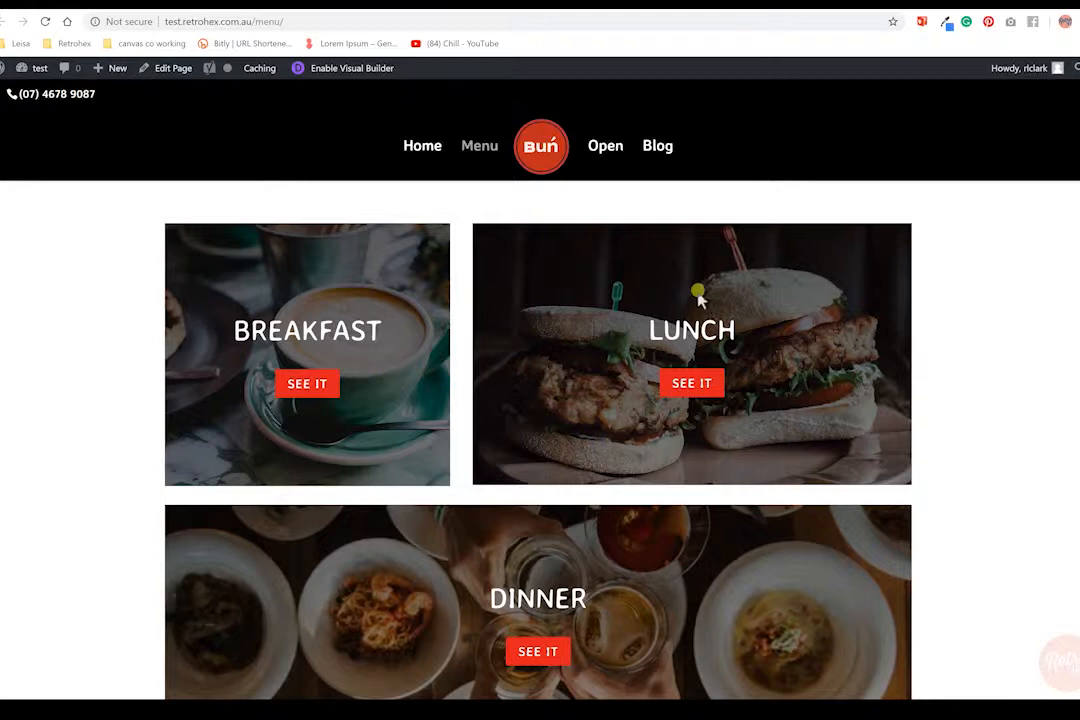
pyautogui.moveTo(786, 562)
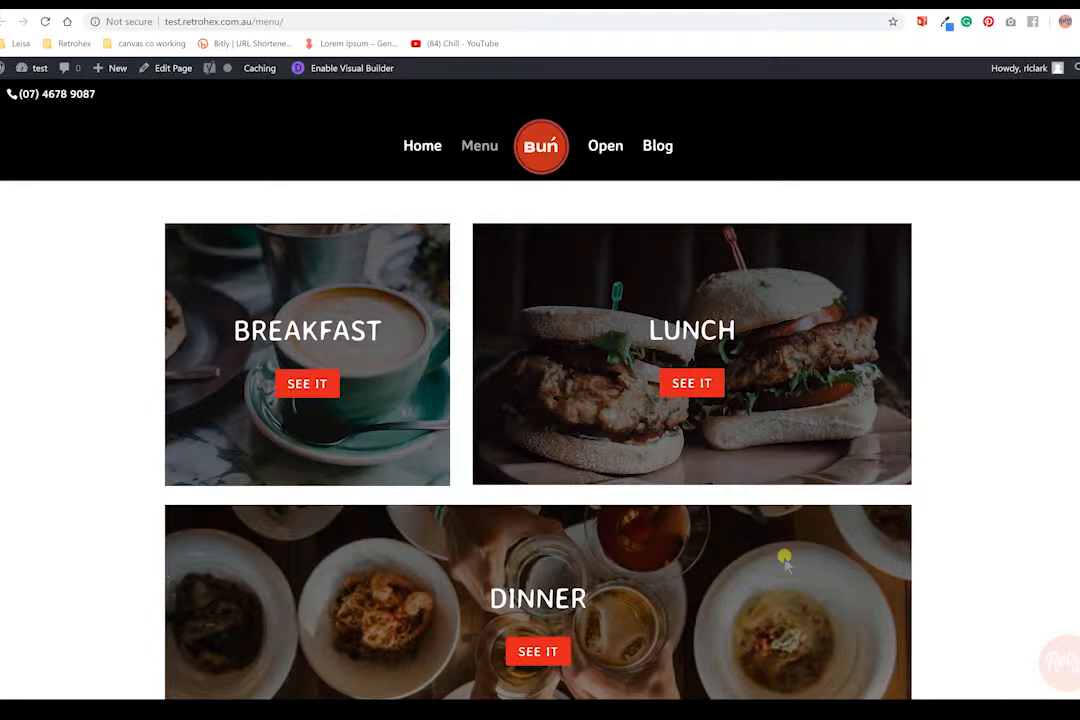
pyautogui.scroll(-3)
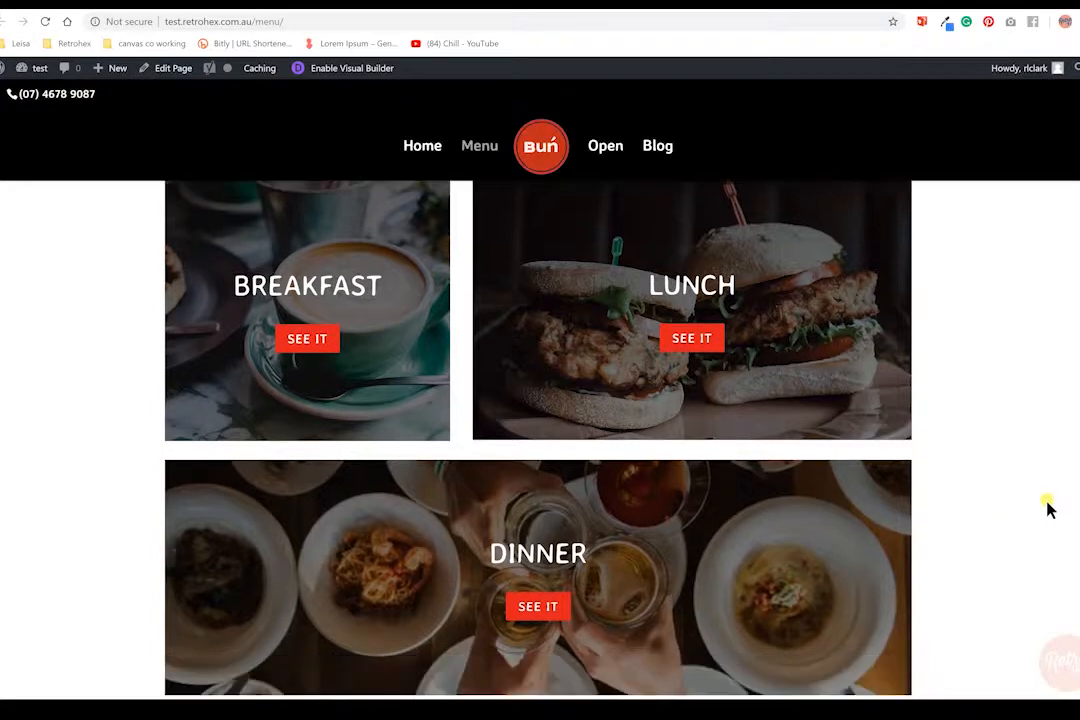
pyautogui.scroll(-3)
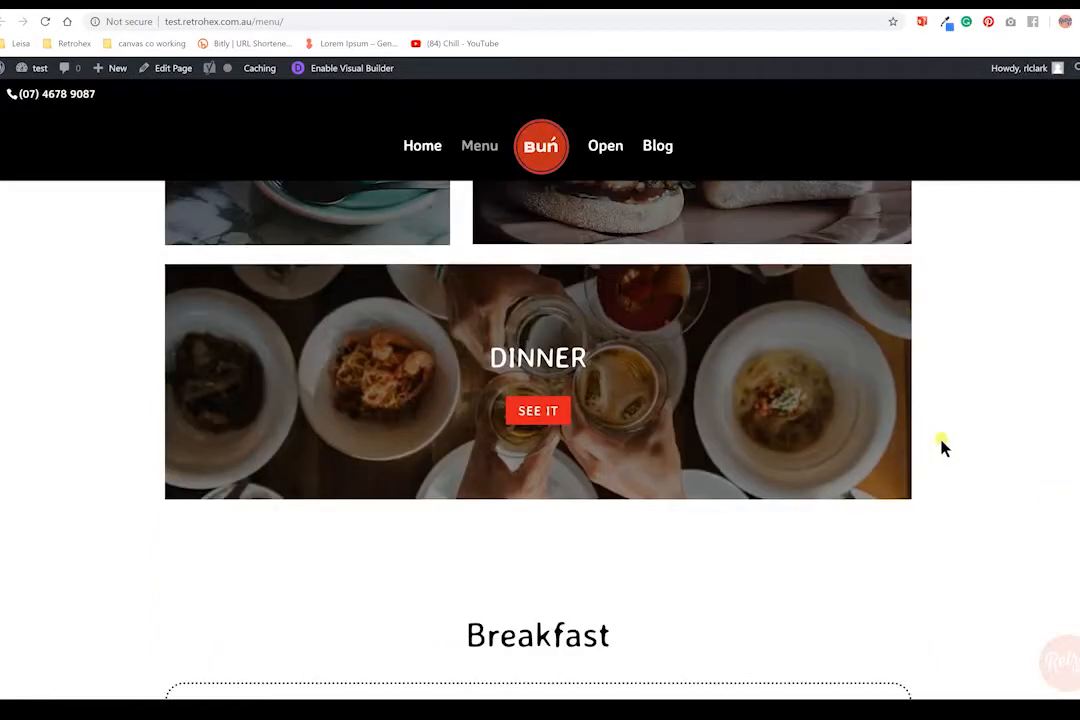
pyautogui.scroll(-3)
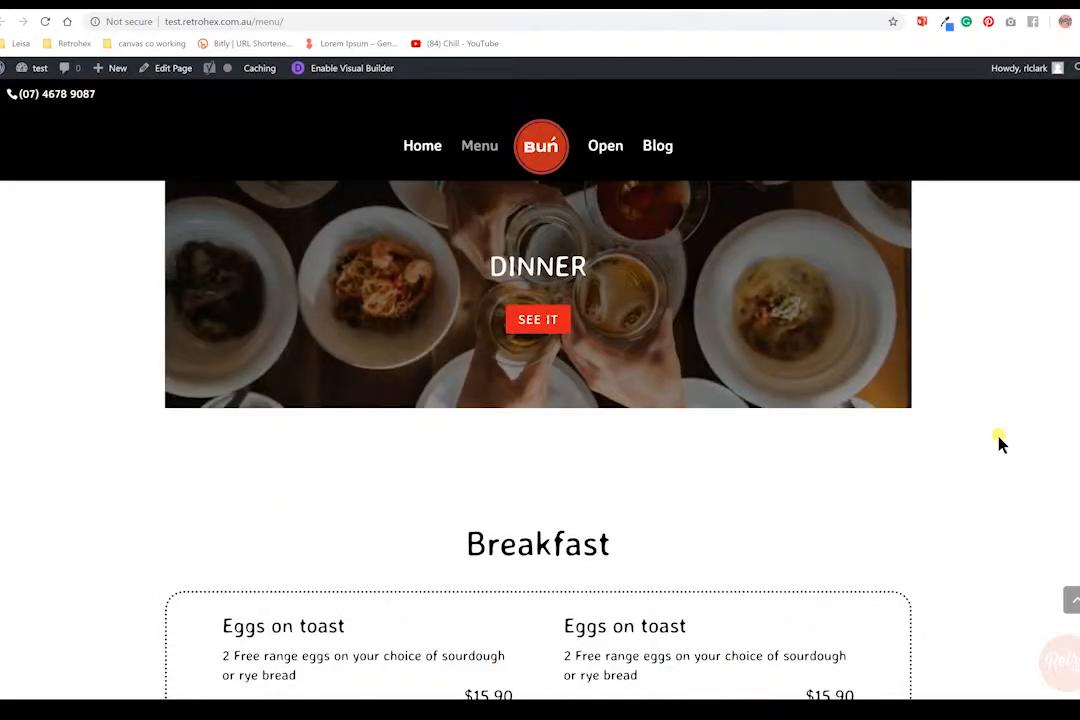
pyautogui.scroll(3)
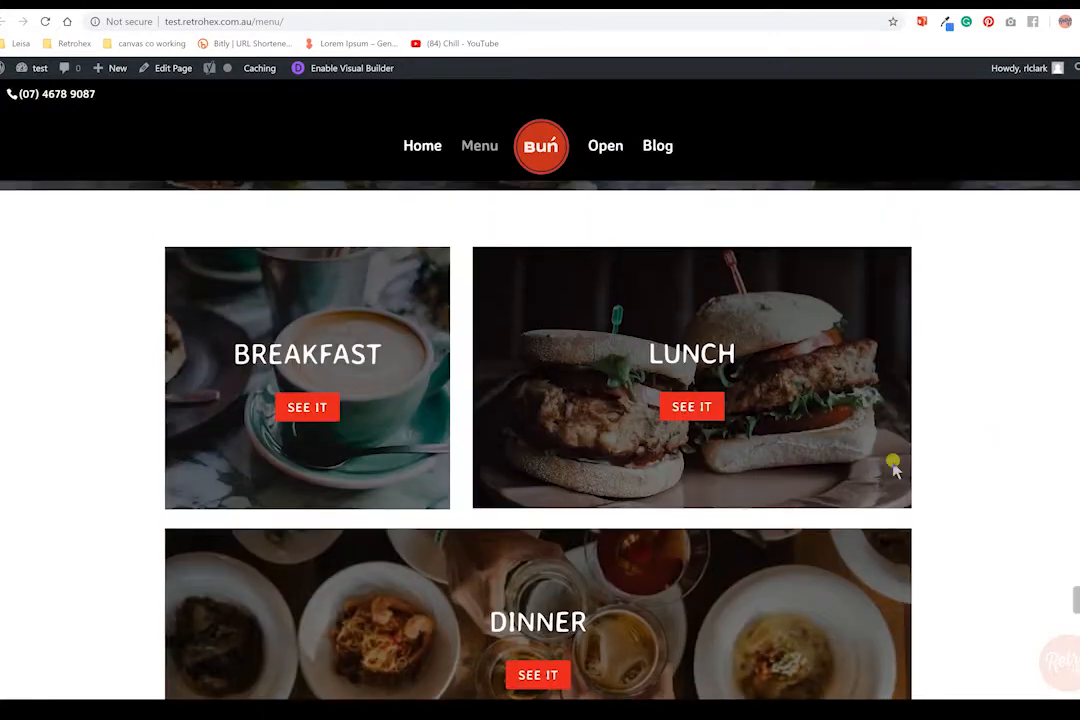
# Look over the Breakfast pricing section, clicking within its price list.
pyautogui.click(307, 407)
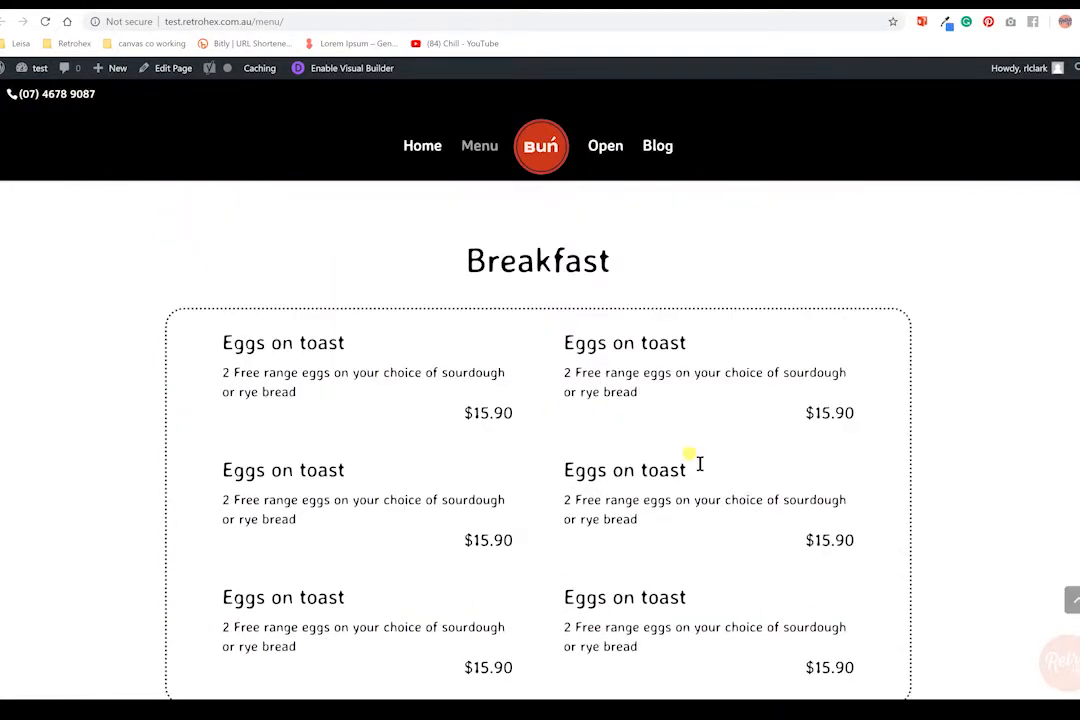
pyautogui.scroll(3)
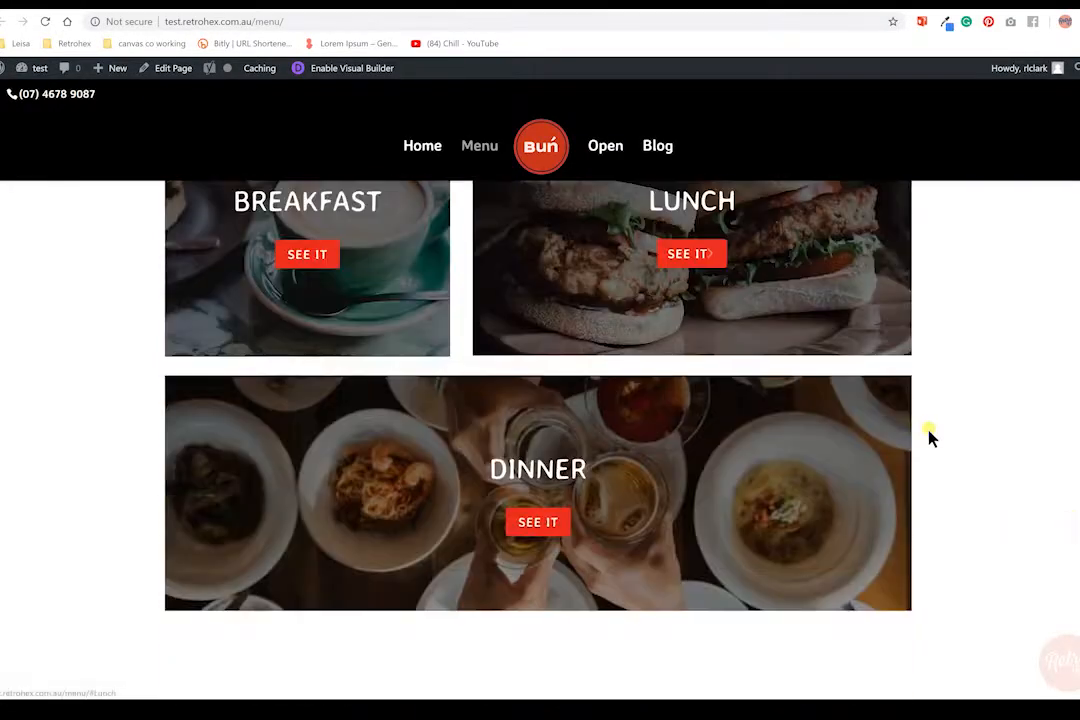
pyautogui.scroll(-3)
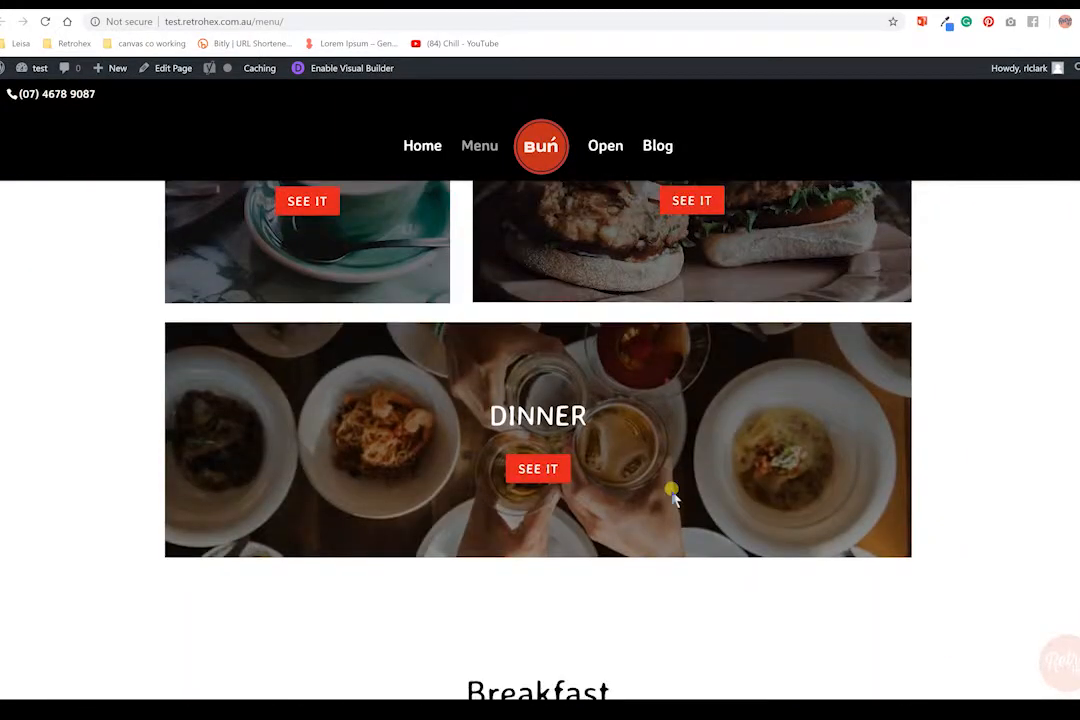
pyautogui.click(538, 469)
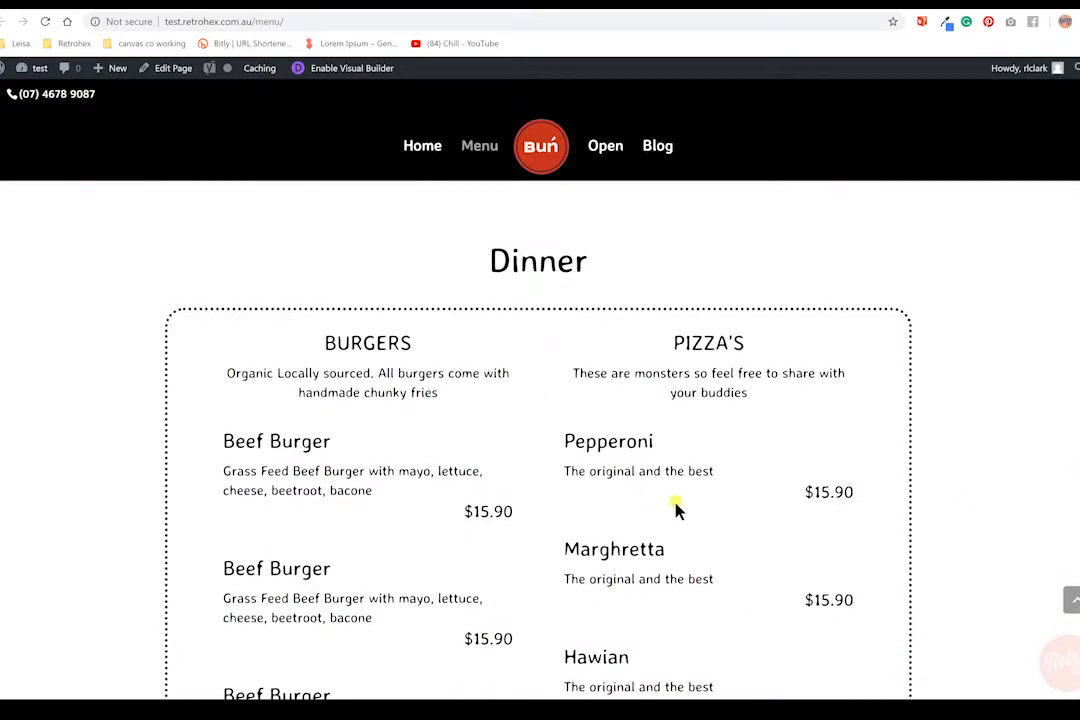
pyautogui.scroll(-3)
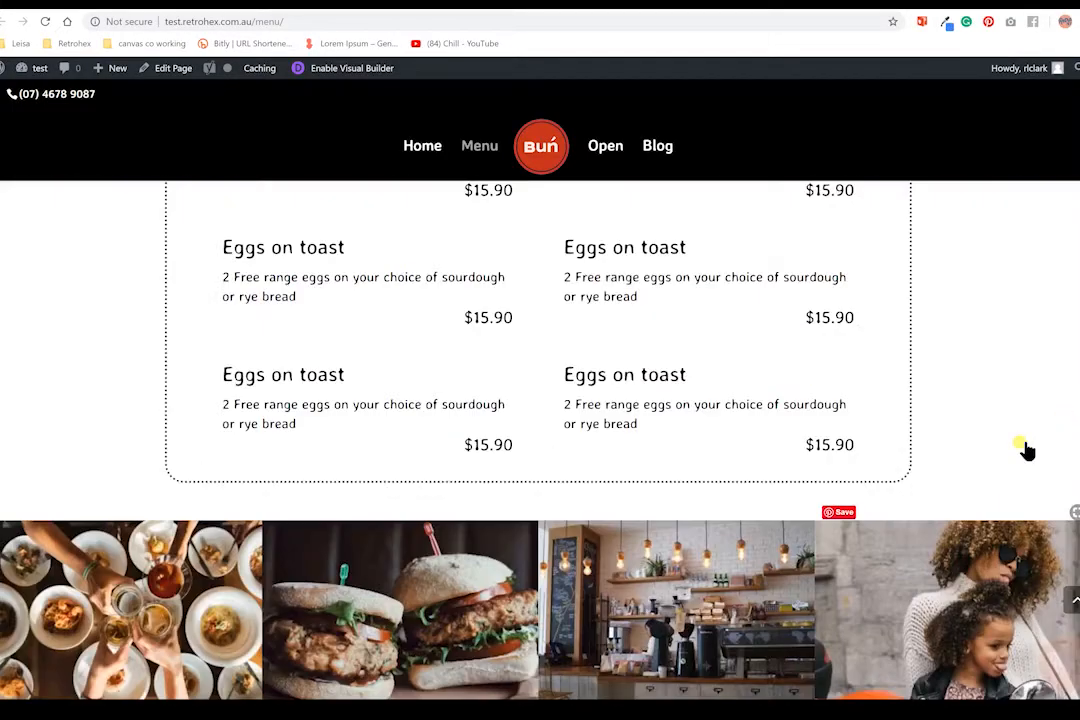
pyautogui.scroll(3)
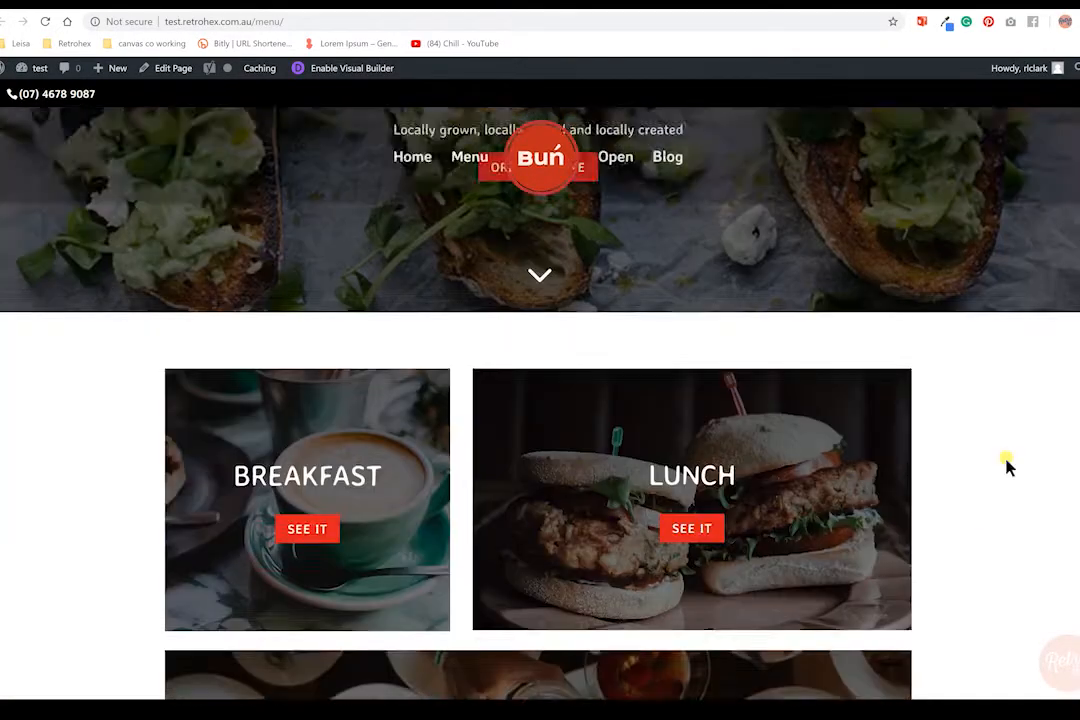
pyautogui.click(307, 528)
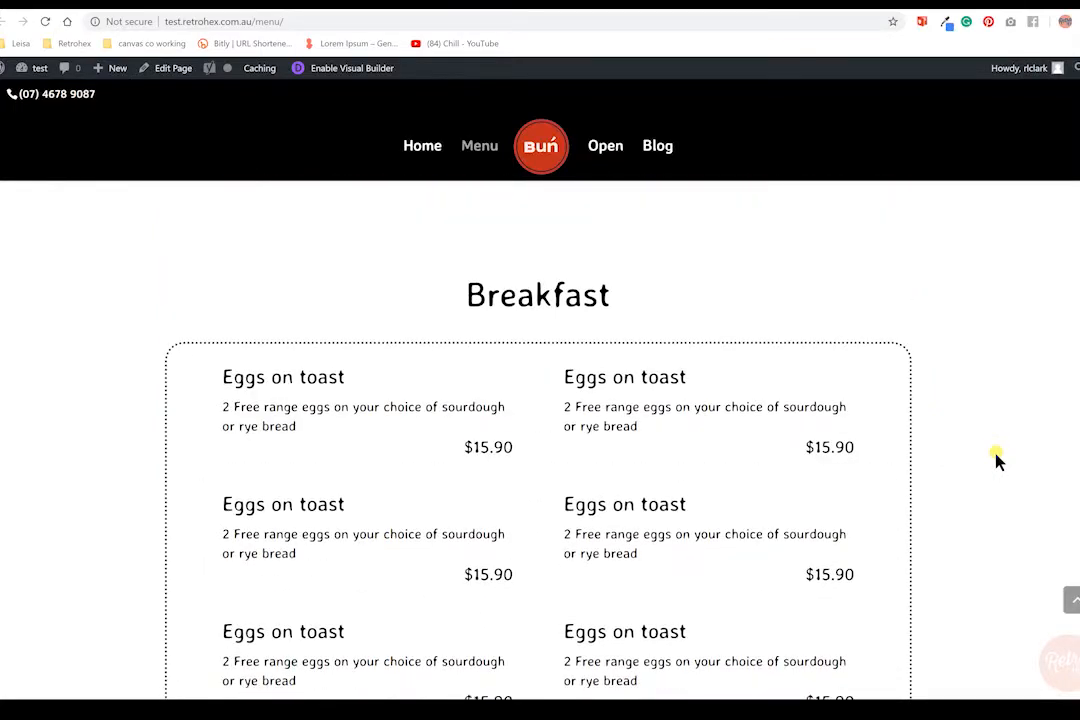
# Scroll through the Lunch and Dinner price lists of burgers, toasties and pizzas.
pyautogui.scroll(-3)
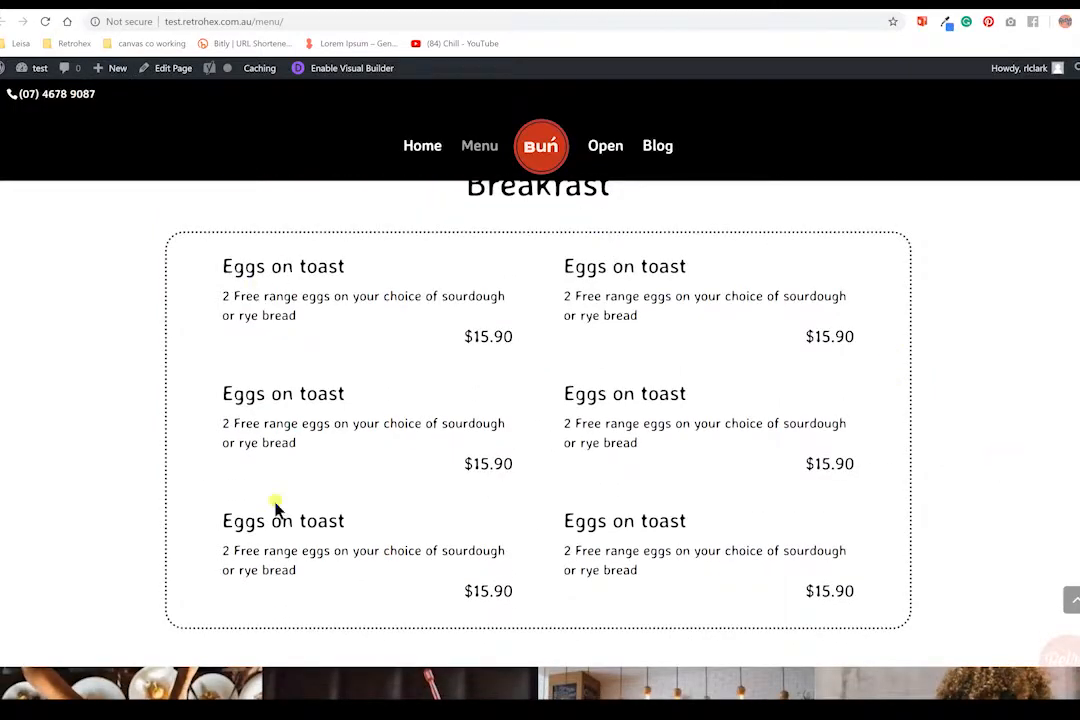
pyautogui.scroll(-3)
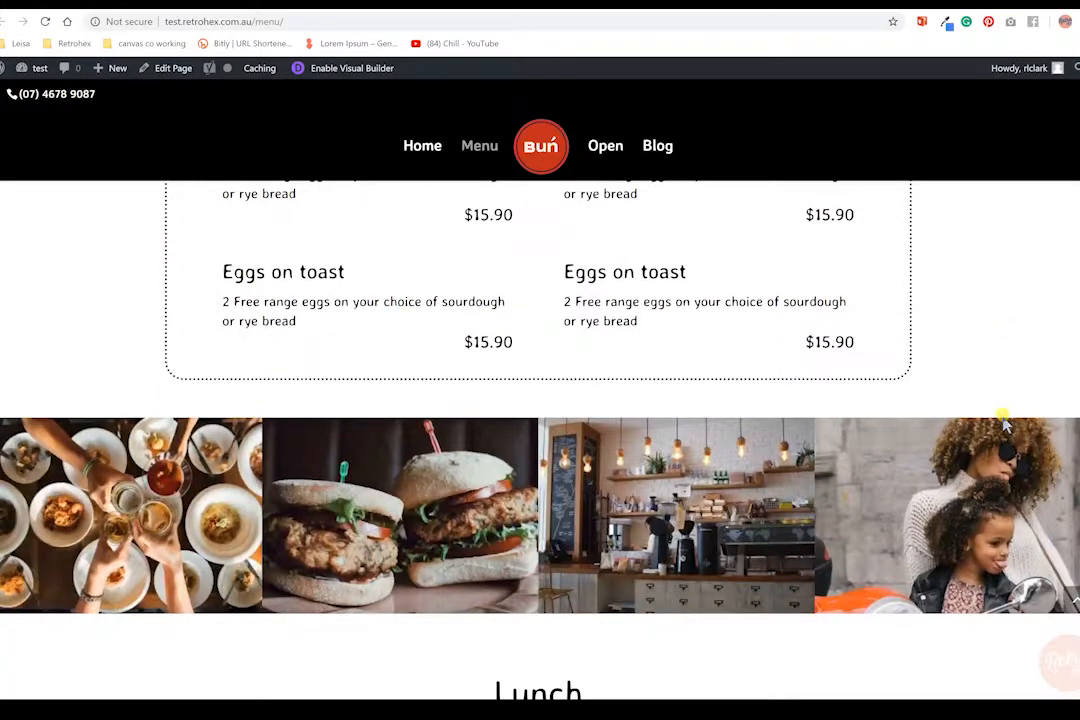
pyautogui.scroll(-3)
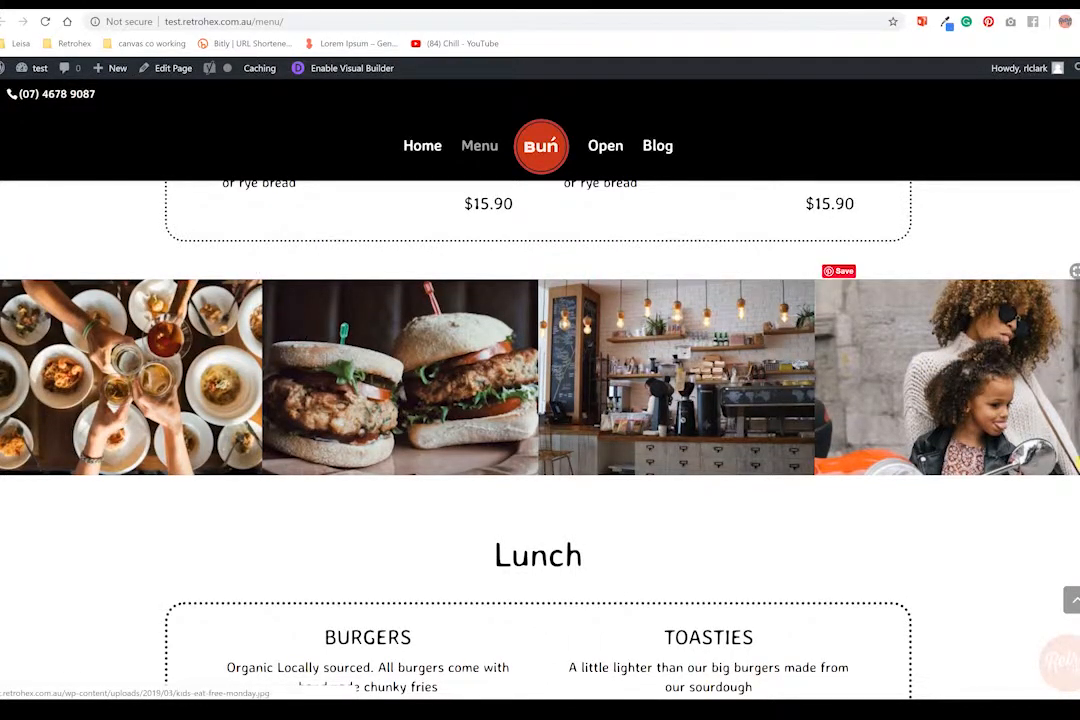
pyautogui.scroll(-3)
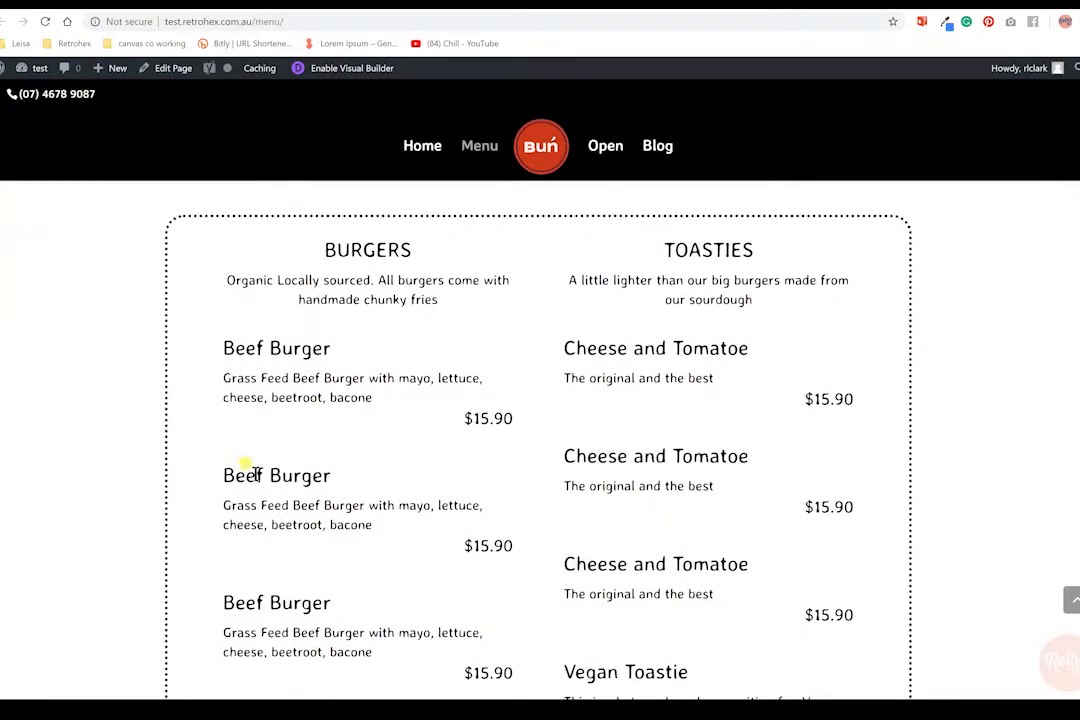
pyautogui.scroll(-3)
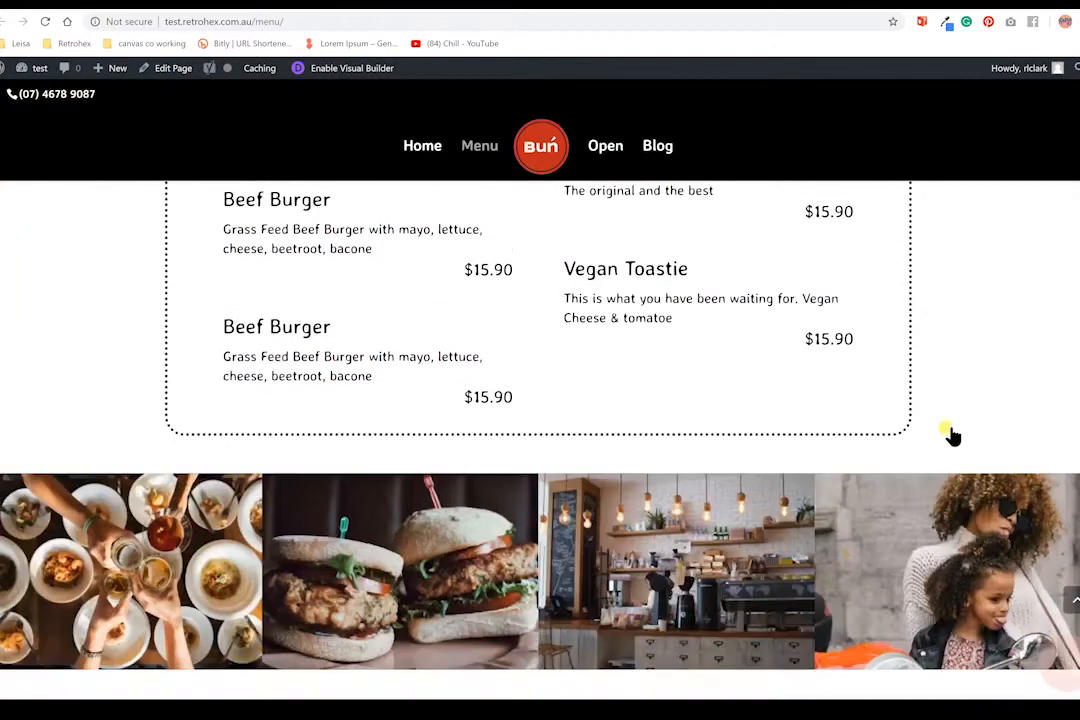
pyautogui.scroll(-3)
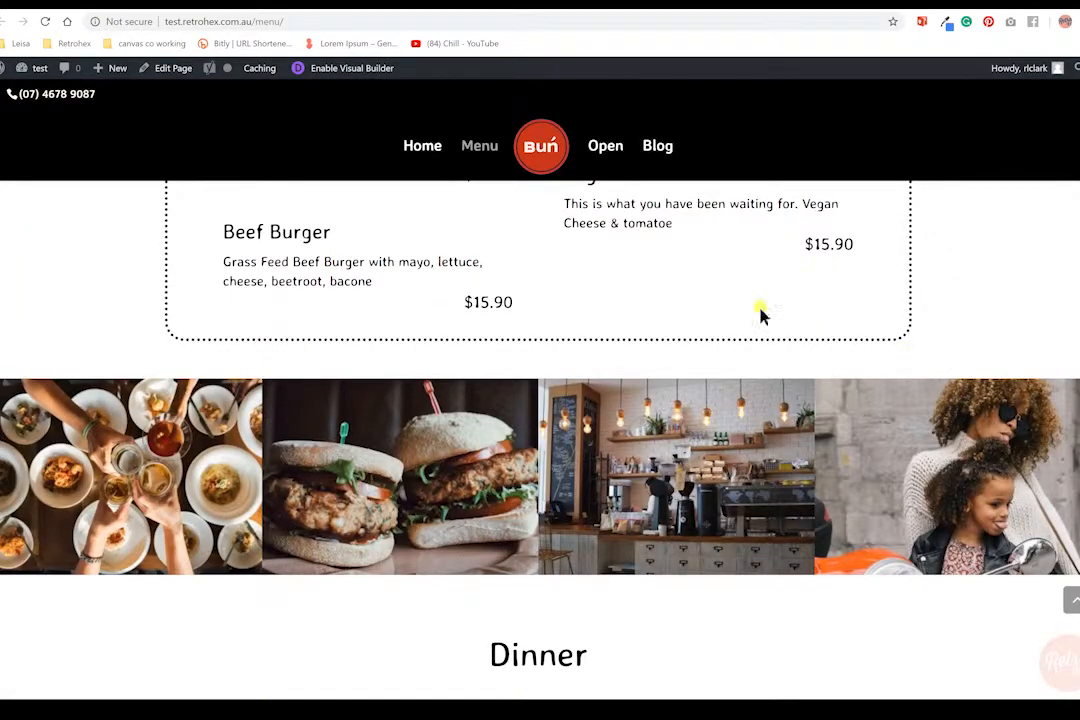
pyautogui.scroll(-3)
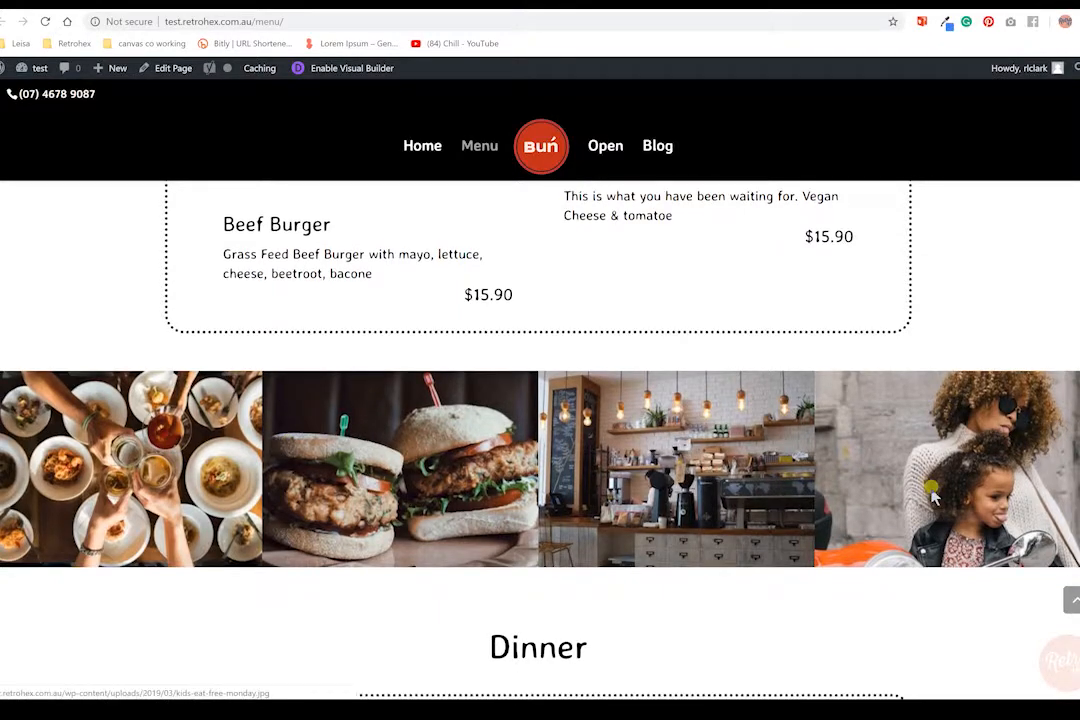
pyautogui.scroll(-3)
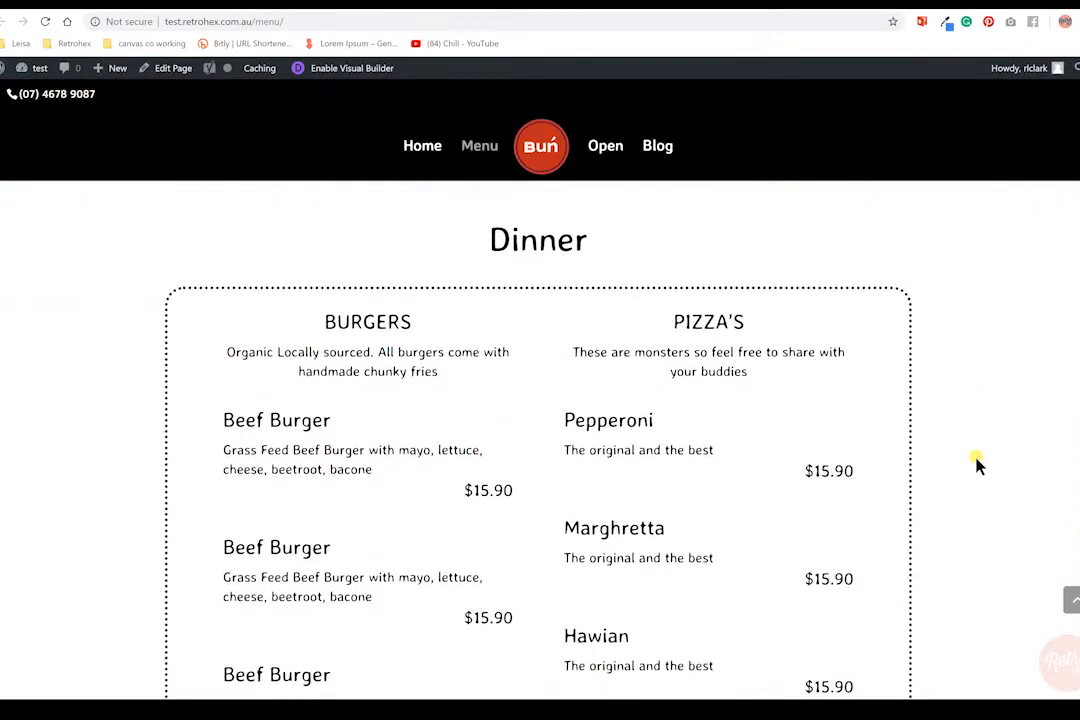
pyautogui.scroll(-3)
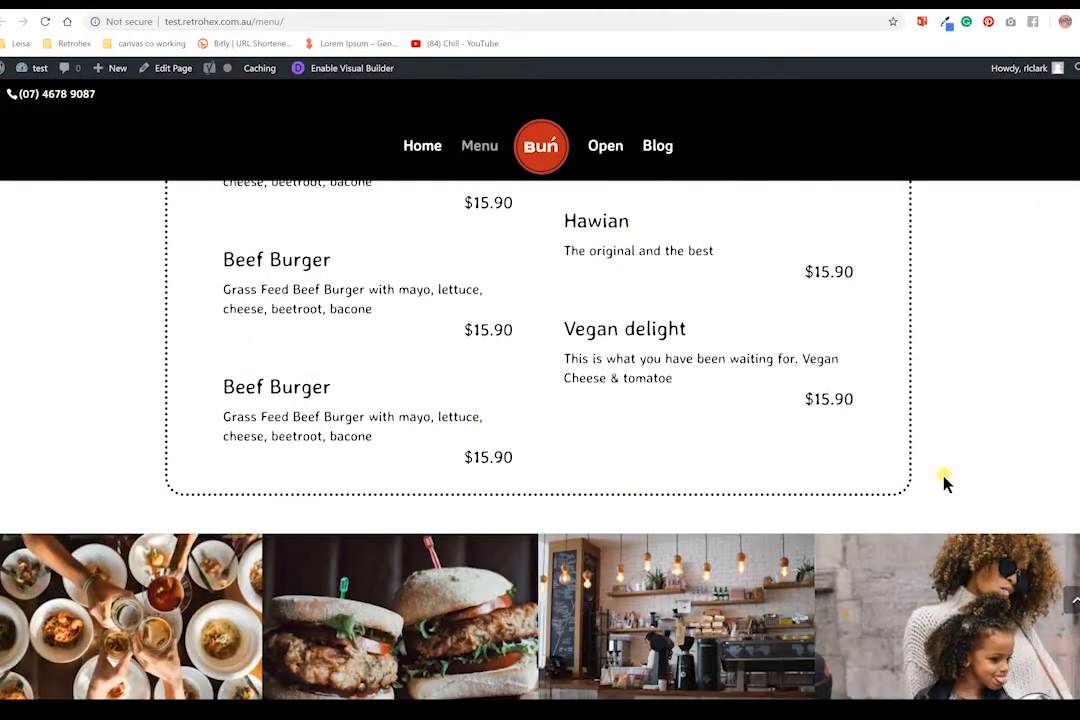
pyautogui.scroll(-3)
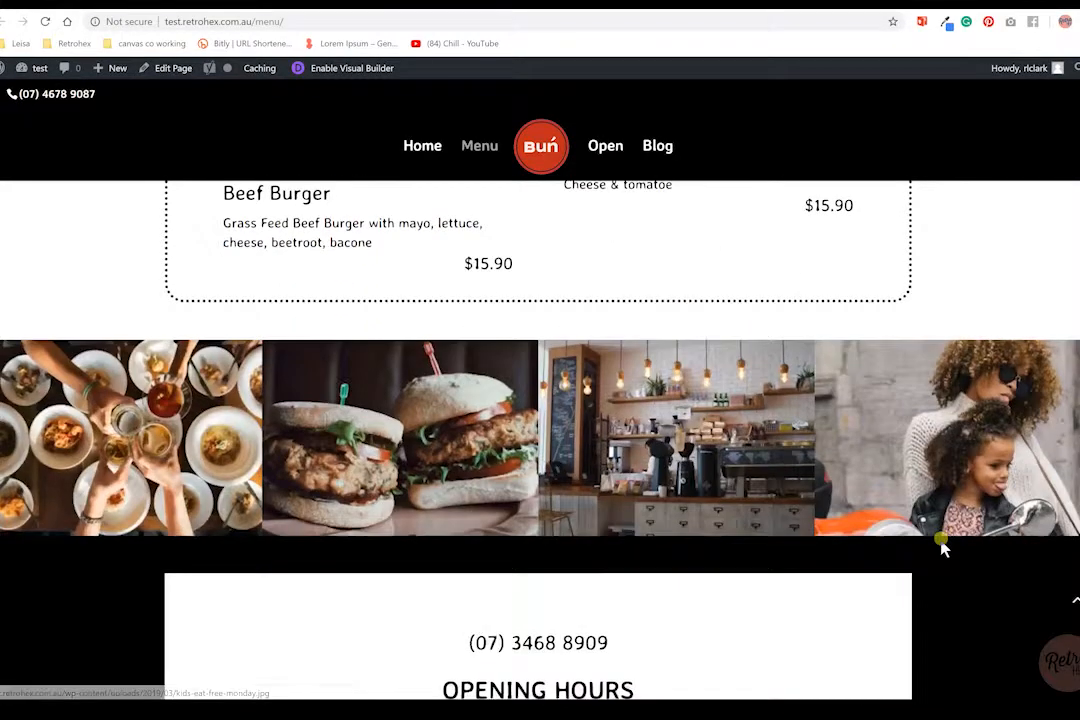
# Scroll past Opening Hours, the Google map and Contact us footer, then back to Our Menu.
pyautogui.scroll(-3)
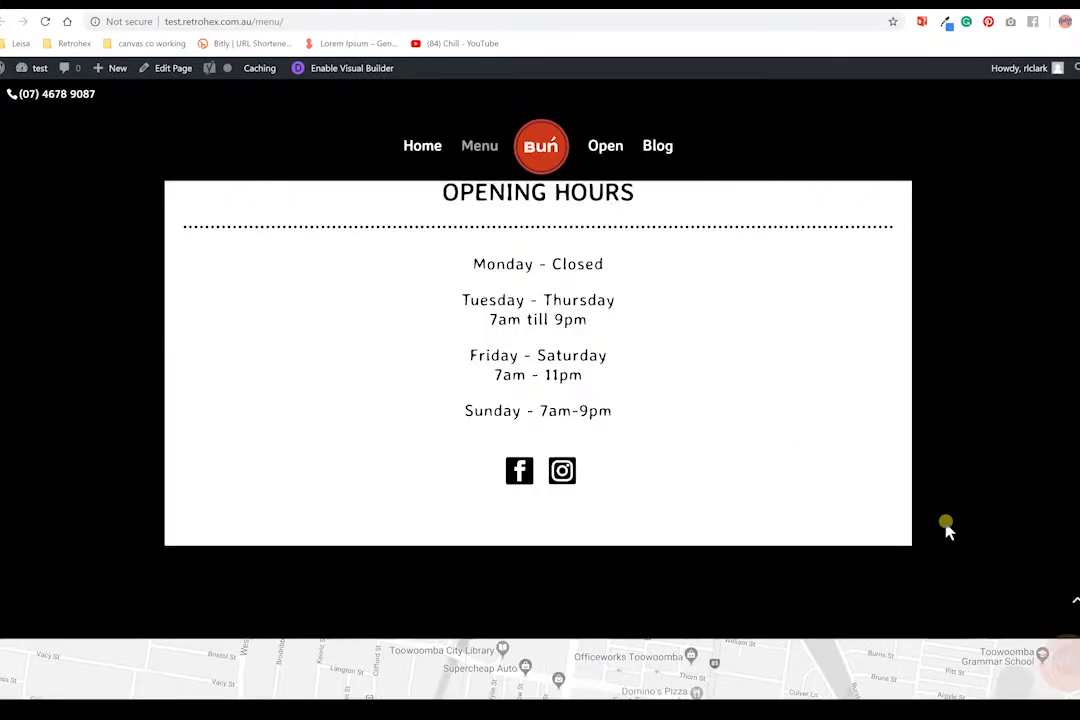
pyautogui.scroll(-3)
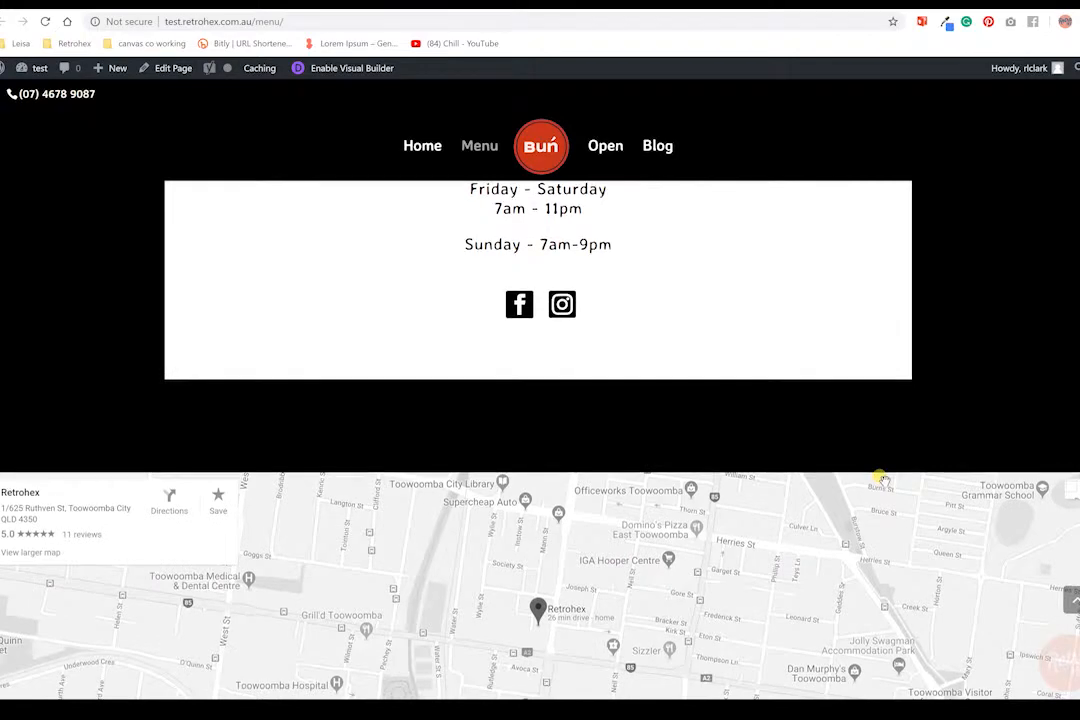
pyautogui.scroll(-3)
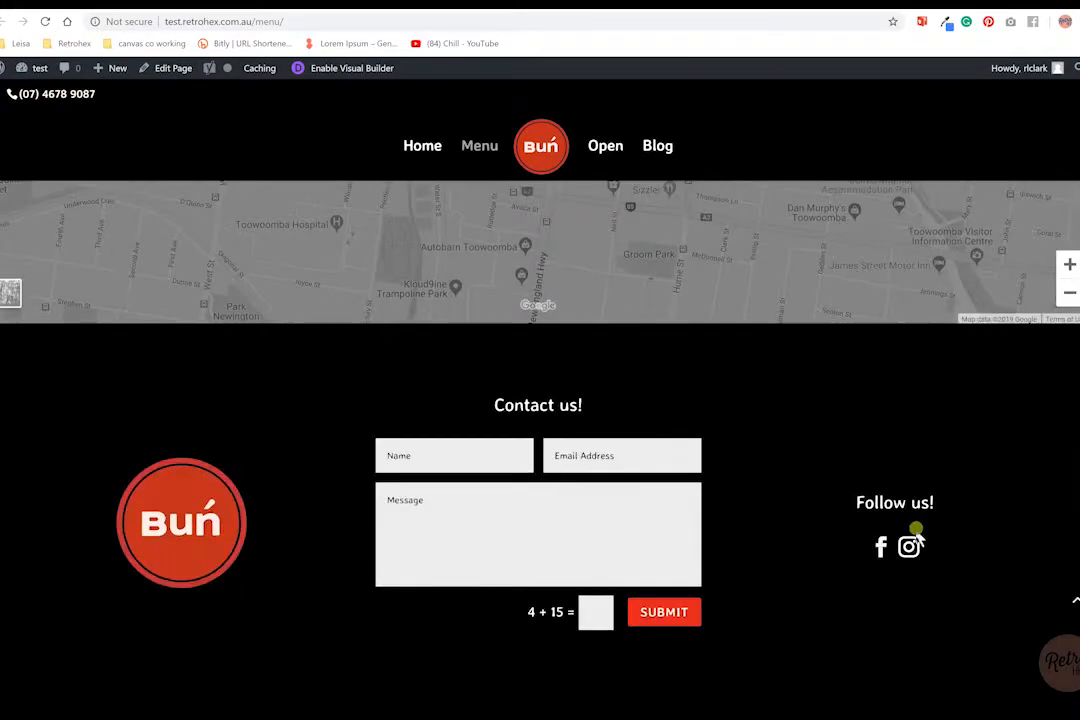
pyautogui.scroll(-3)
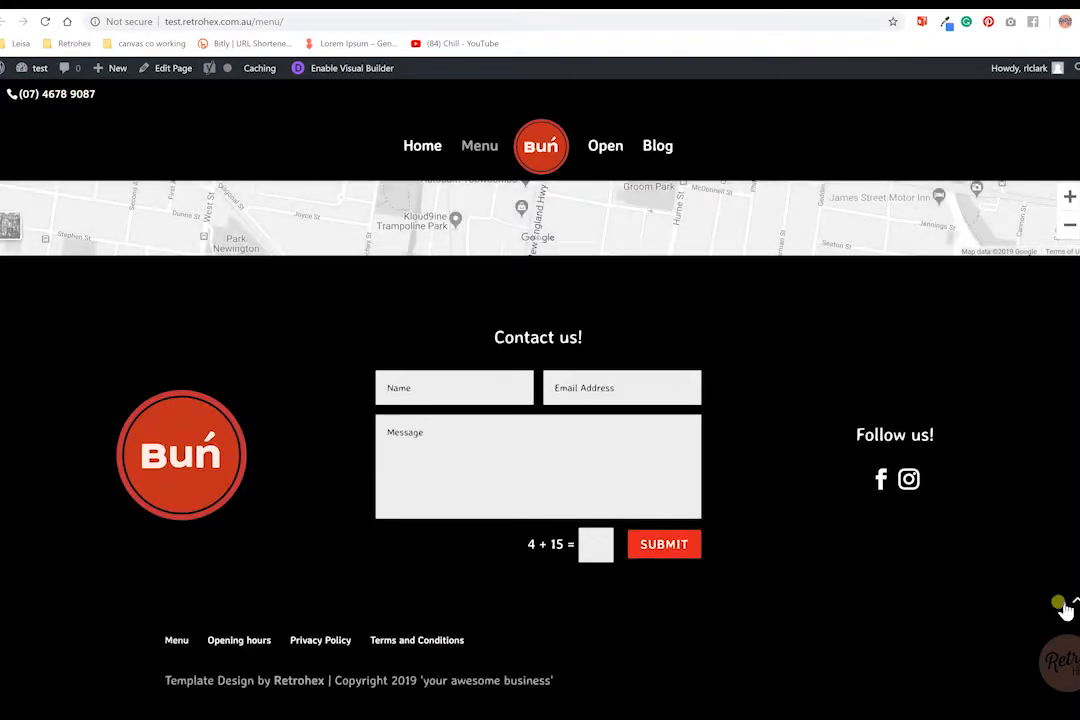
pyautogui.scroll(3)
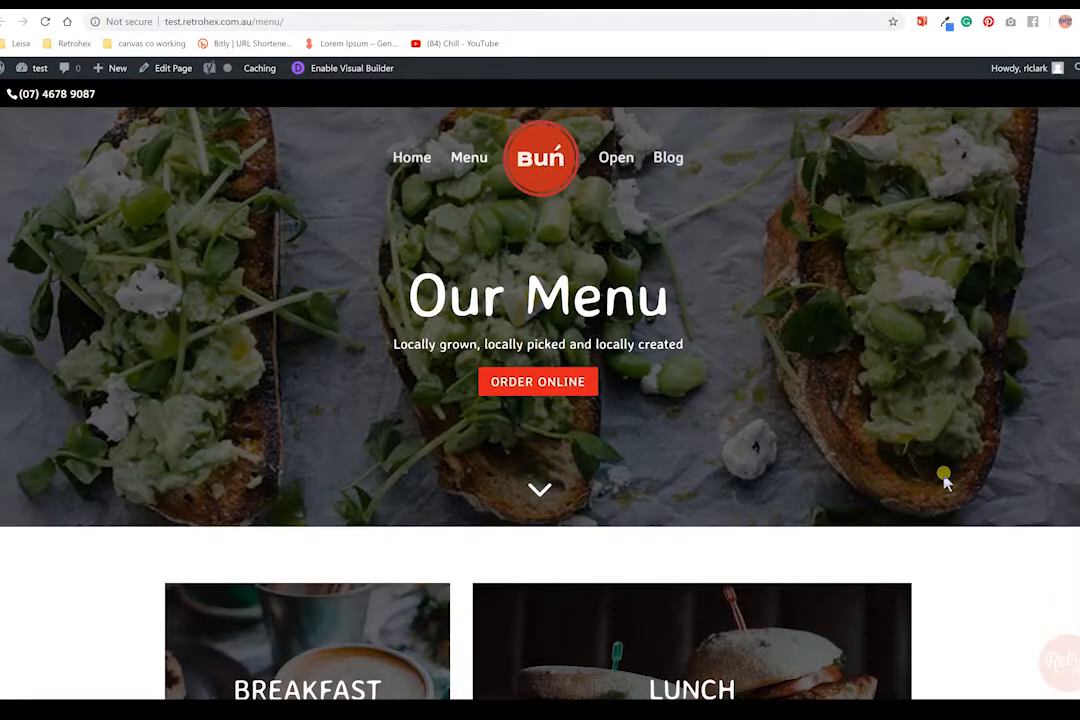
pyautogui.moveTo(667, 157)
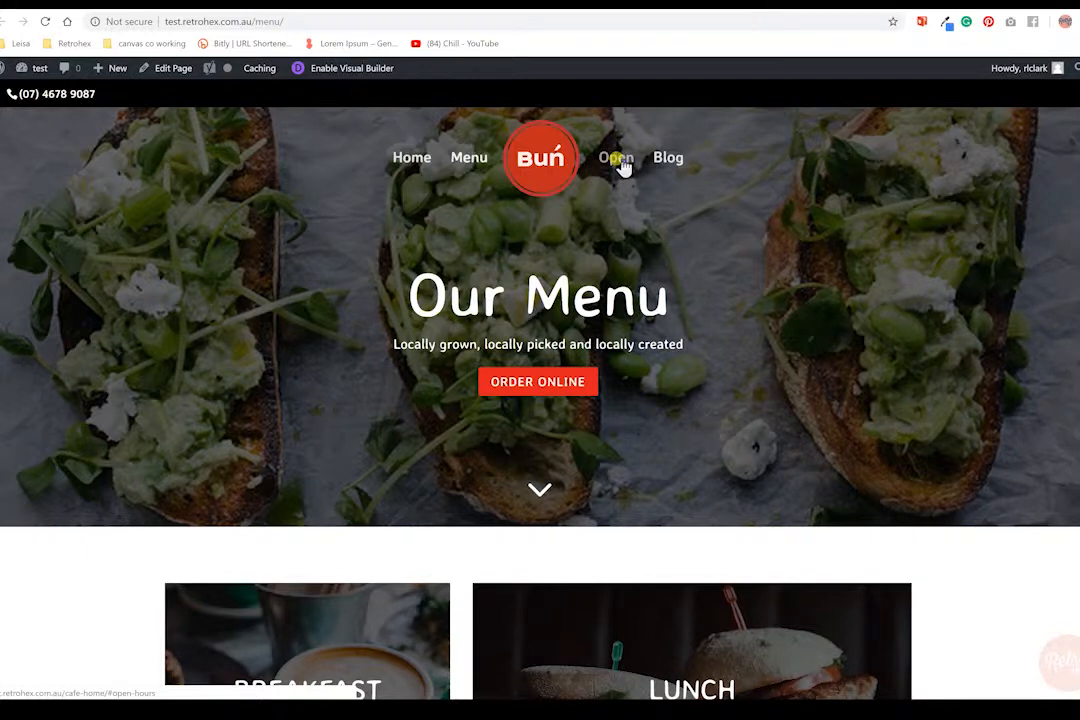
# Jump to the opening-hours section from the top menu, then open the Blog page's Events posts.
pyautogui.click(616, 158)
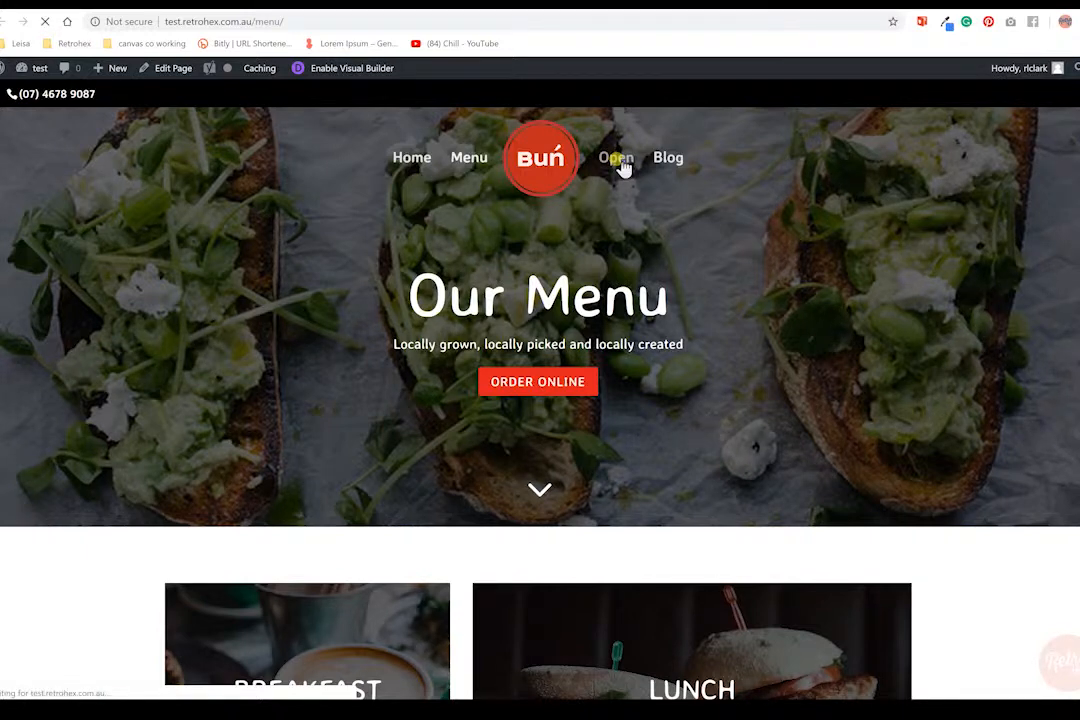
pyautogui.click(615, 157)
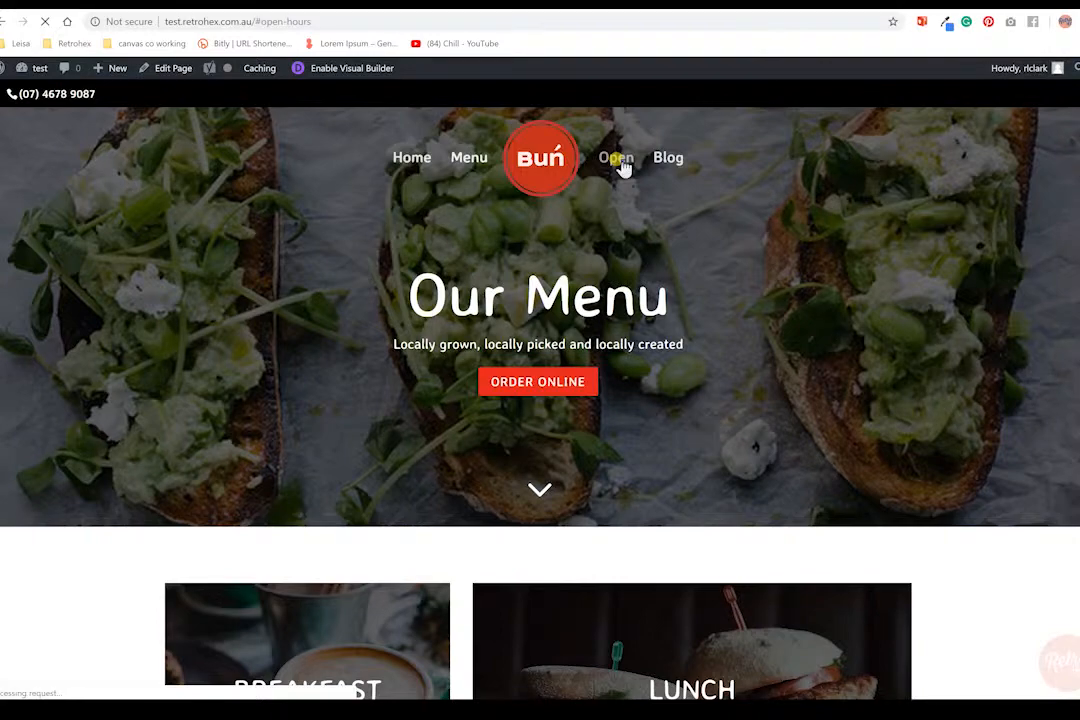
pyautogui.click(615, 157)
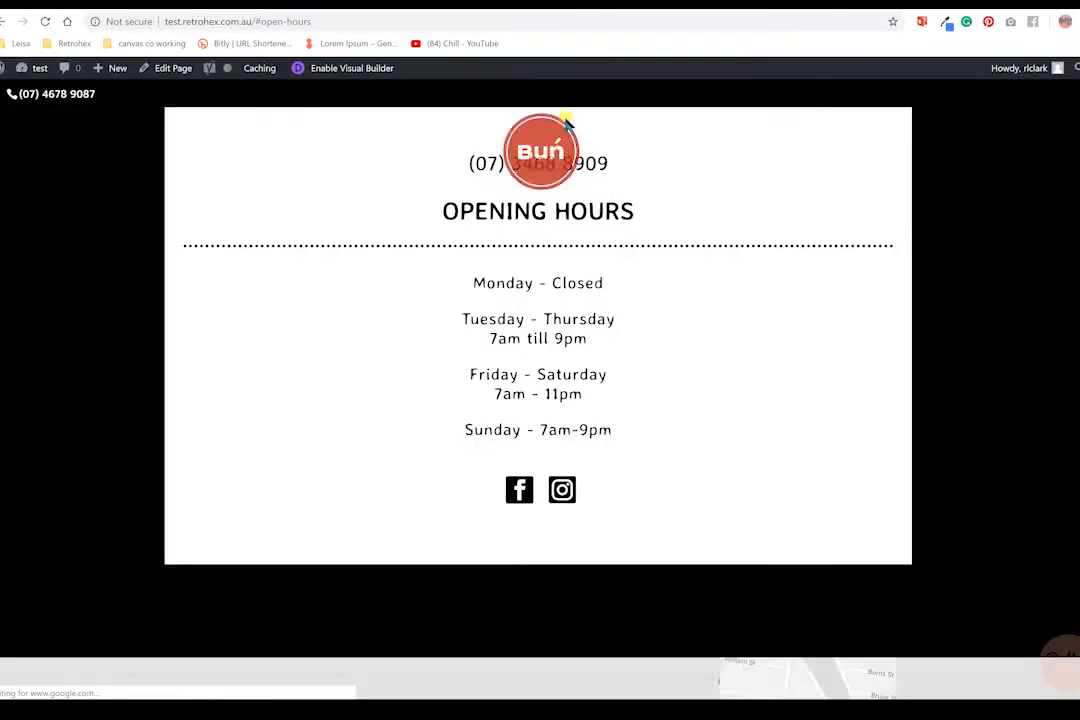
pyautogui.scroll(3)
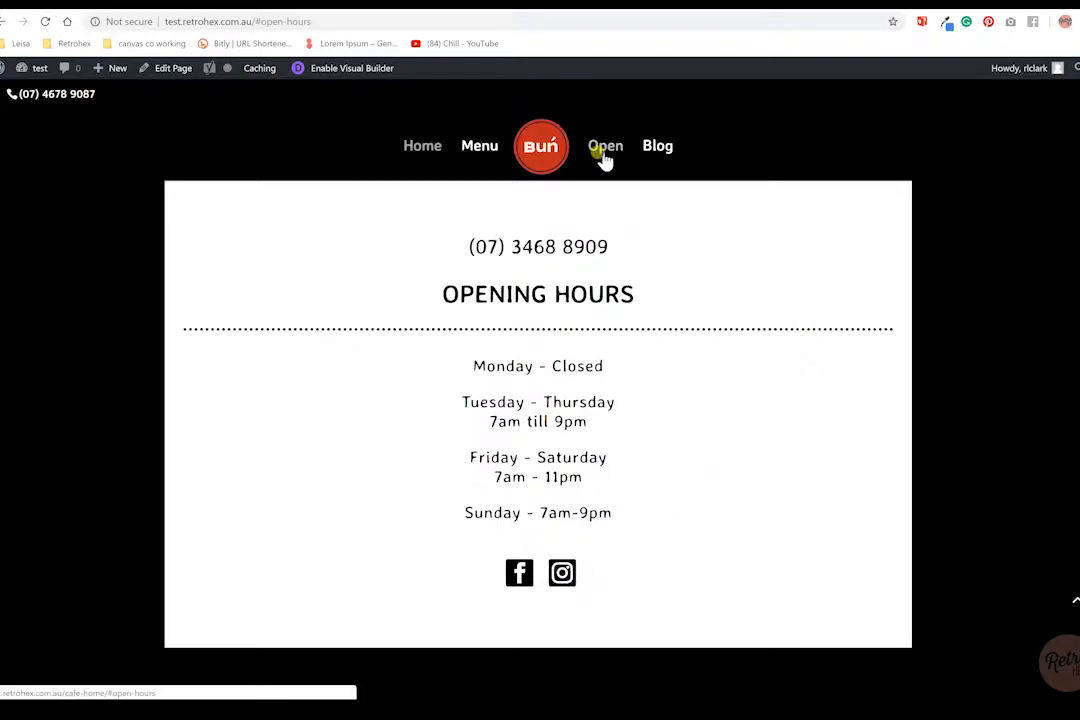
pyautogui.moveTo(657, 145)
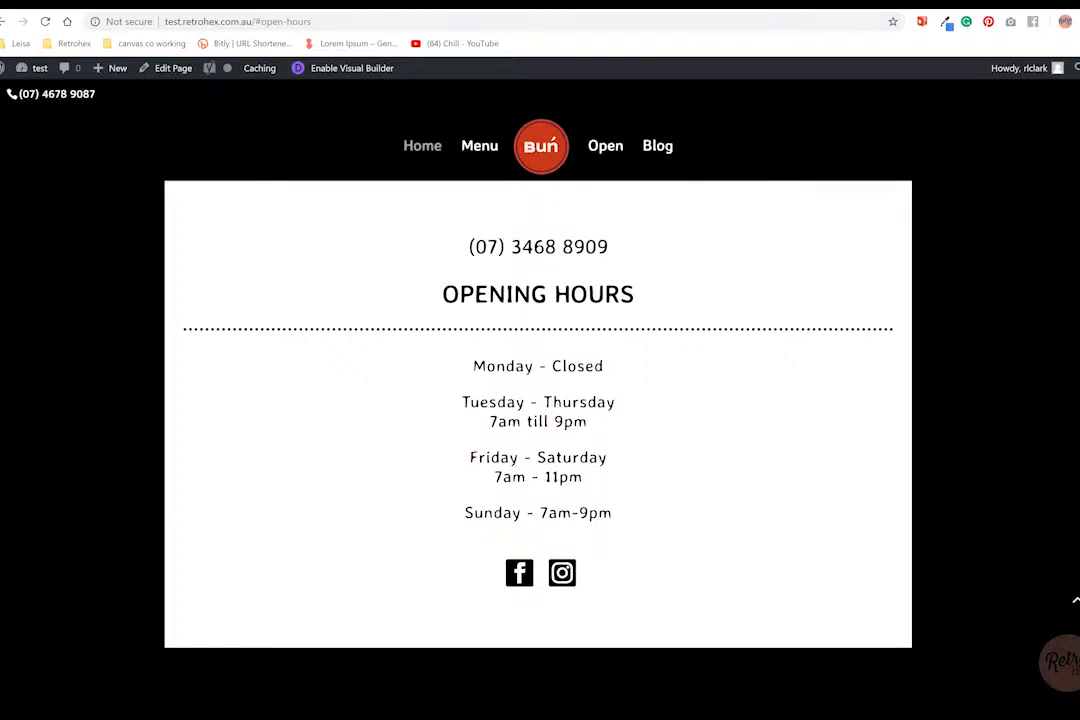
pyautogui.click(657, 145)
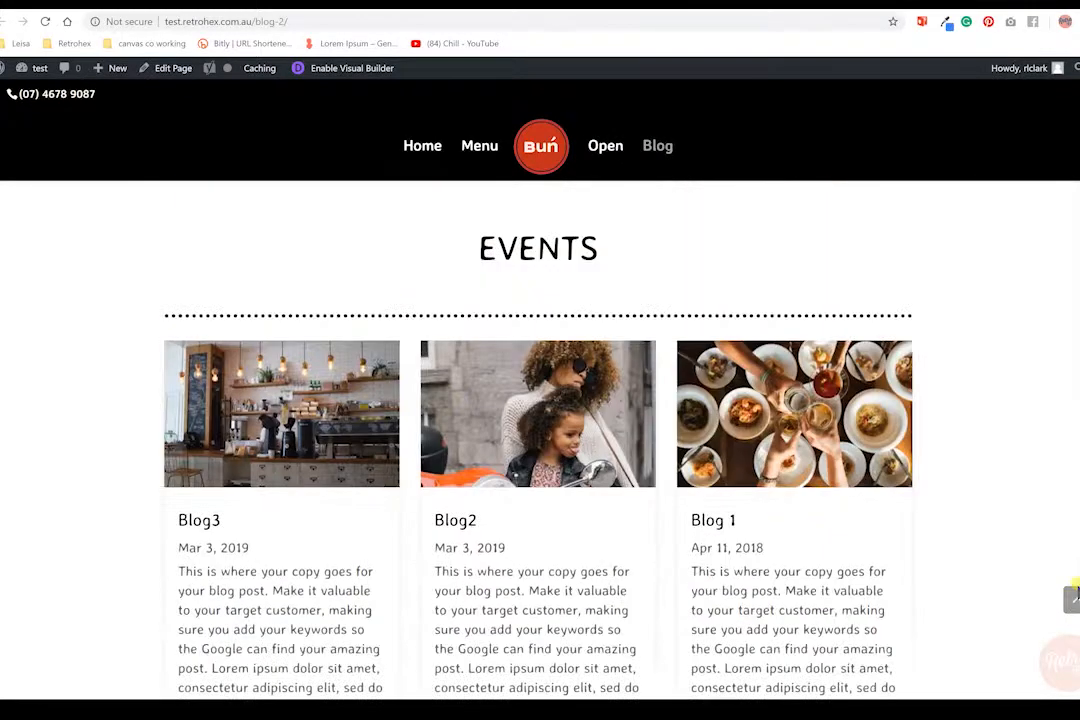
pyautogui.scroll(3)
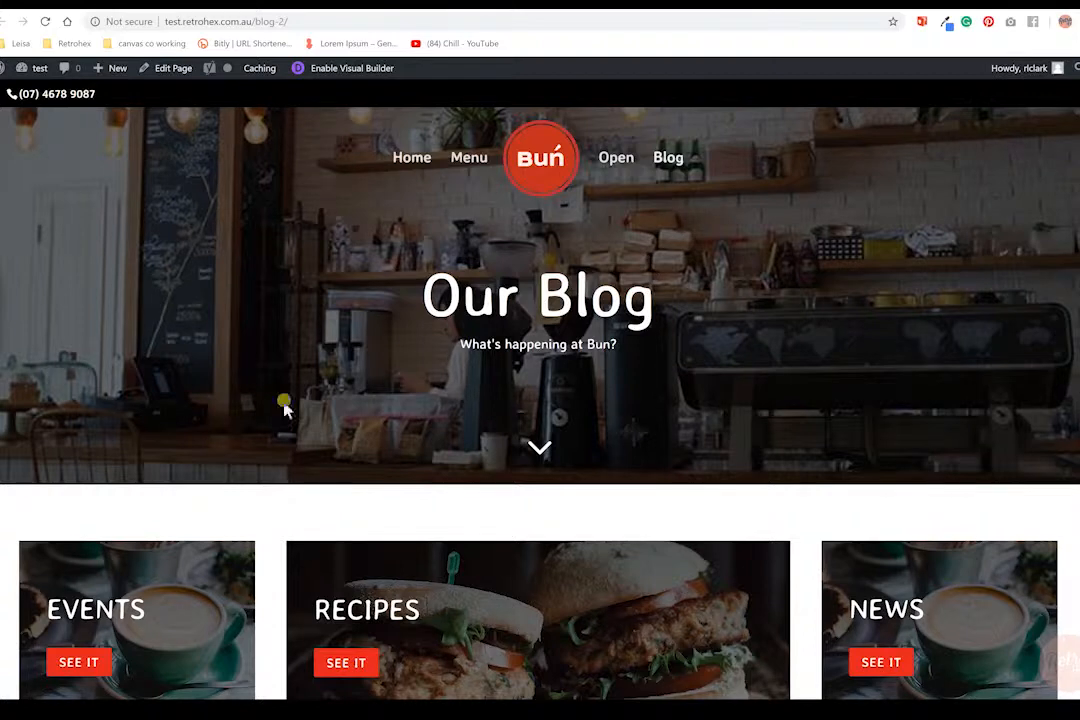
pyautogui.moveTo(835, 351)
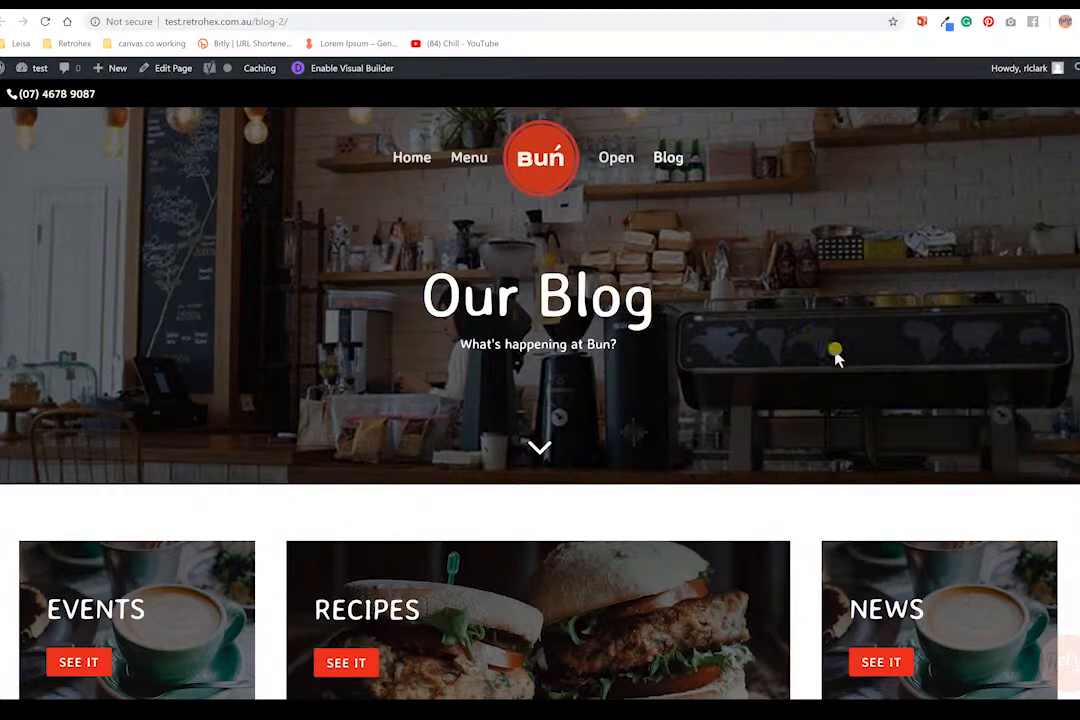
pyautogui.moveTo(635, 305)
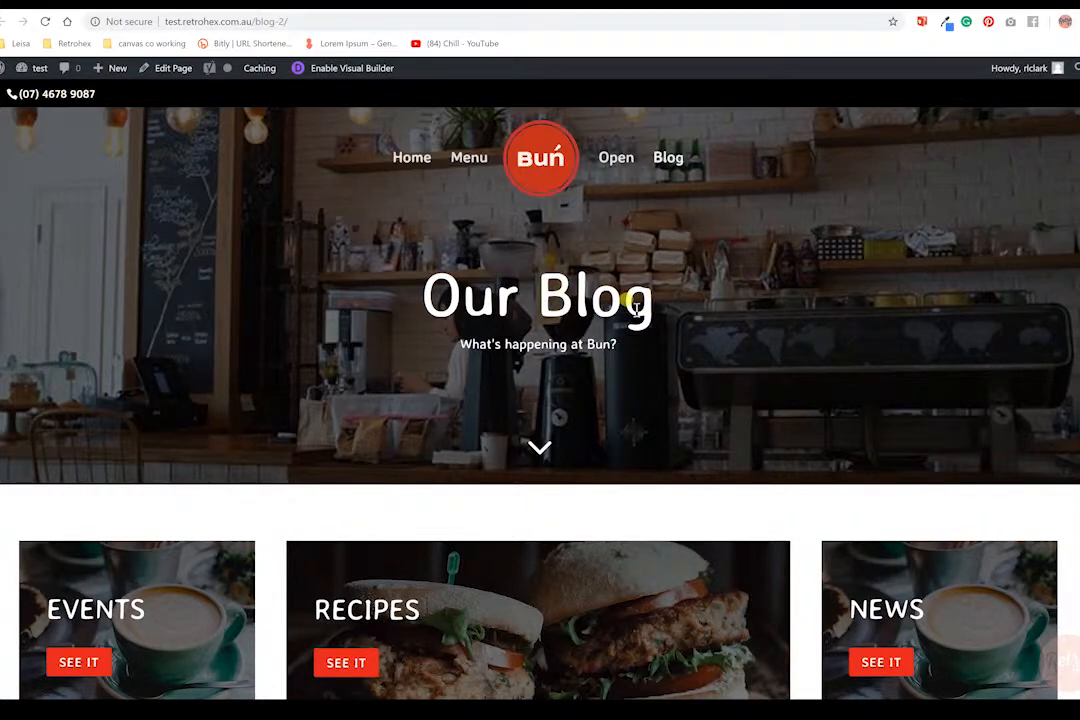
pyautogui.moveTo(720, 340)
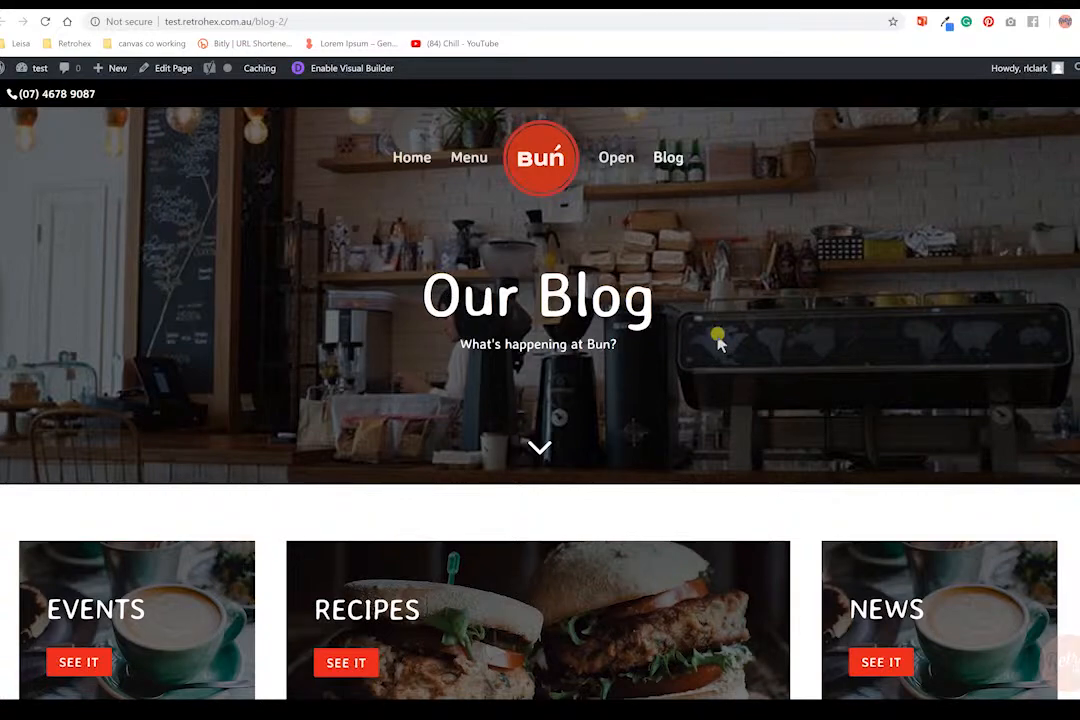
pyautogui.scroll(-3)
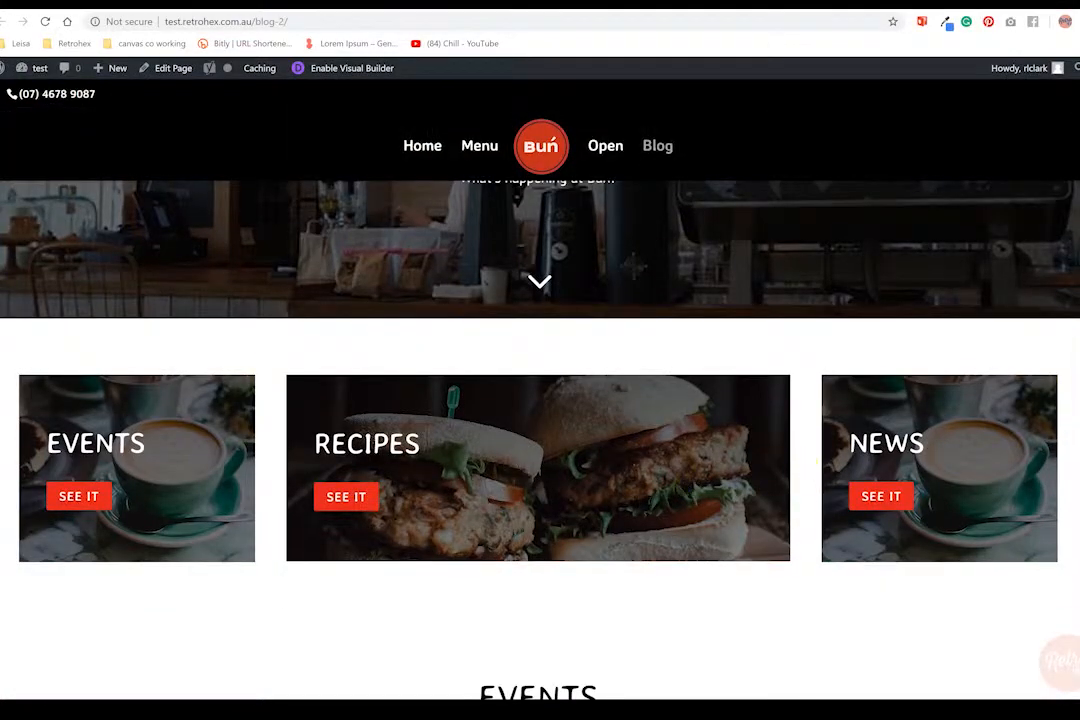
pyautogui.moveTo(18, 512)
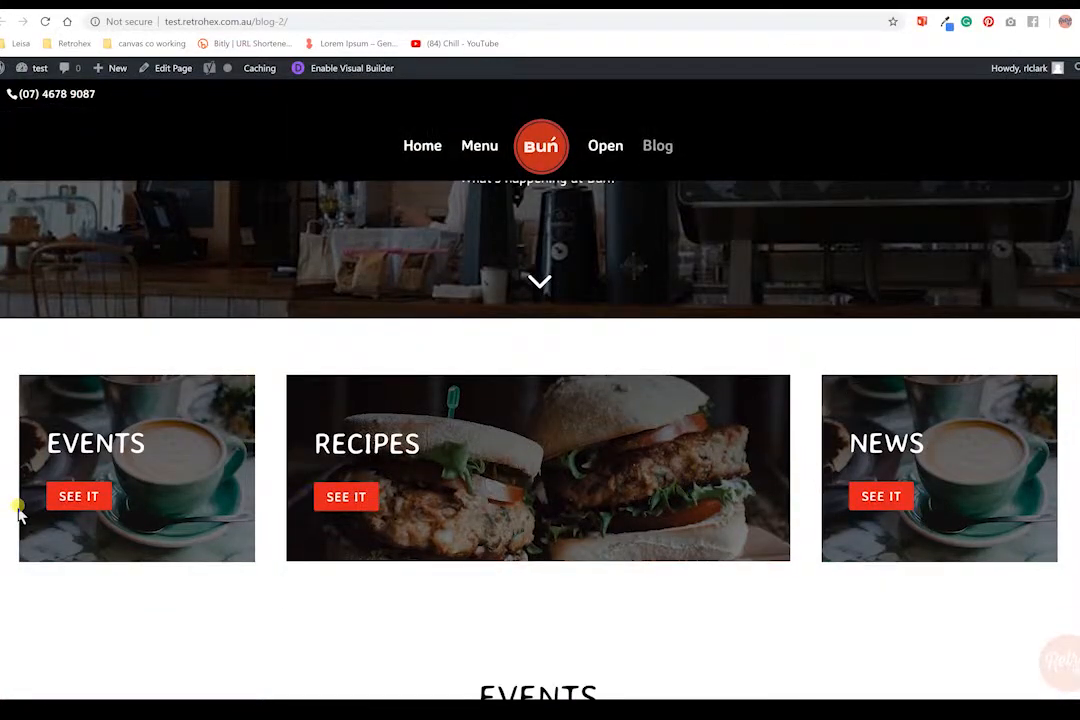
pyautogui.moveTo(508, 448)
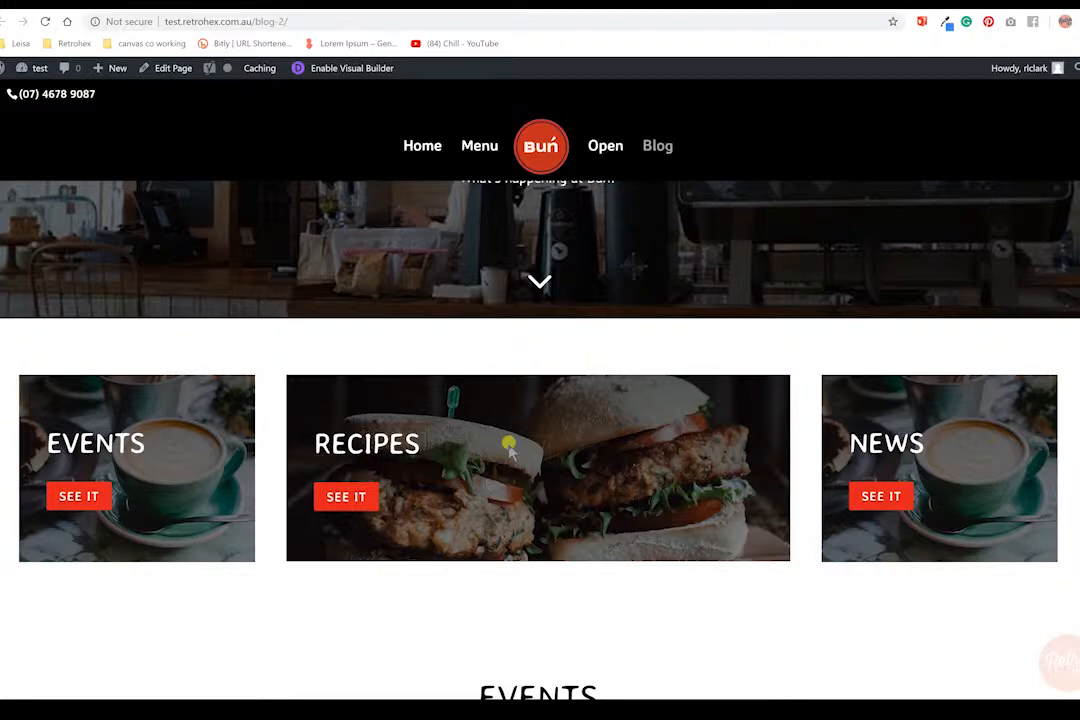
pyautogui.moveTo(347, 497)
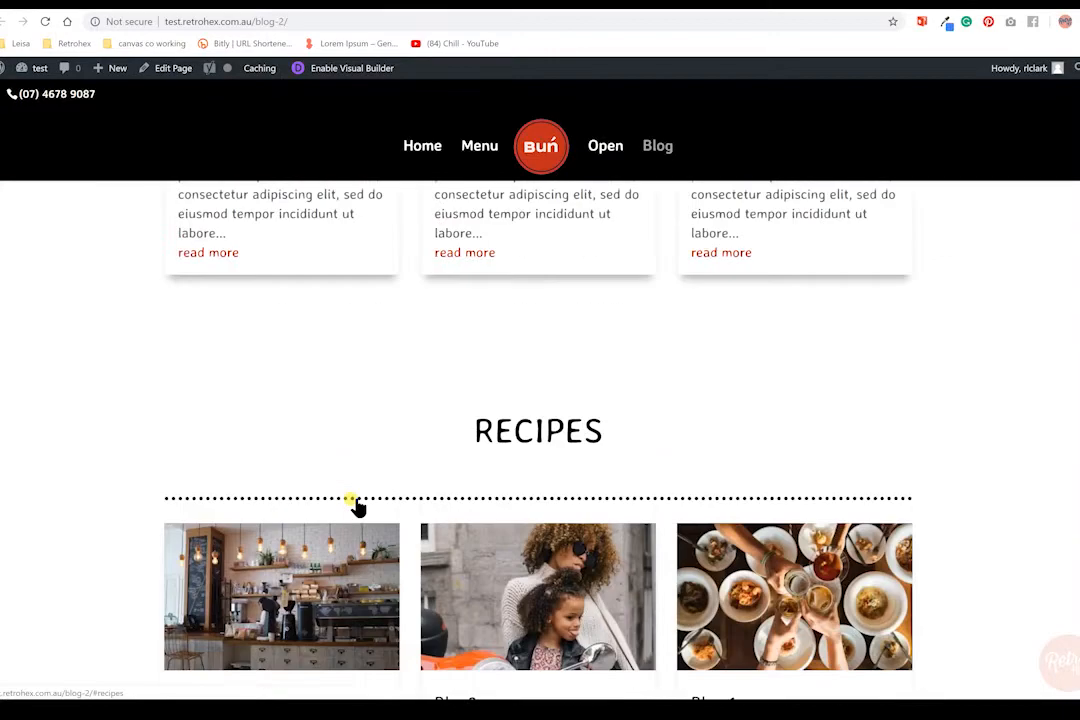
pyautogui.scroll(-3)
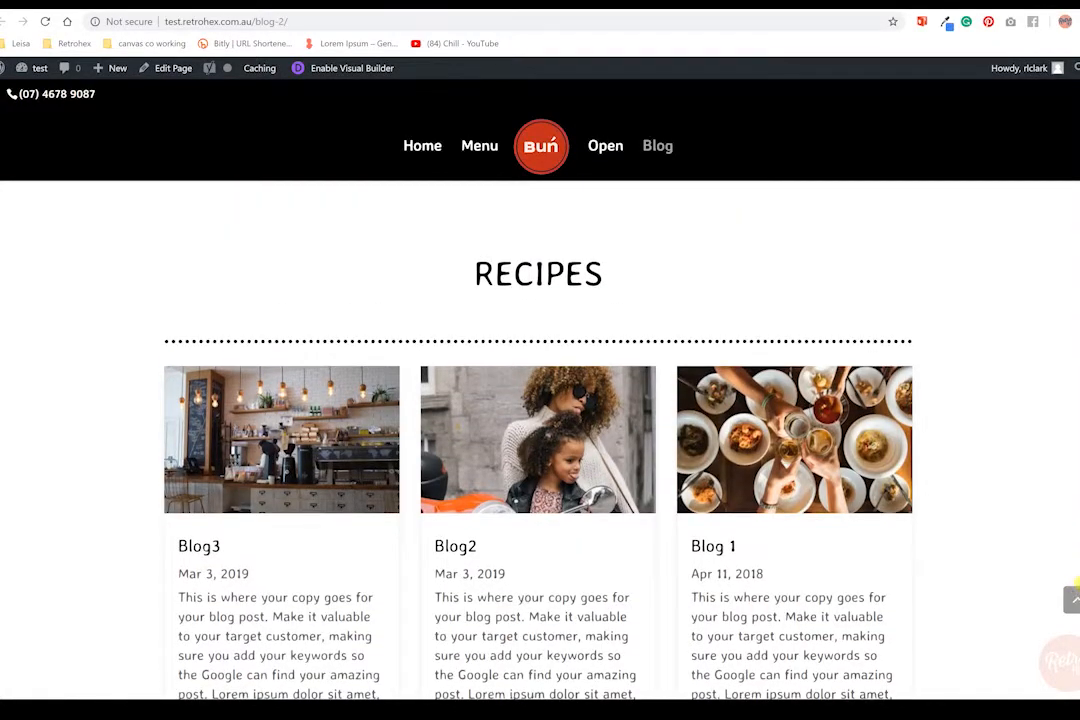
pyautogui.scroll(-3)
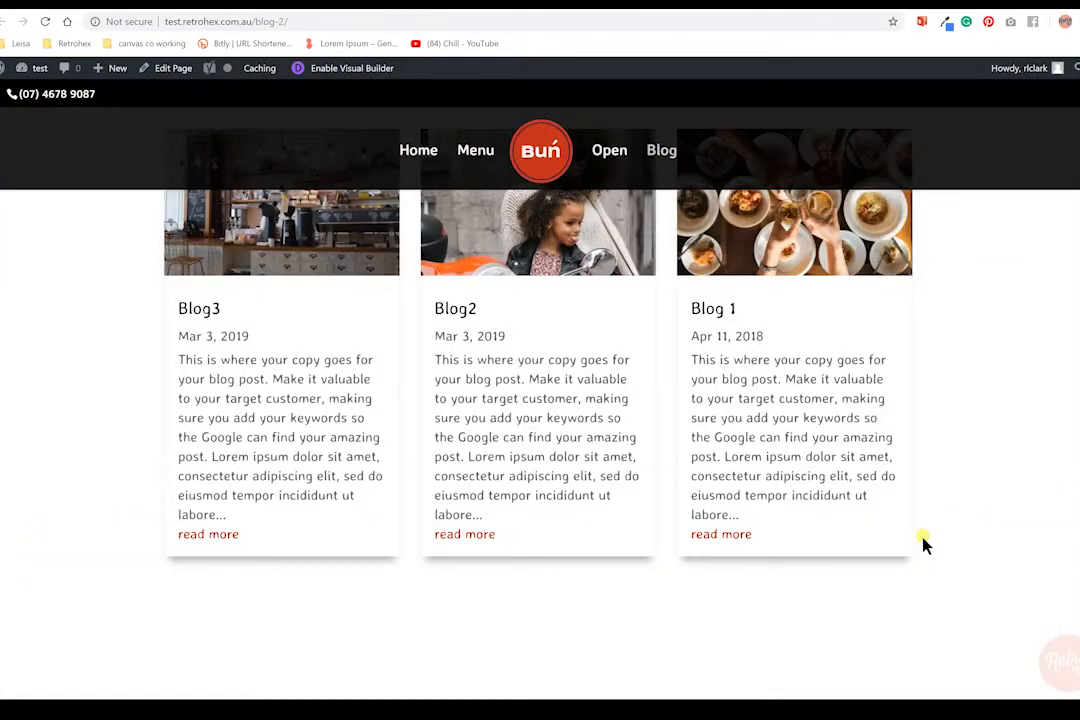
pyautogui.scroll(-3)
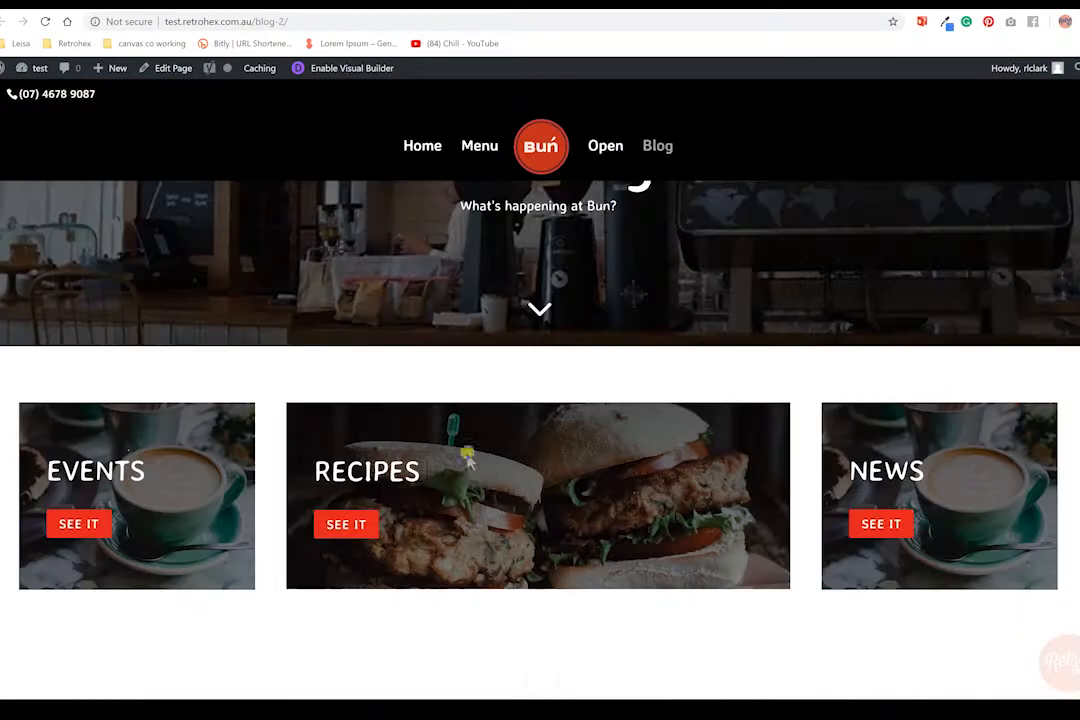
pyautogui.moveTo(970, 472)
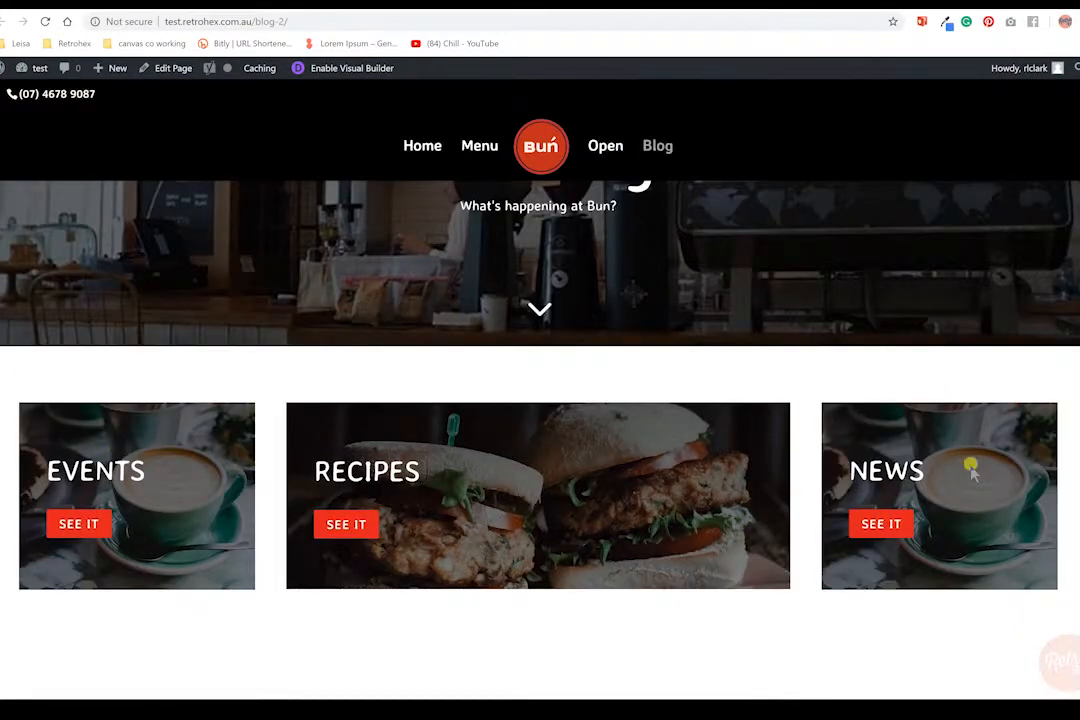
pyautogui.scroll(-3)
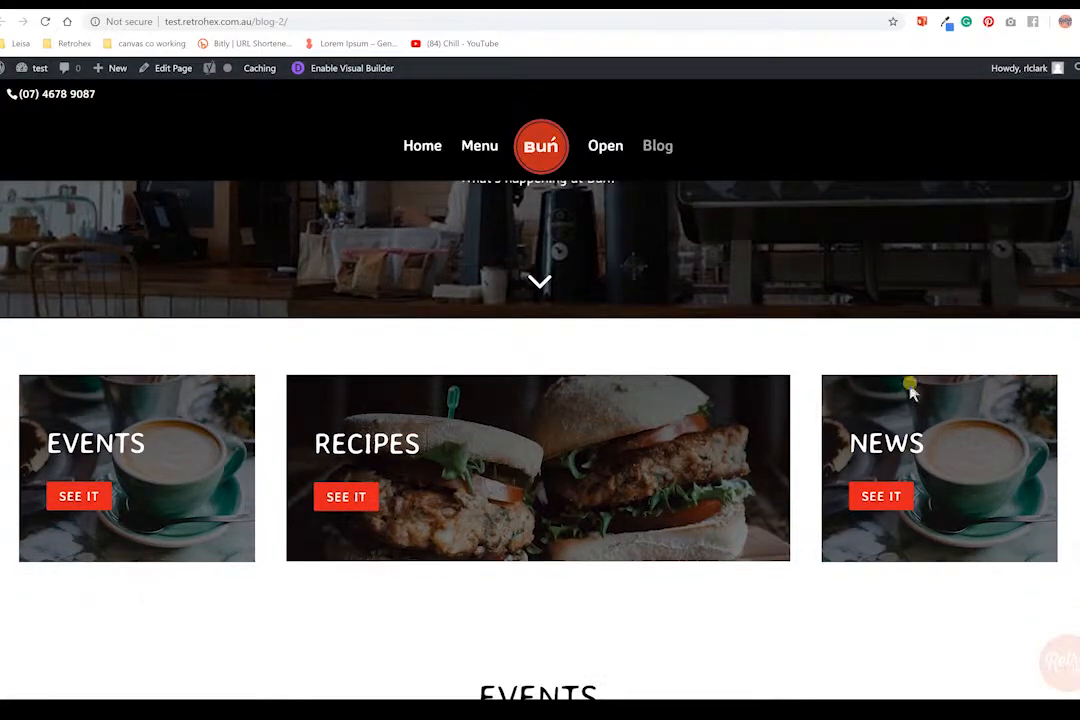
pyautogui.moveTo(858, 607)
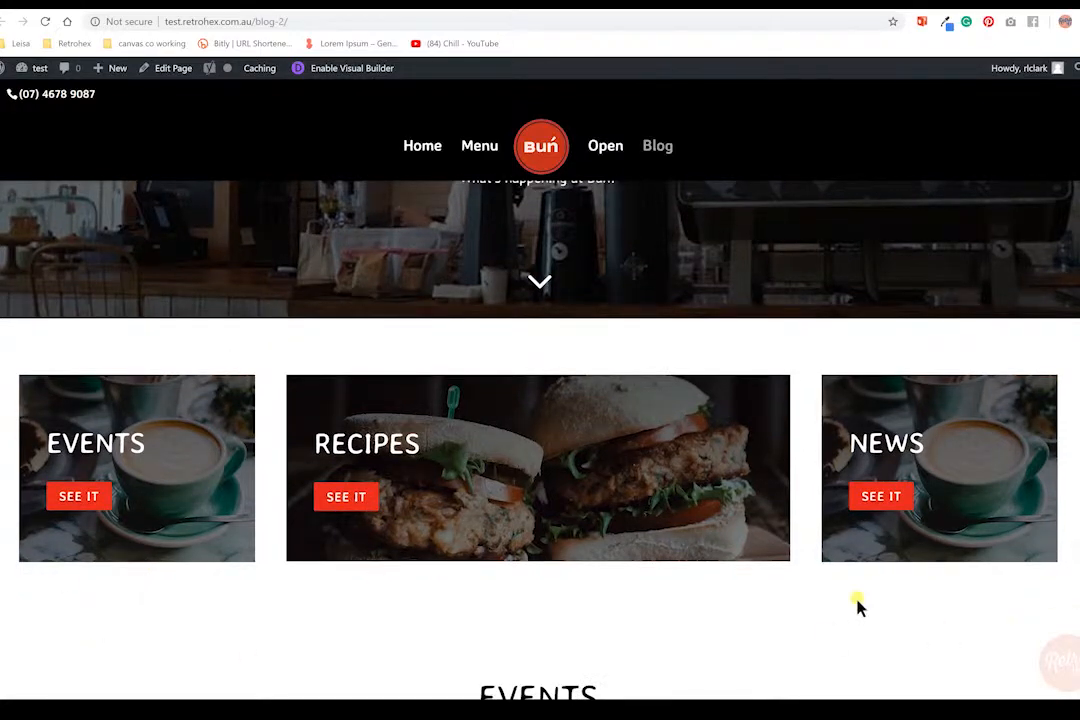
pyautogui.scroll(-3)
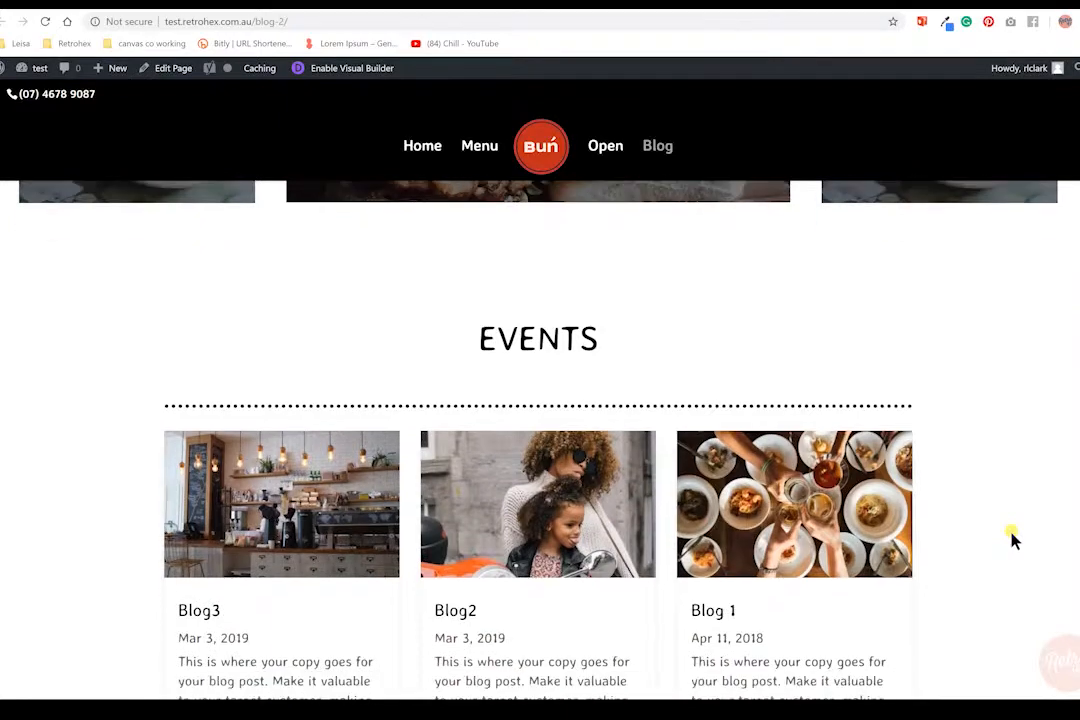
pyautogui.scroll(-3)
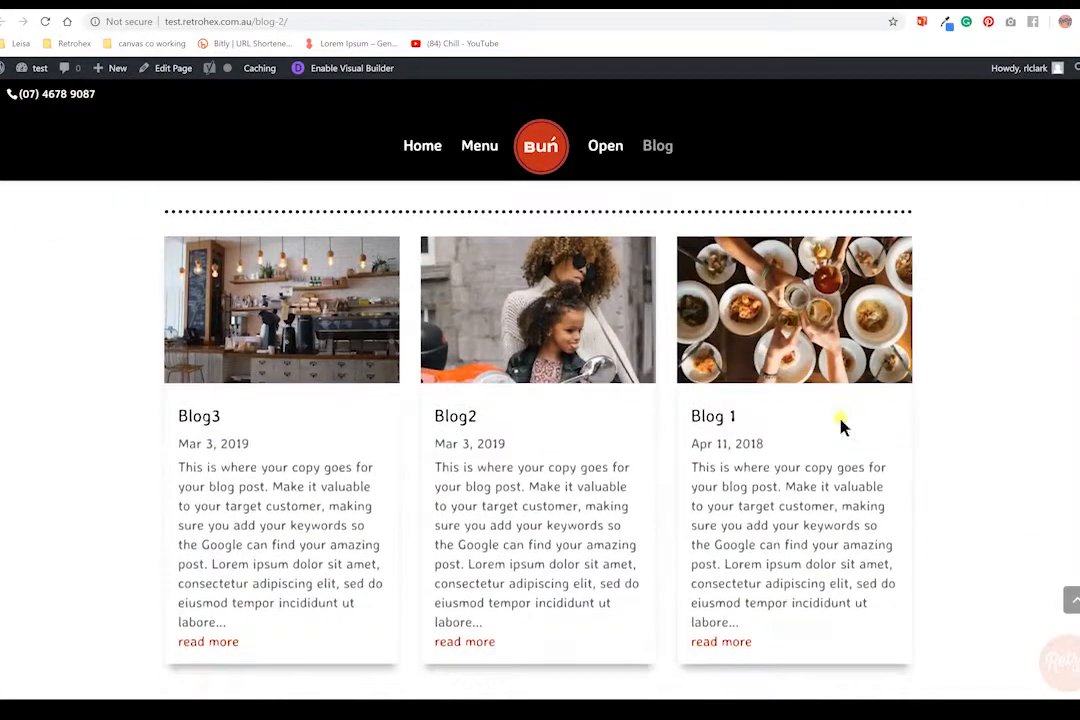
pyautogui.scroll(-3)
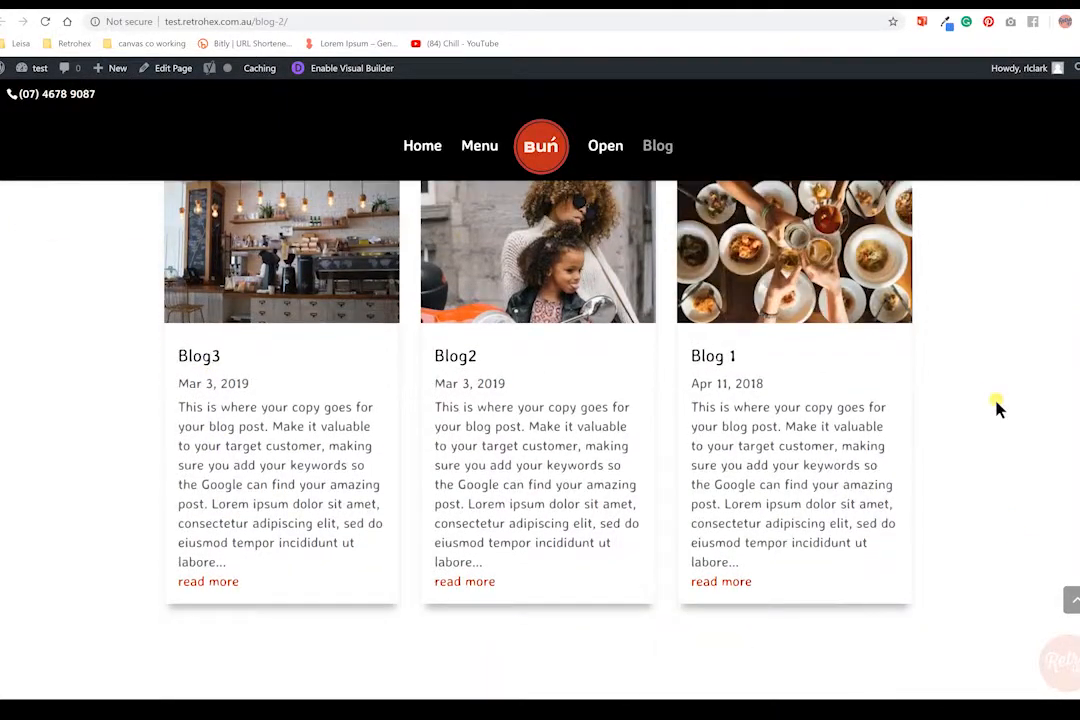
pyautogui.scroll(3)
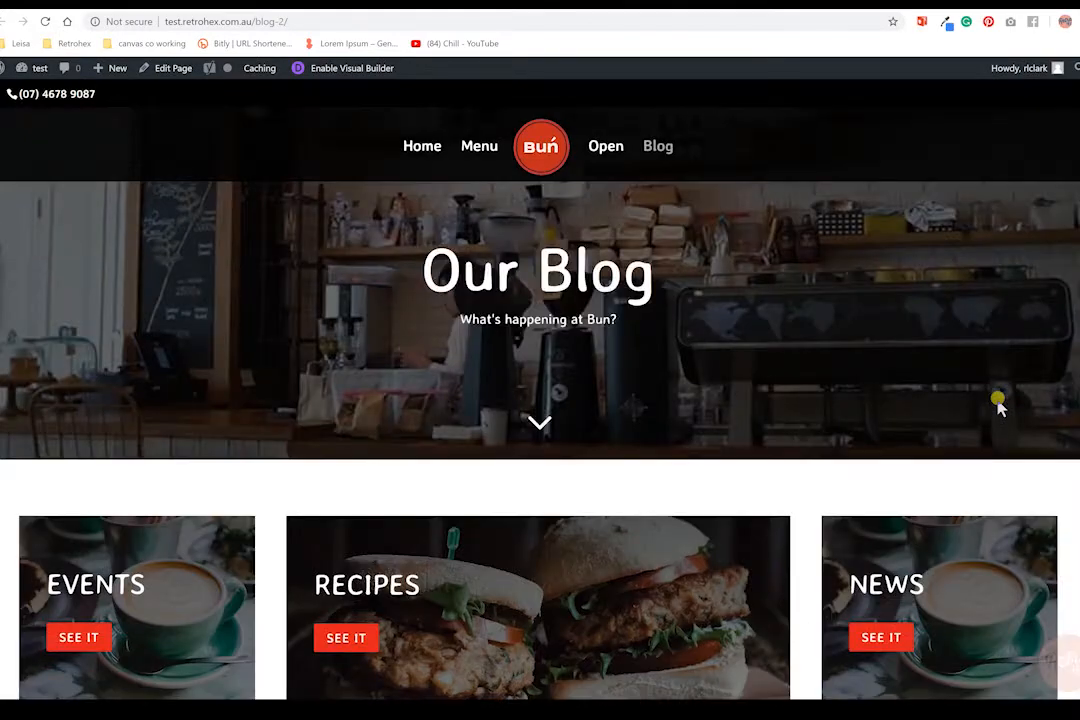
pyautogui.scroll(-3)
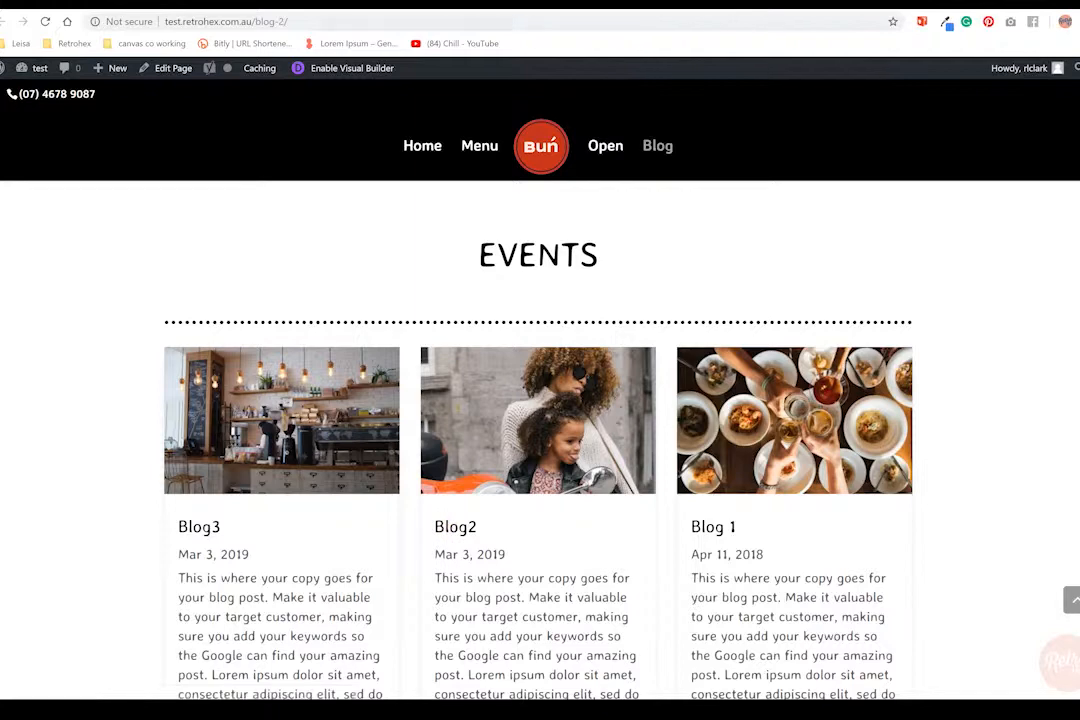
pyautogui.click(537, 420)
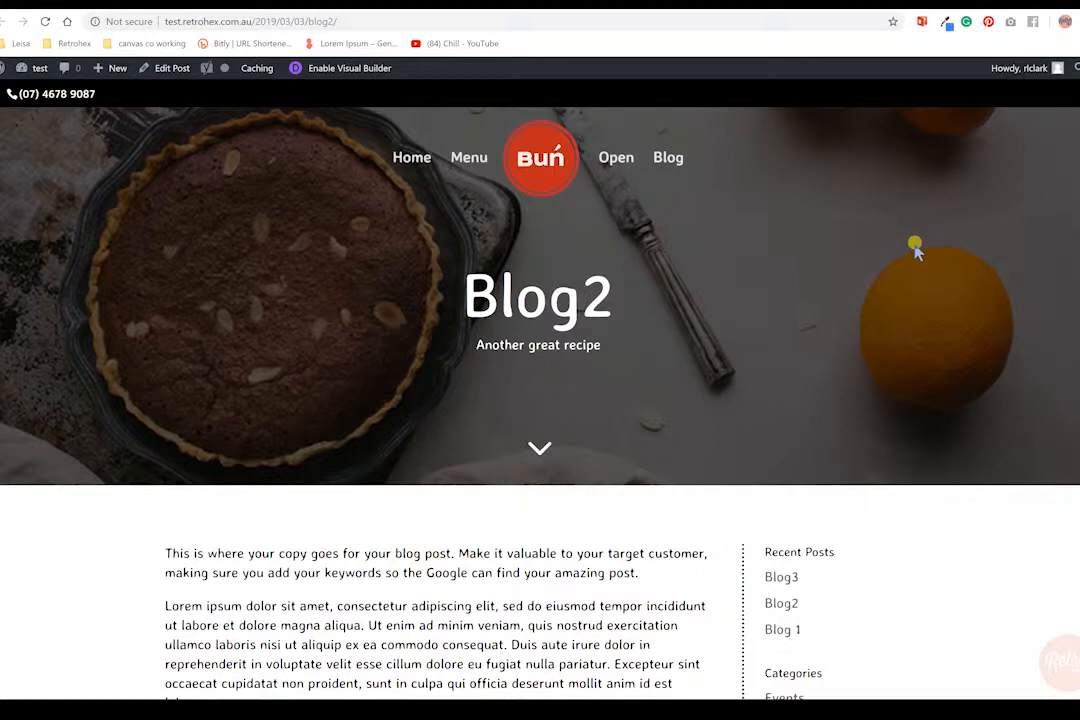
pyautogui.moveTo(668, 158)
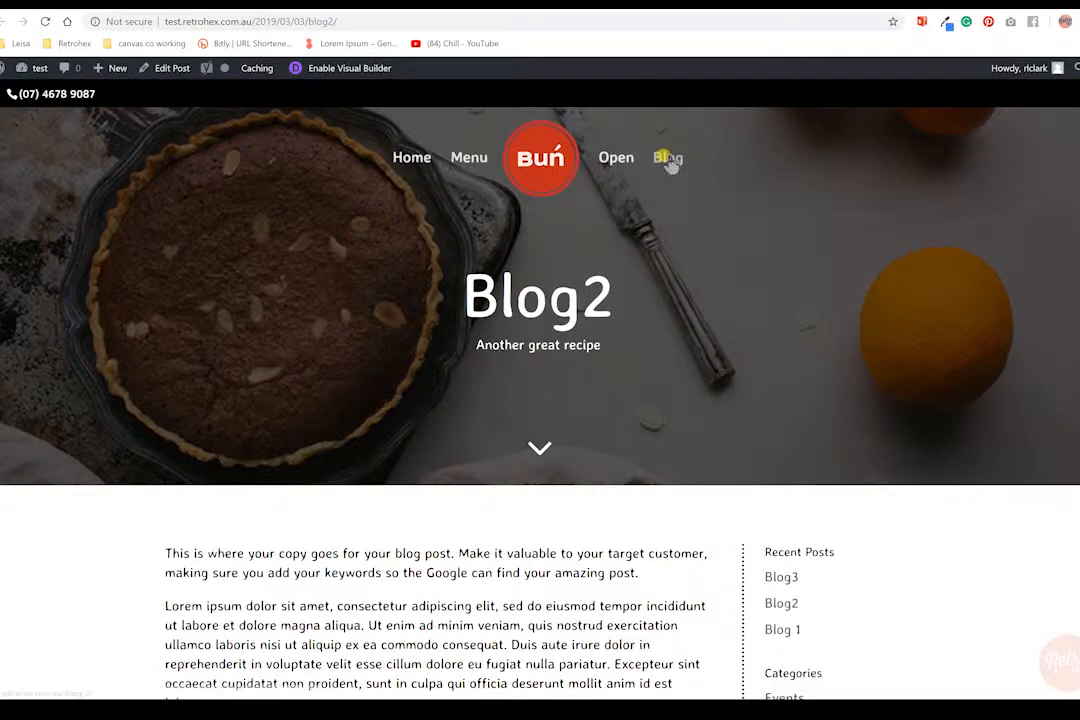
pyautogui.moveTo(970, 298)
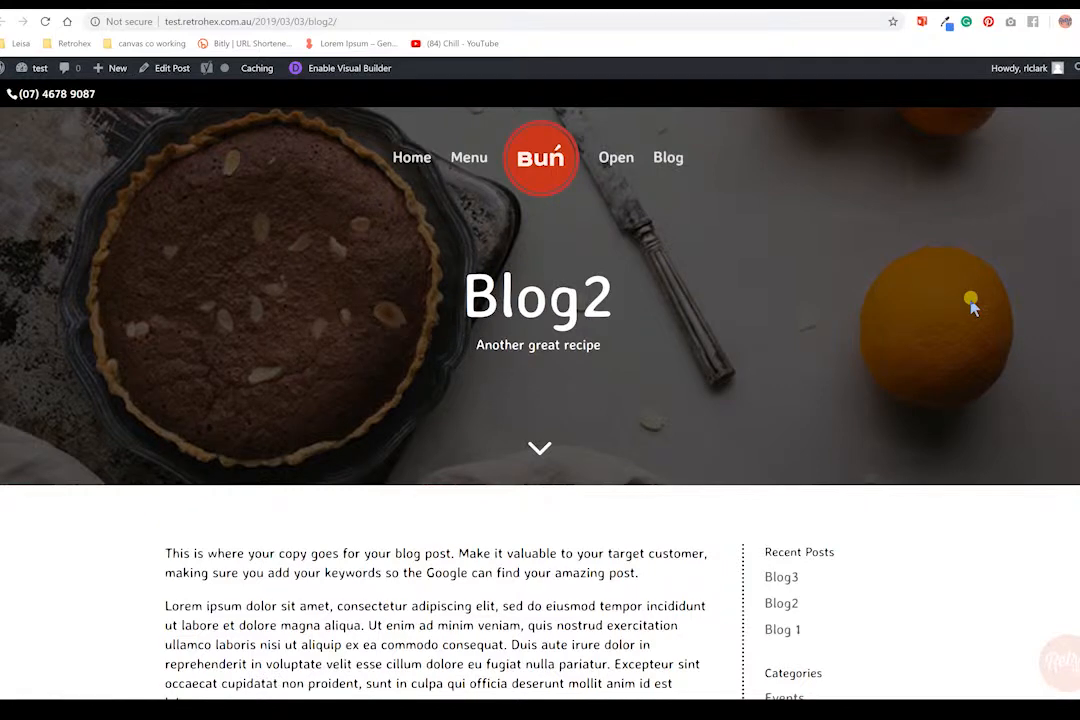
pyautogui.moveTo(188, 408)
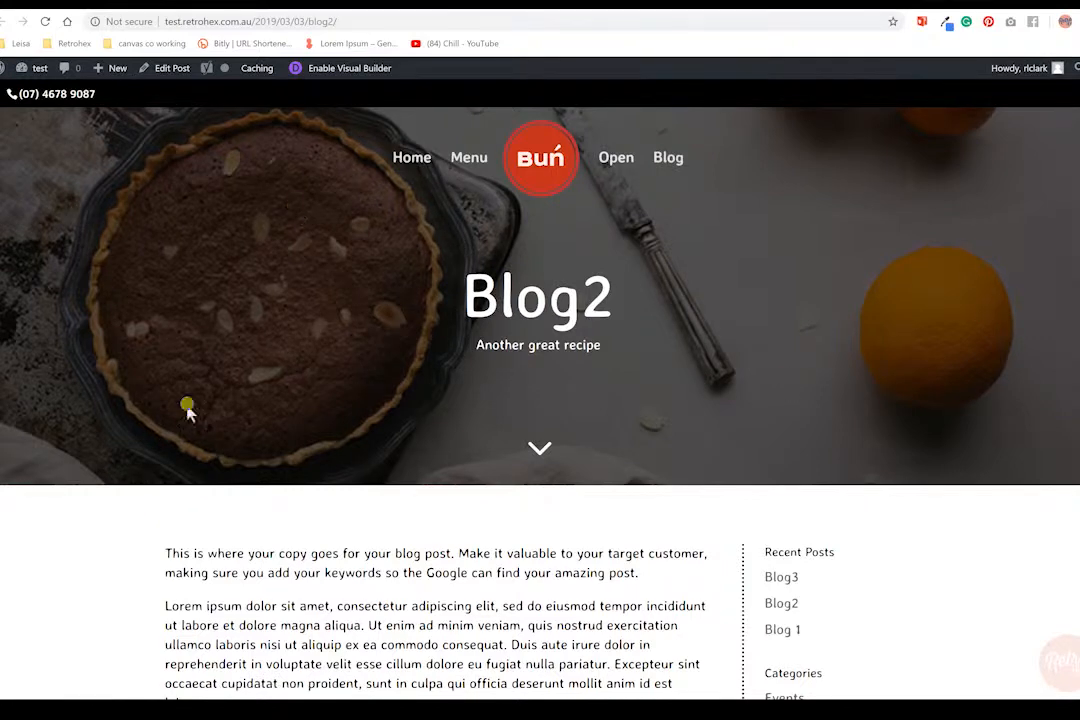
pyautogui.moveTo(872, 443)
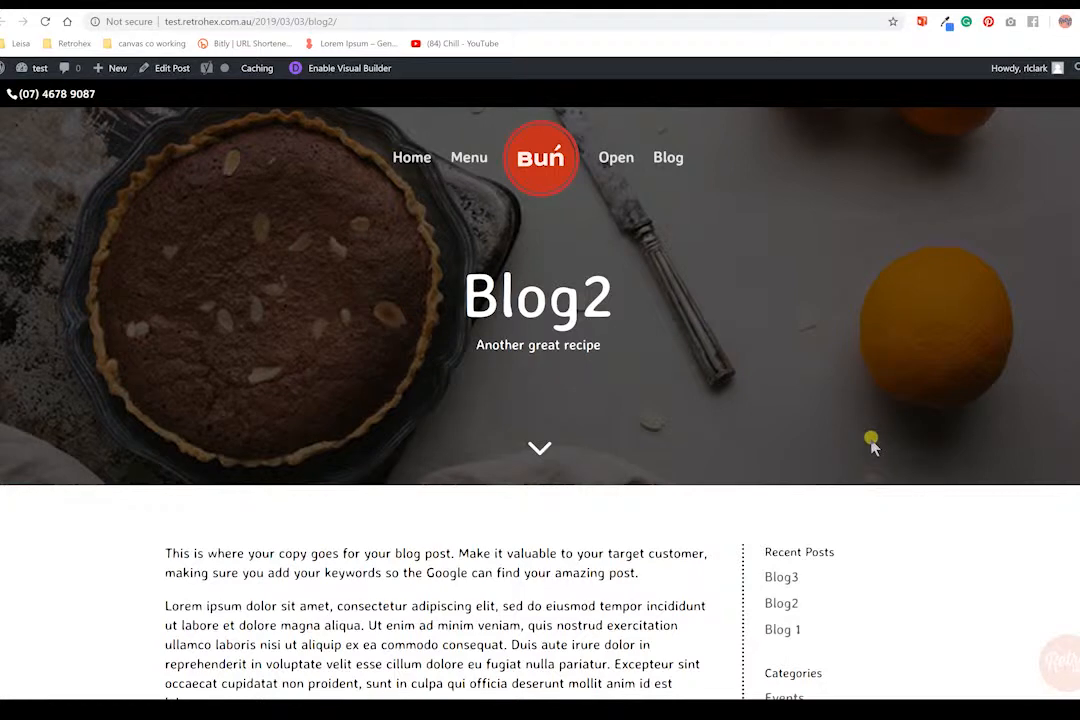
# Scroll the Blog2 post past its first paragraphs to the cheese-and-bread photo and newsletter blurb.
pyautogui.scroll(-3)
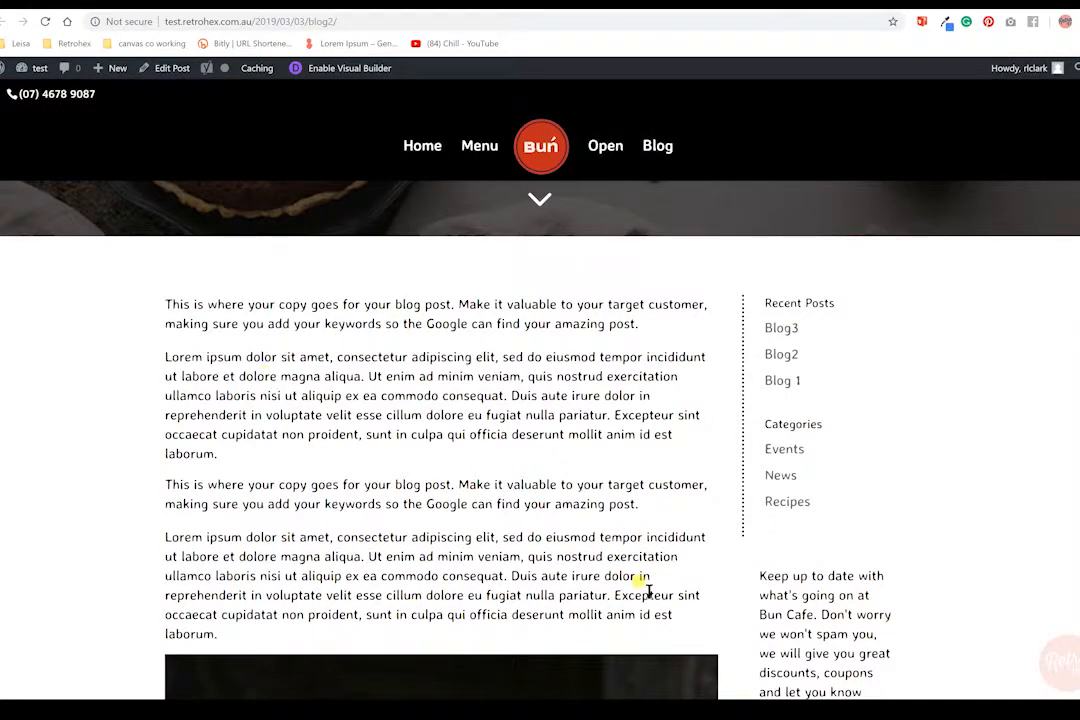
pyautogui.scroll(-3)
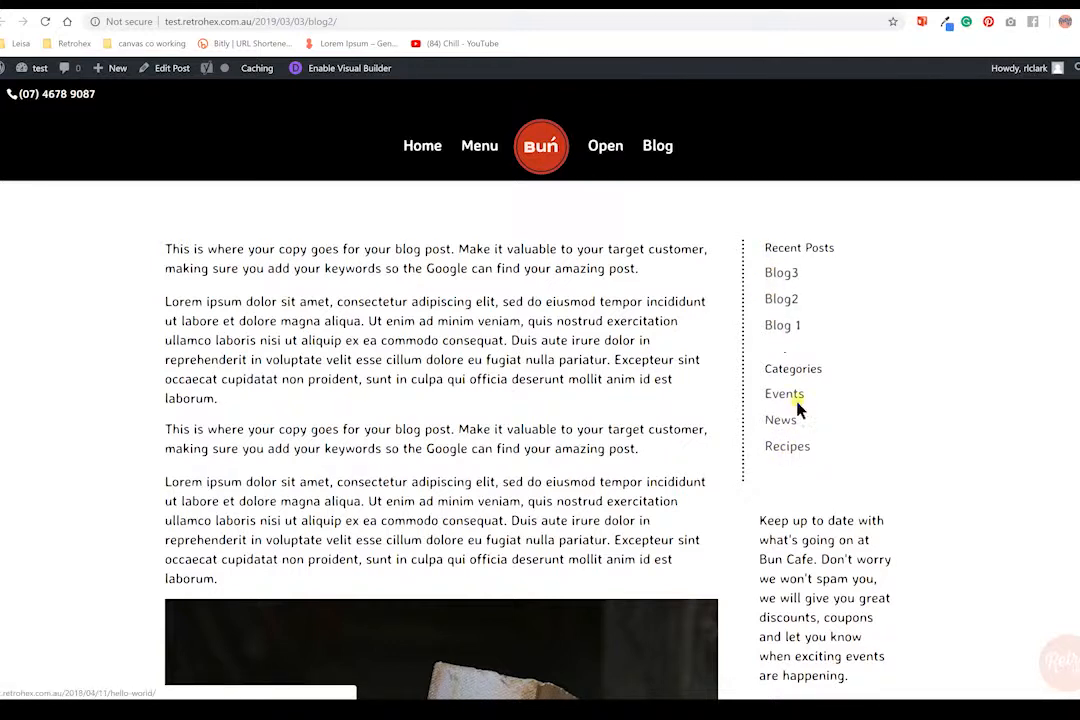
pyautogui.moveTo(960, 472)
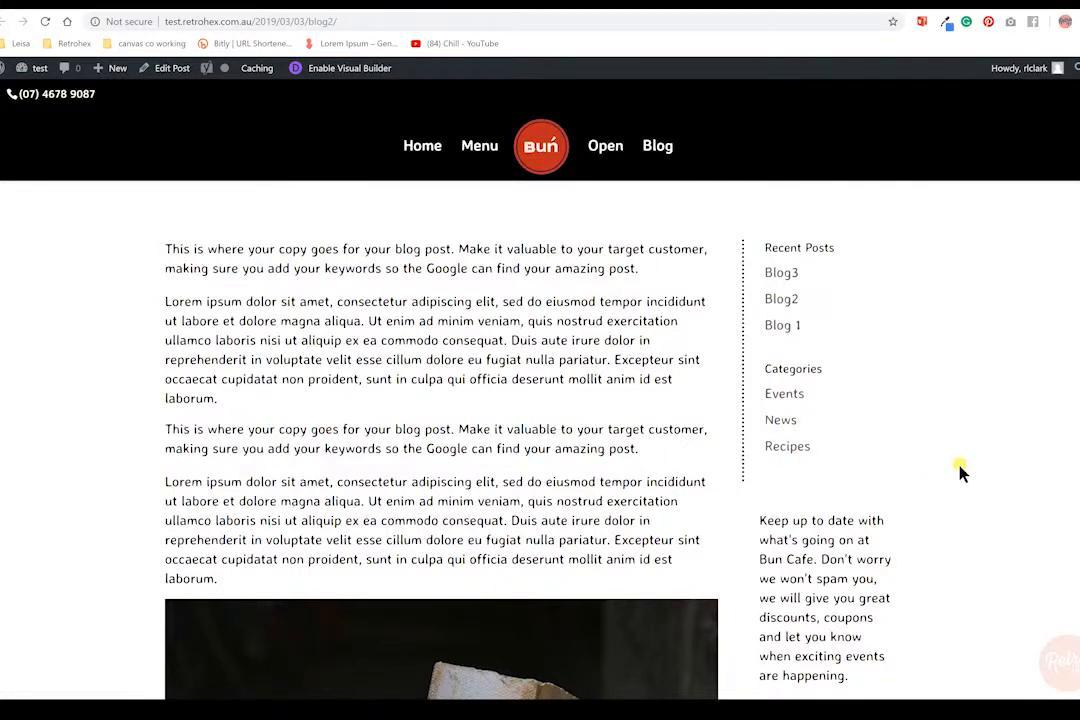
pyautogui.scroll(-3)
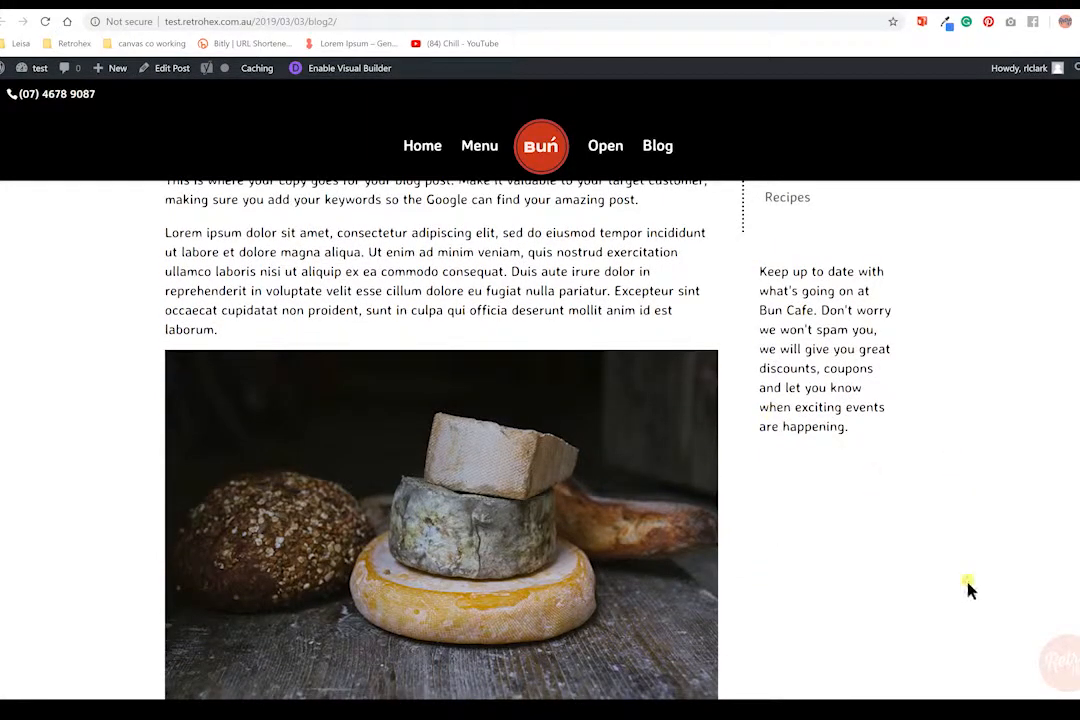
pyautogui.moveTo(765, 452)
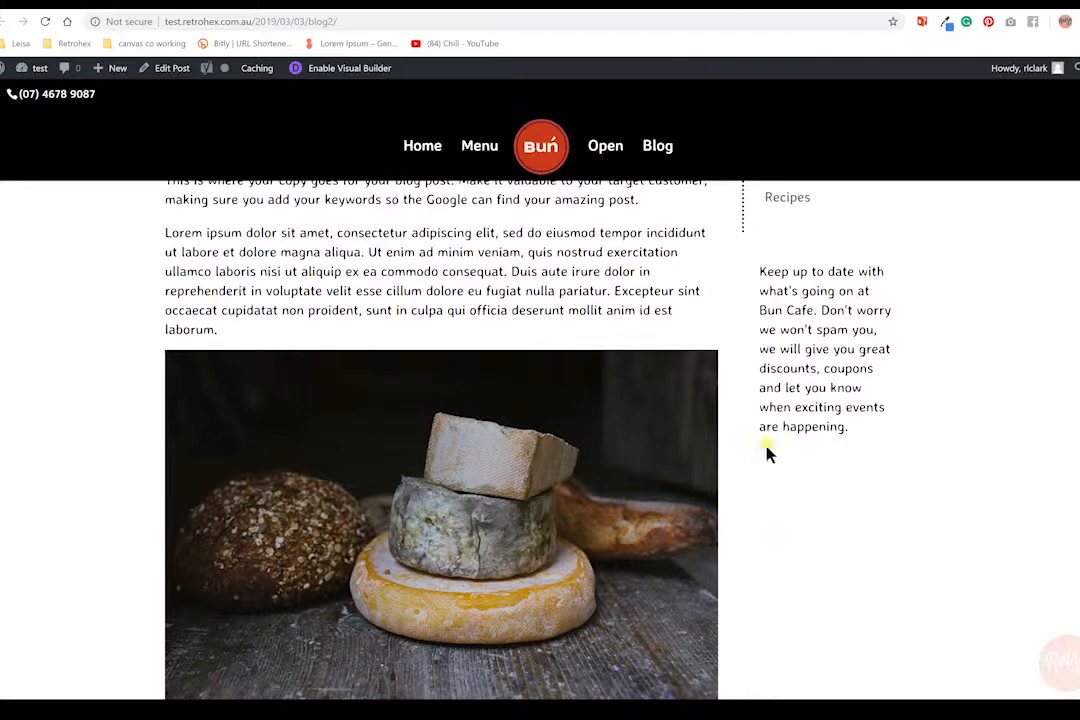
pyautogui.moveTo(795, 536)
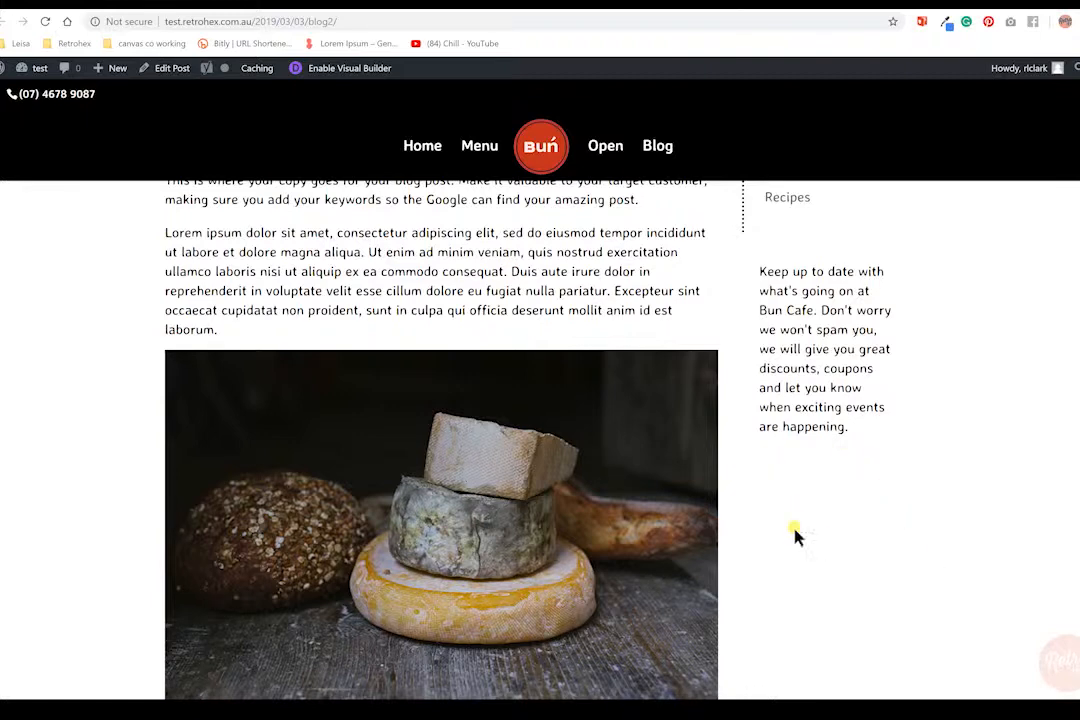
pyautogui.moveTo(783, 568)
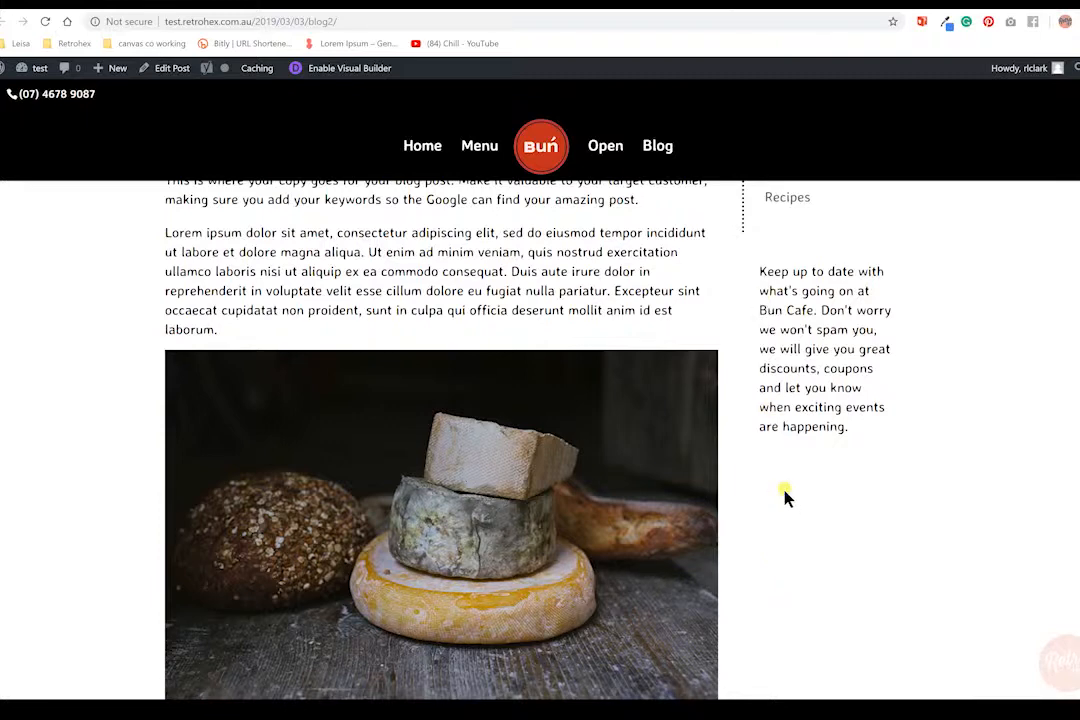
pyautogui.moveTo(852, 499)
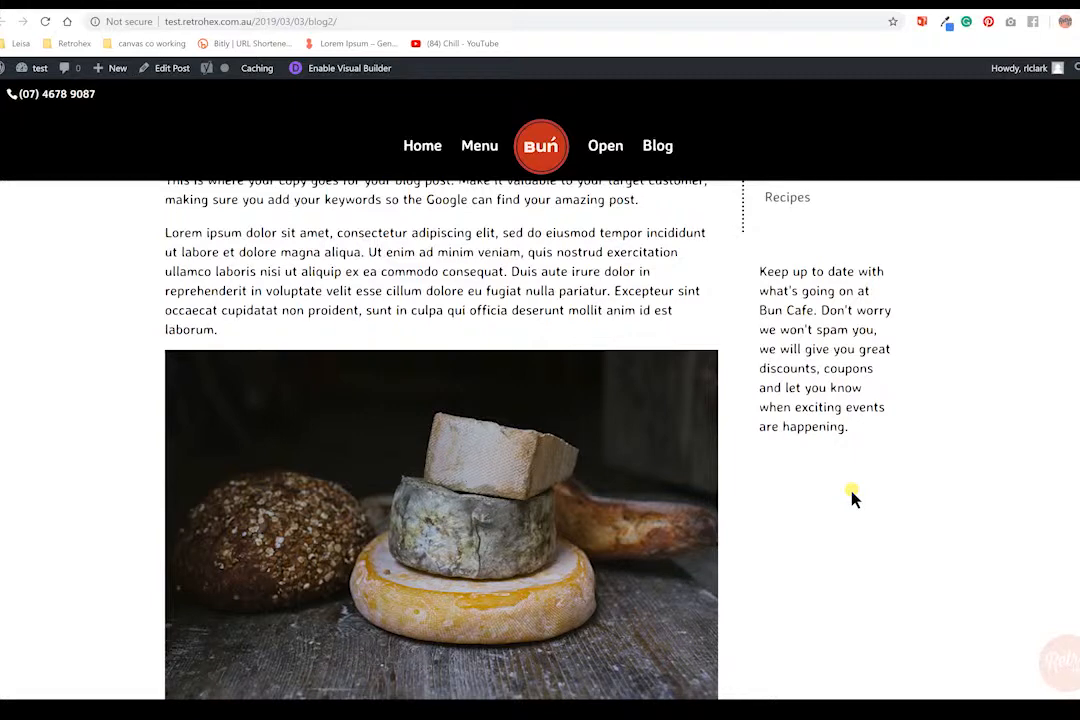
pyautogui.scroll(-3)
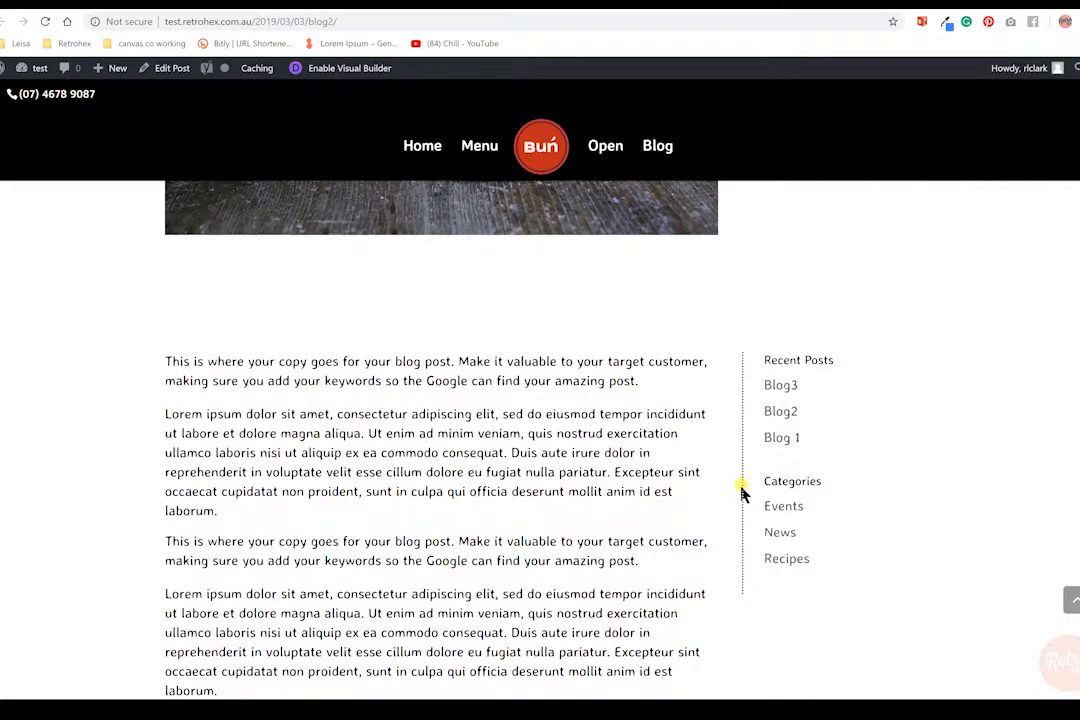
# Scroll through More Blog Posts, the comment form, map and footer, then back up.
pyautogui.scroll(-3)
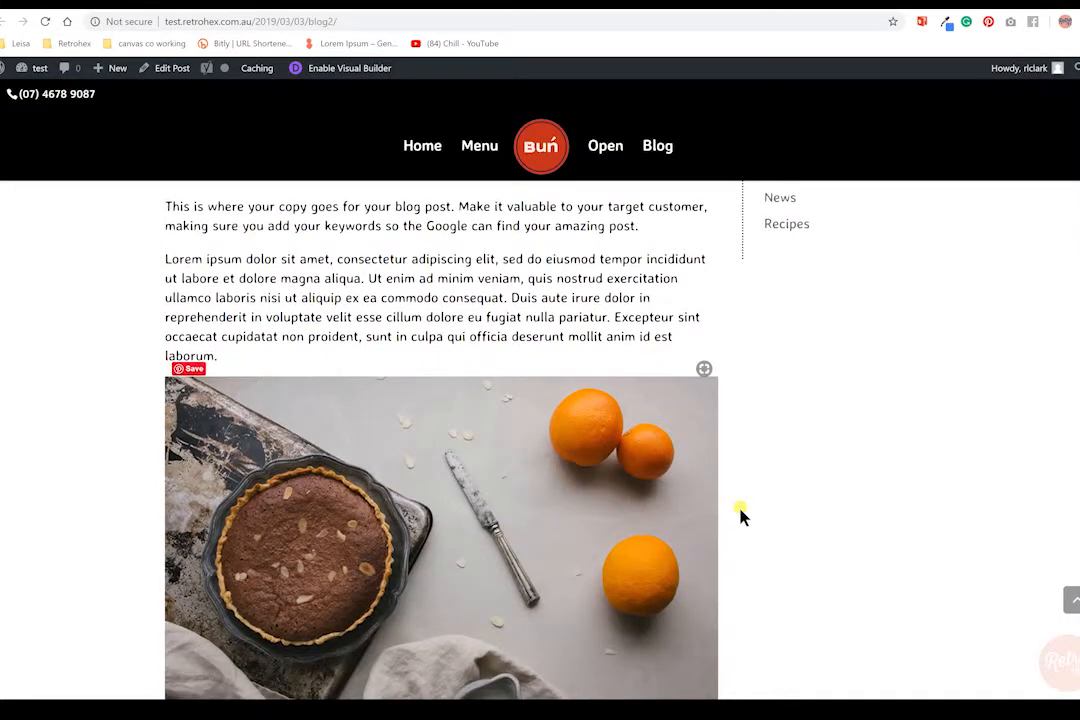
pyautogui.scroll(-3)
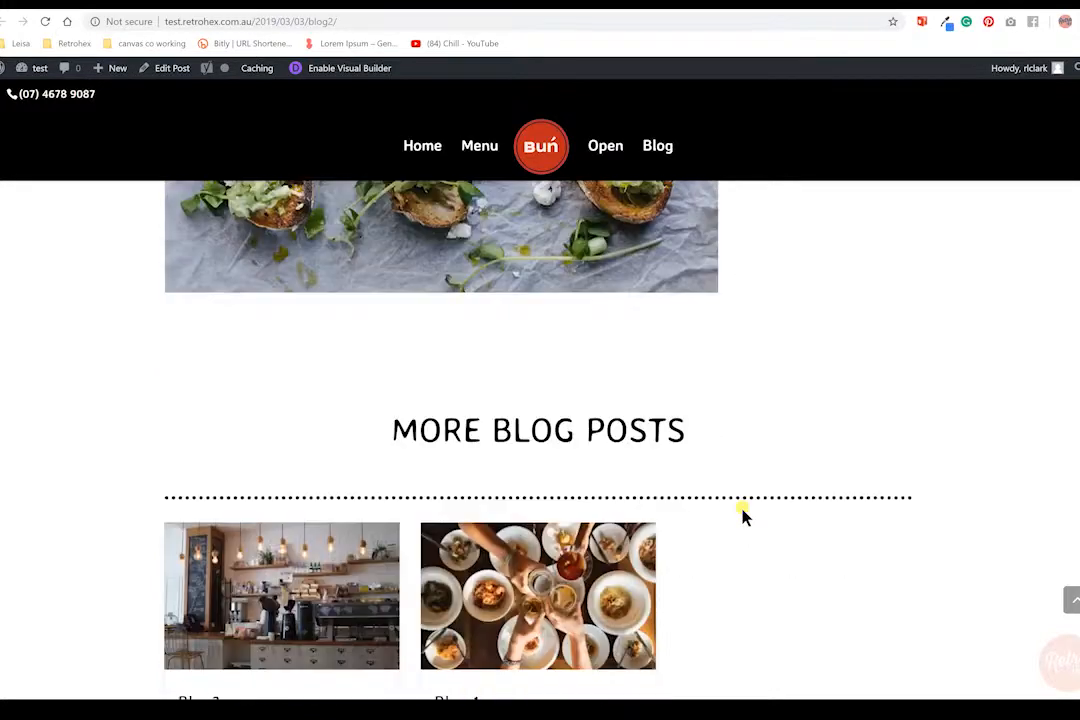
pyautogui.scroll(-3)
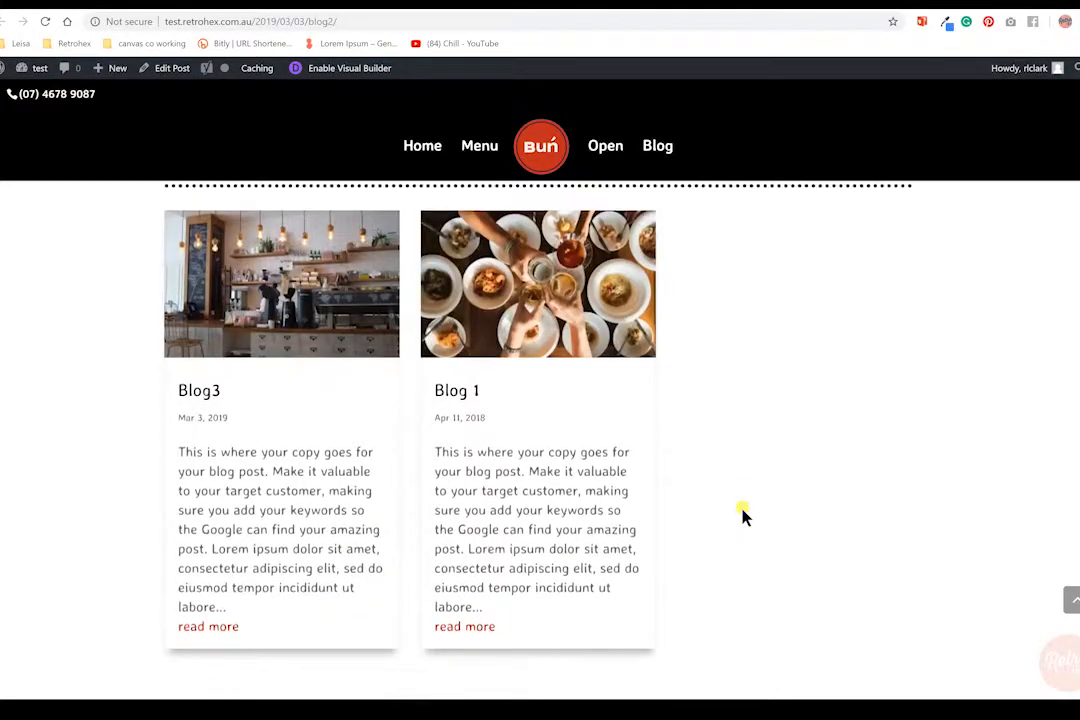
pyautogui.scroll(-3)
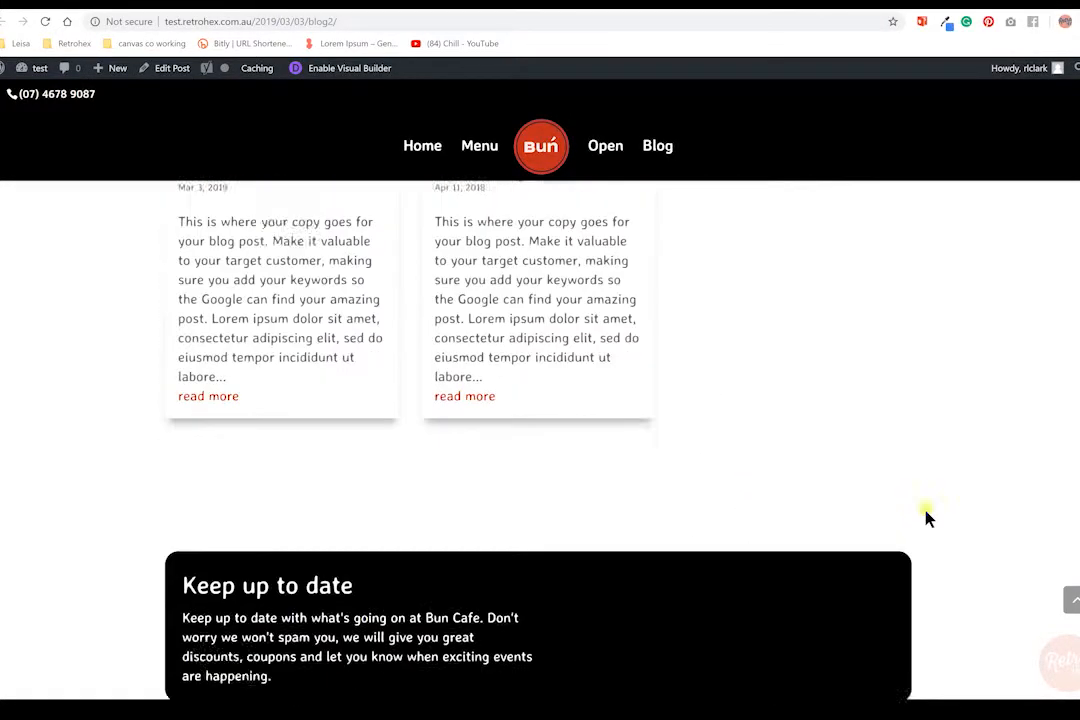
pyautogui.scroll(-3)
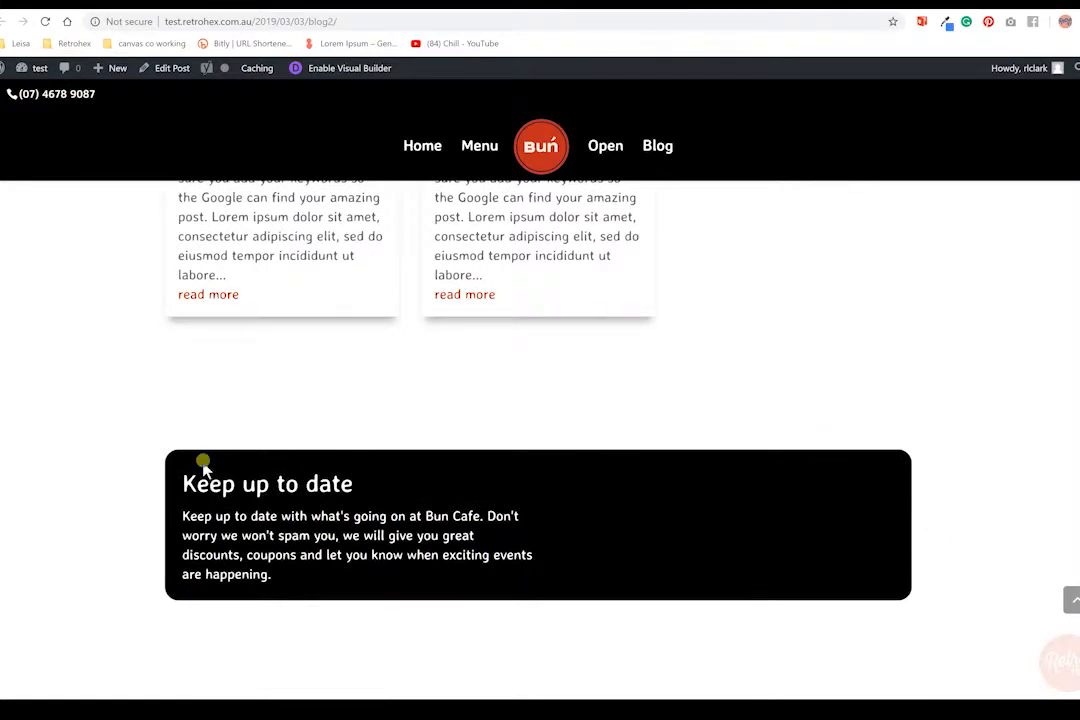
pyautogui.moveTo(657, 538)
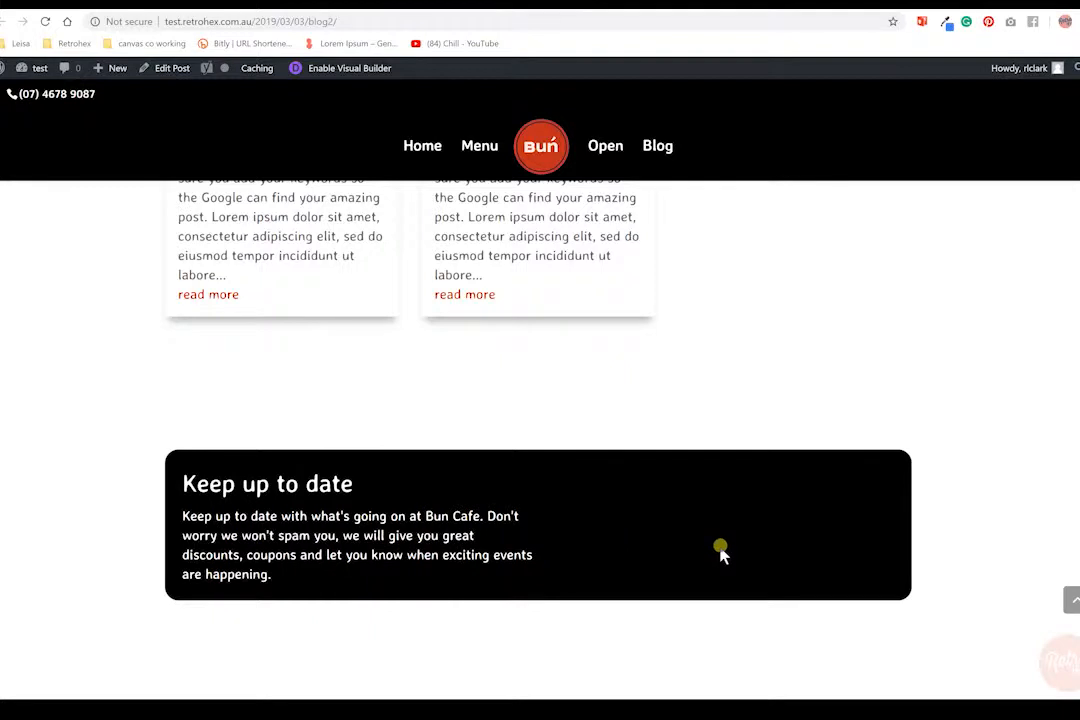
pyautogui.moveTo(900, 525)
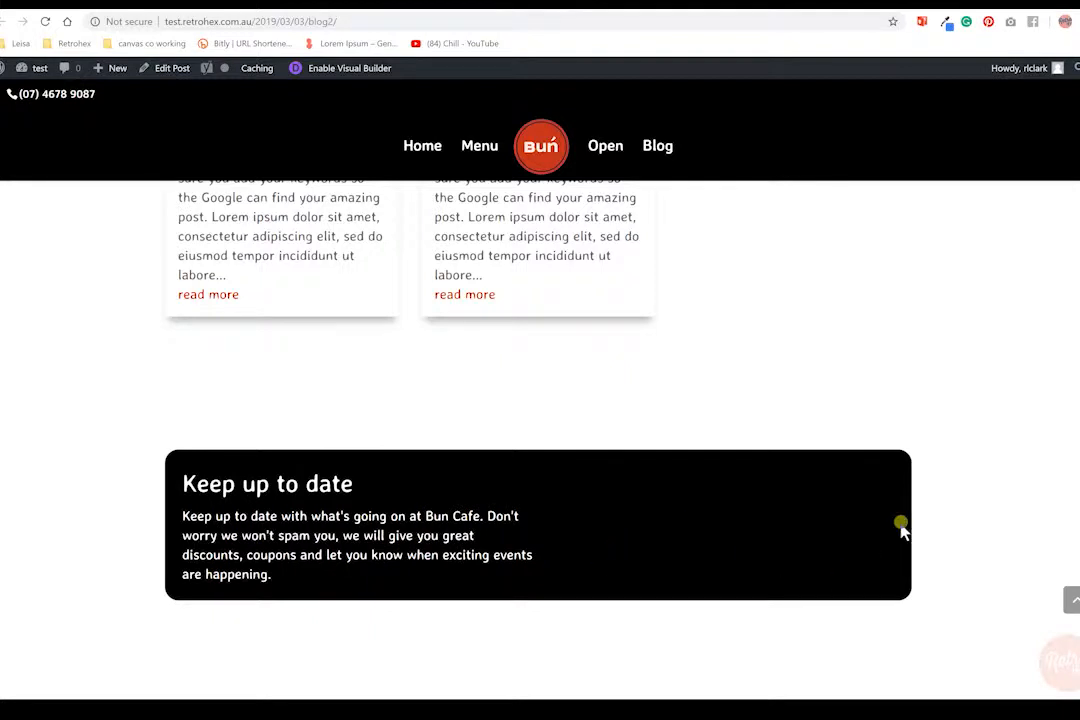
pyautogui.scroll(-3)
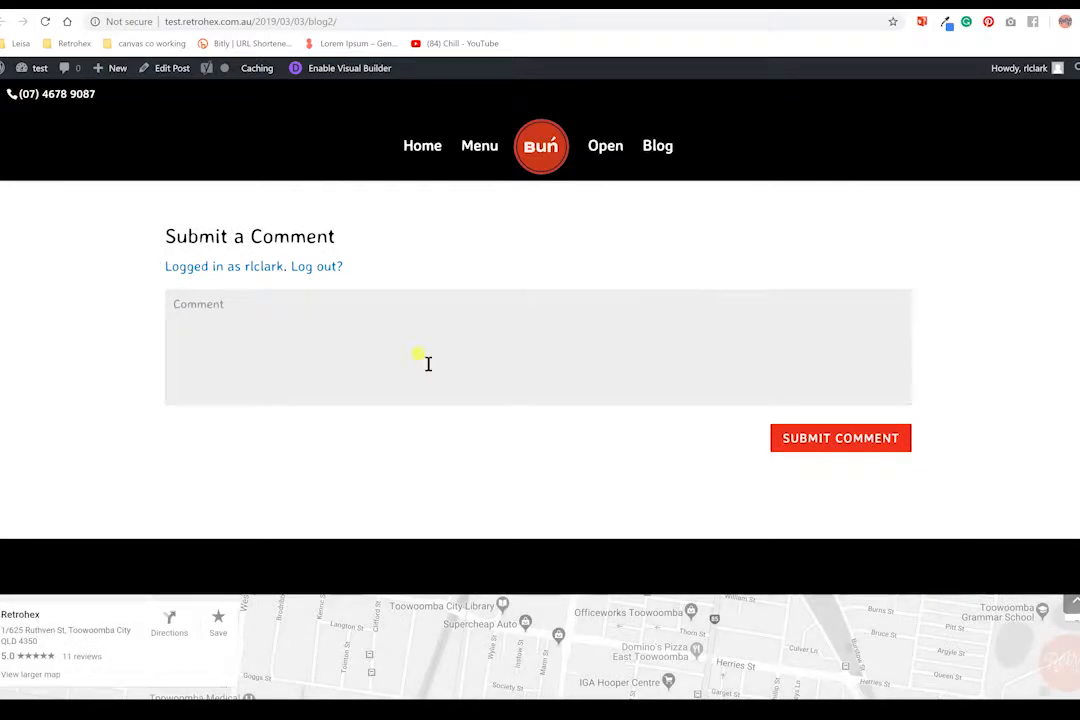
pyautogui.scroll(-3)
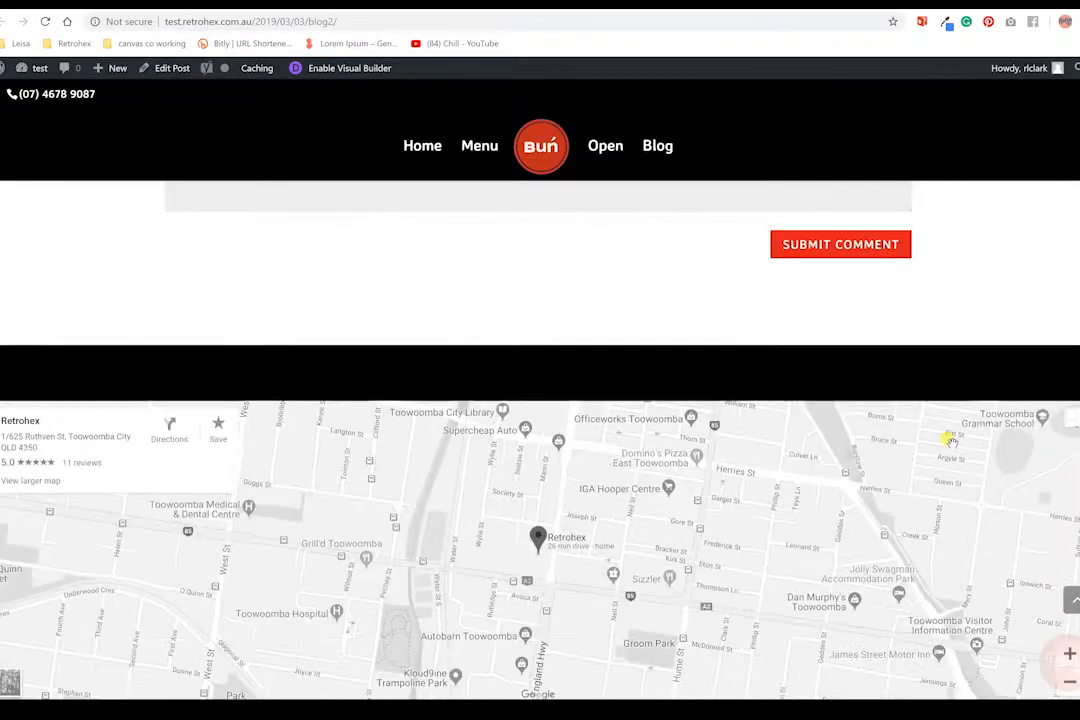
pyautogui.scroll(-3)
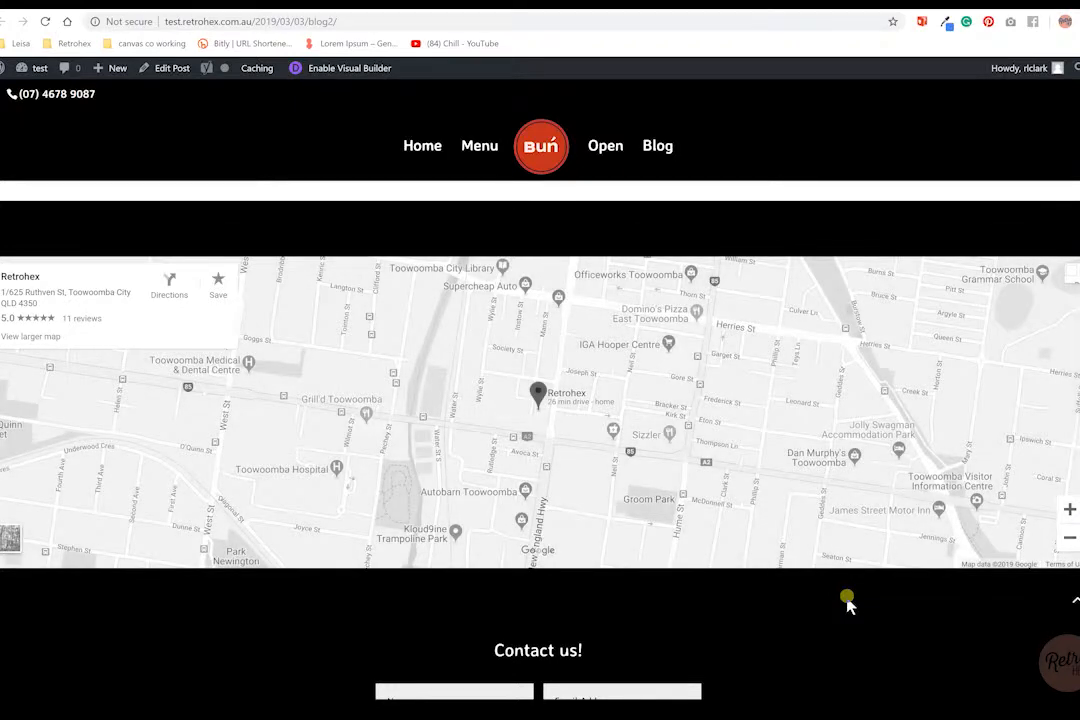
pyautogui.moveTo(693, 470)
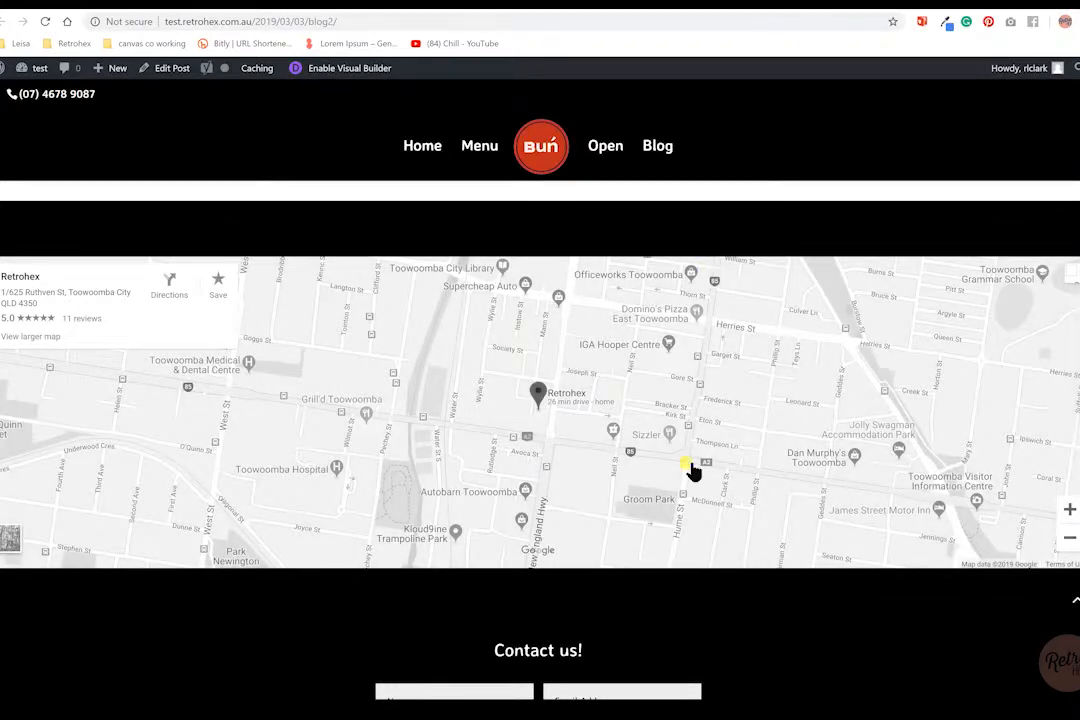
pyautogui.scroll(-3)
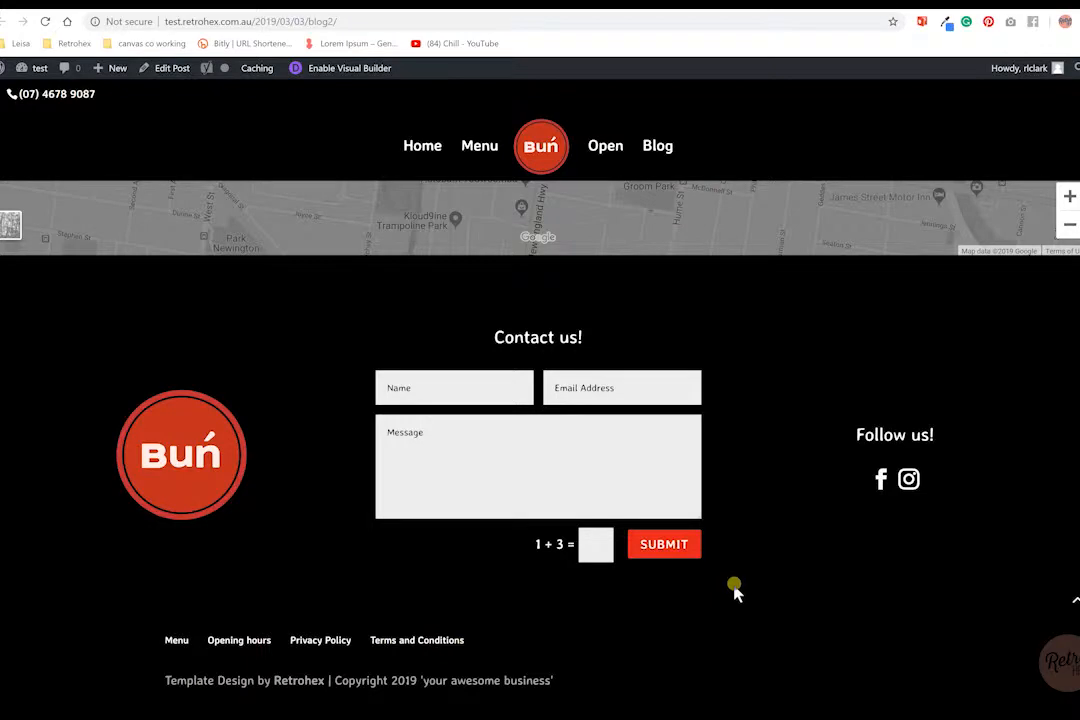
pyautogui.scroll(3)
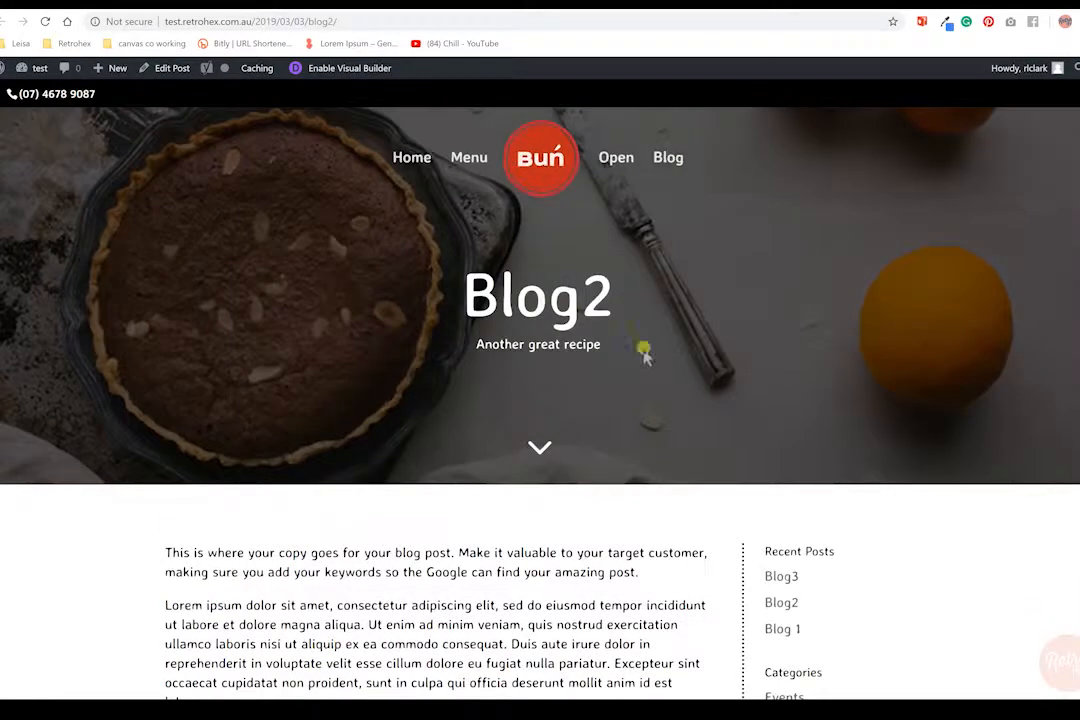
pyautogui.moveTo(820, 365)
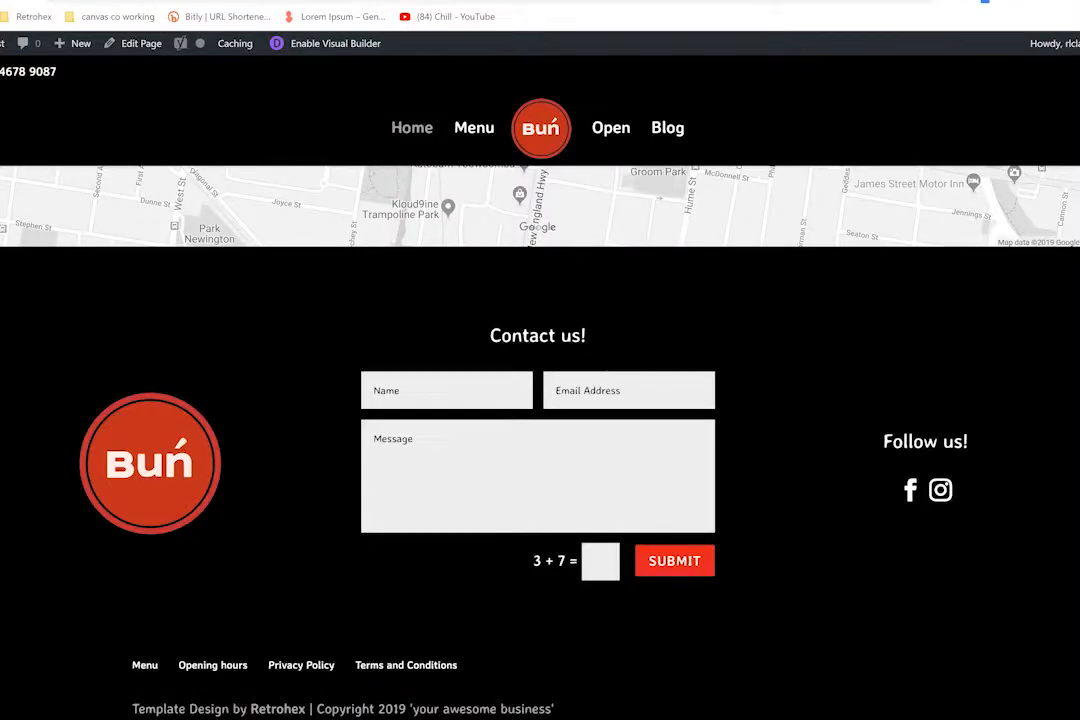
# Scroll through the Bun home page's Gourmet Burgers hero and three feature blurbs.
pyautogui.scroll(3)
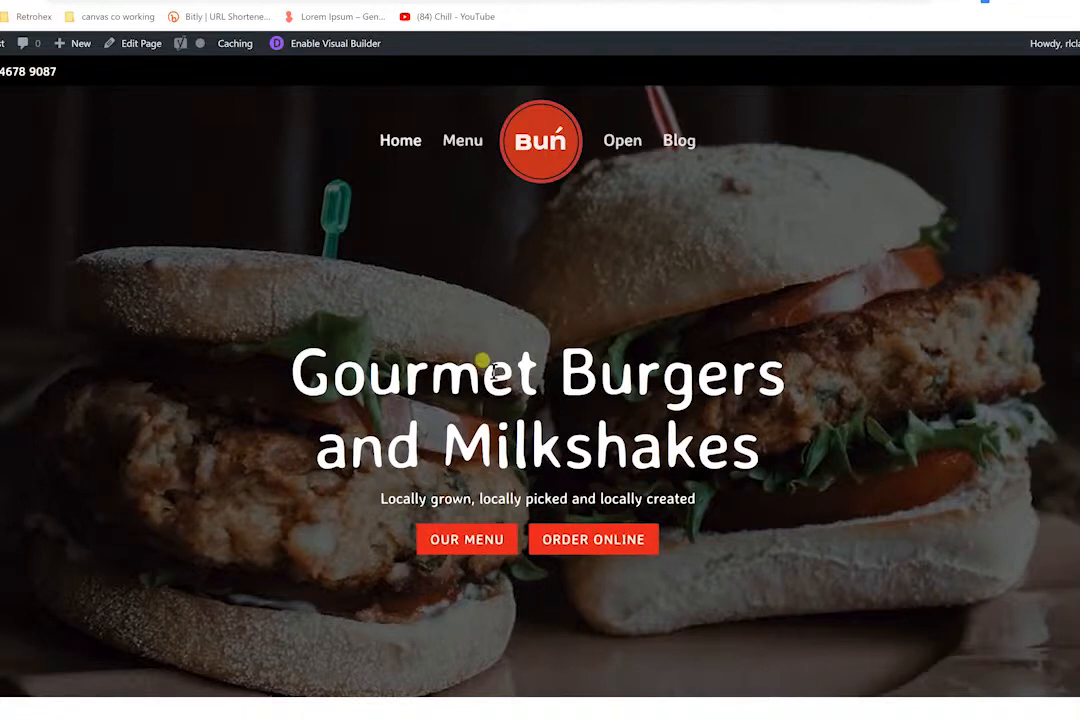
pyautogui.moveTo(755, 375)
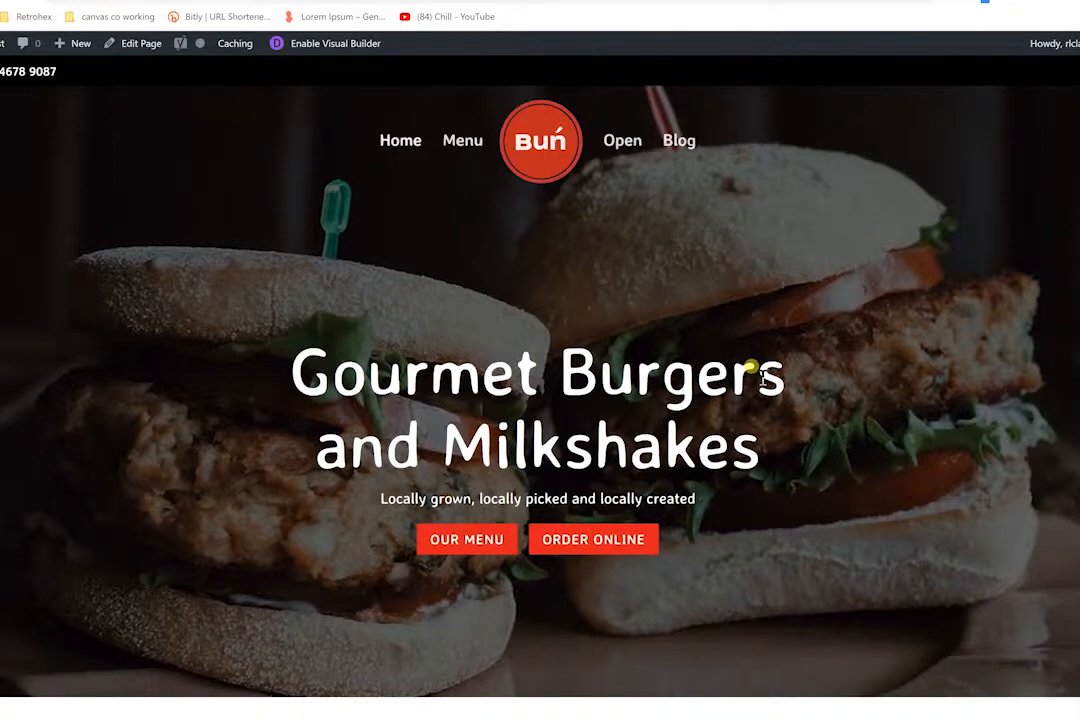
pyautogui.scroll(-3)
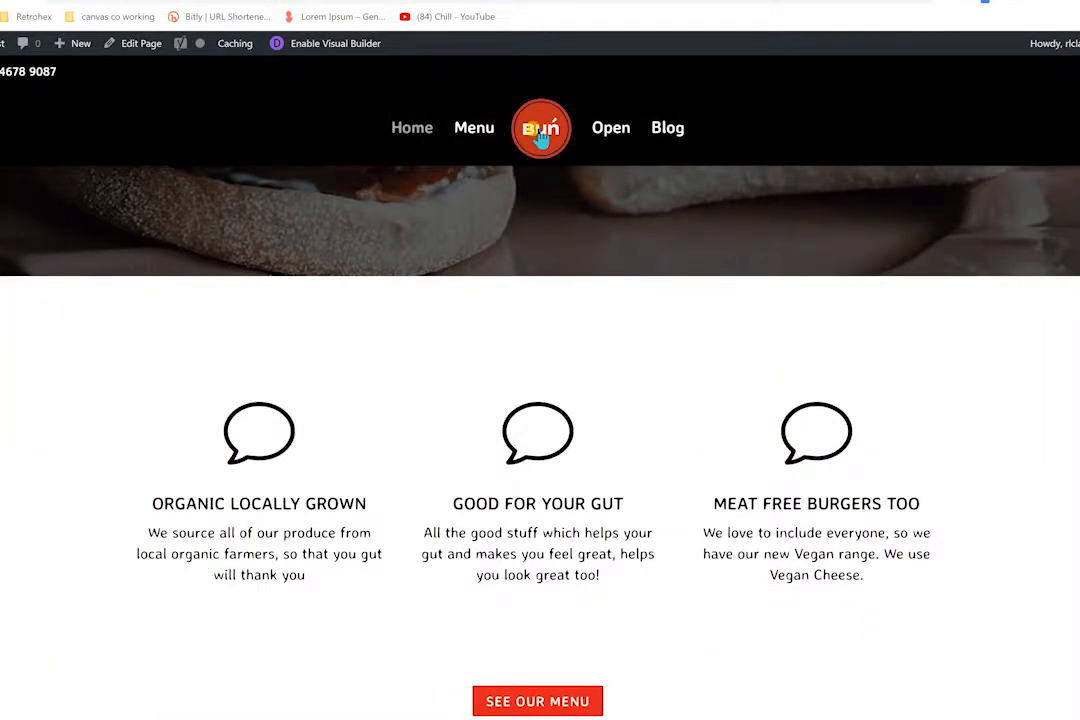
pyautogui.moveTo(637, 417)
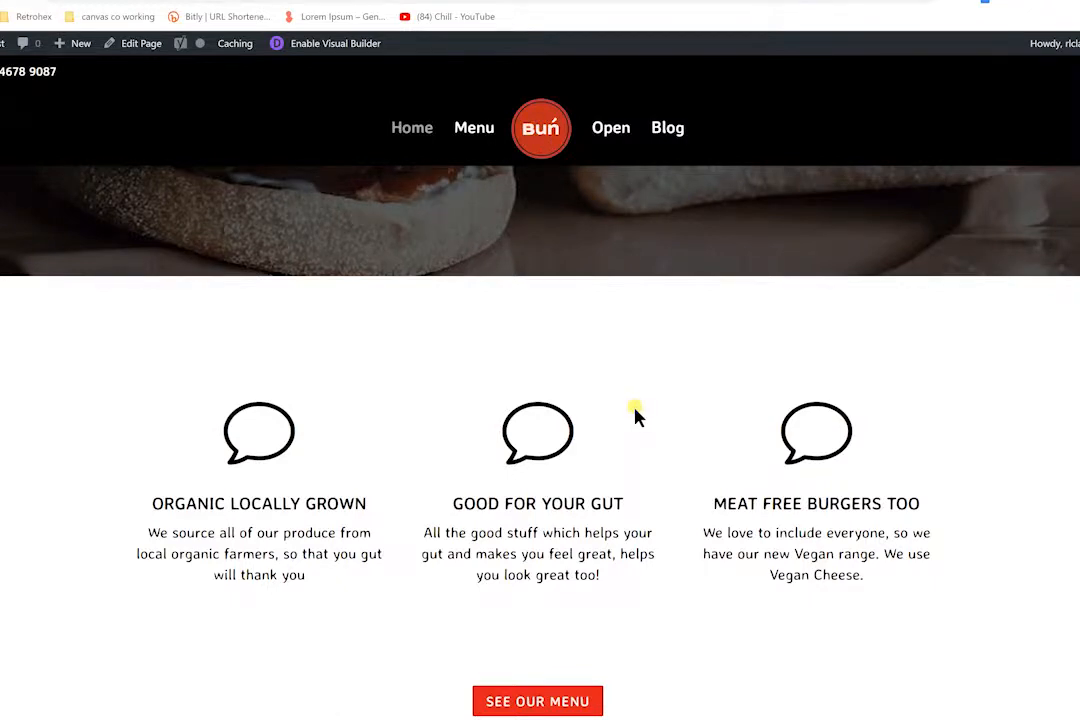
pyautogui.scroll(3)
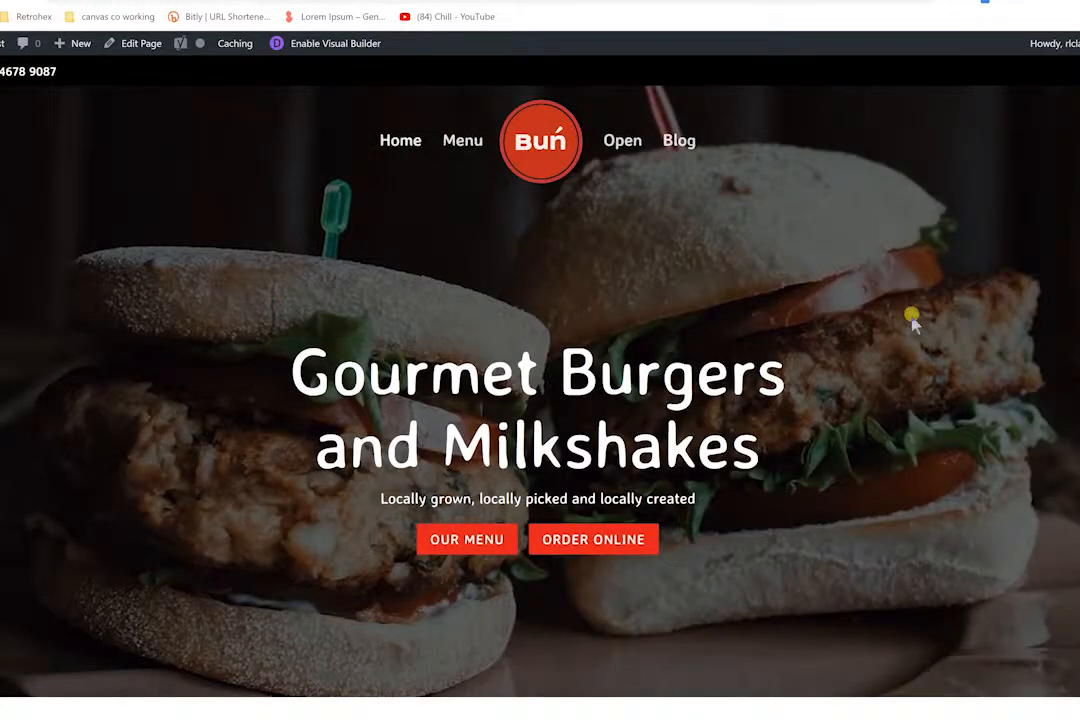
pyautogui.scroll(-3)
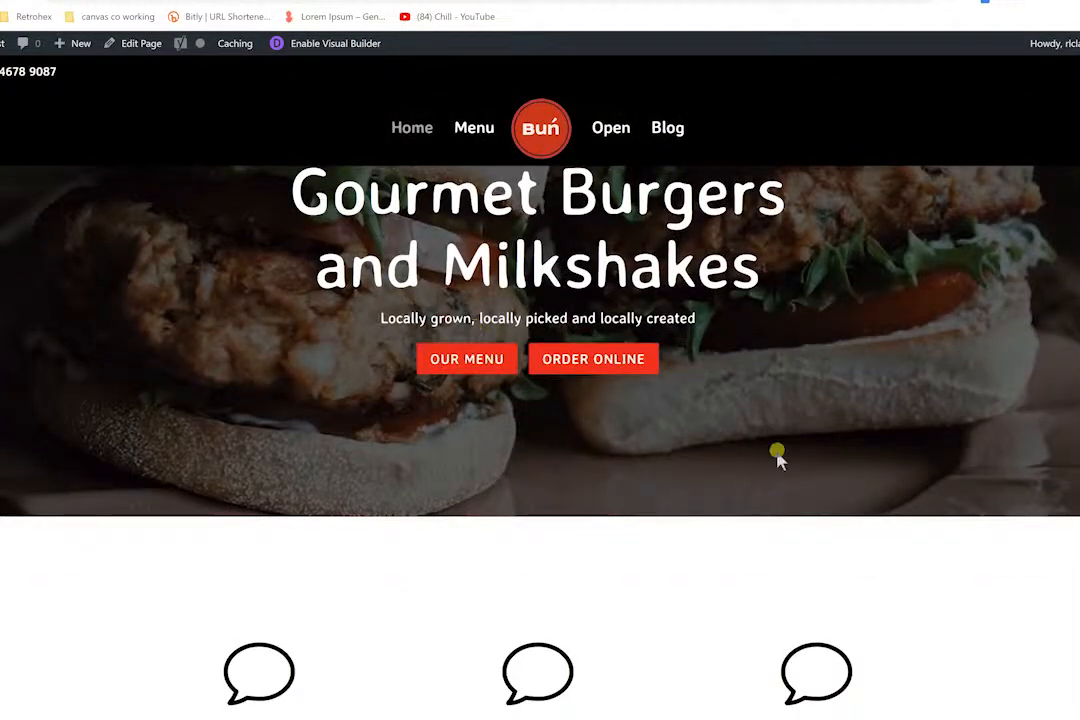